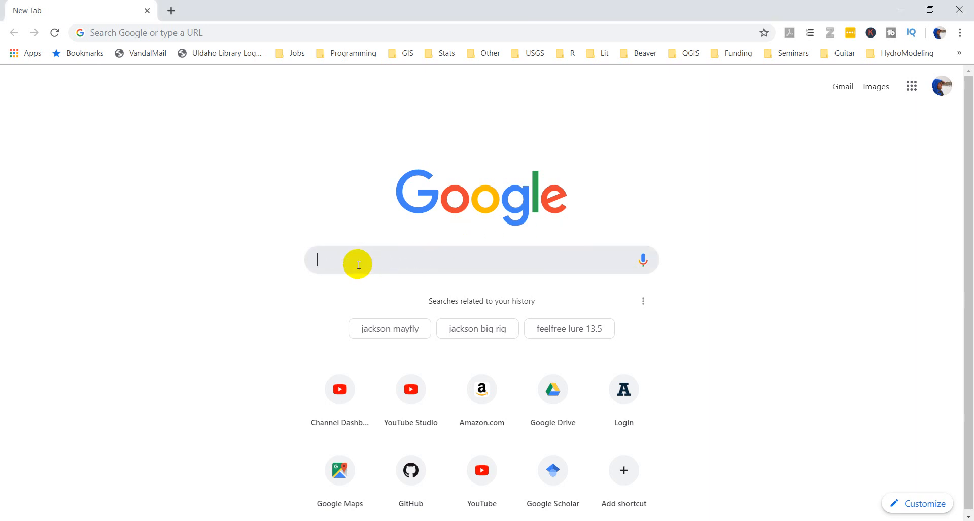
Run a Google search for 'geospatial data gateway' from the typed suggestion
{"action": "type", "text": "geospatial data ga"}
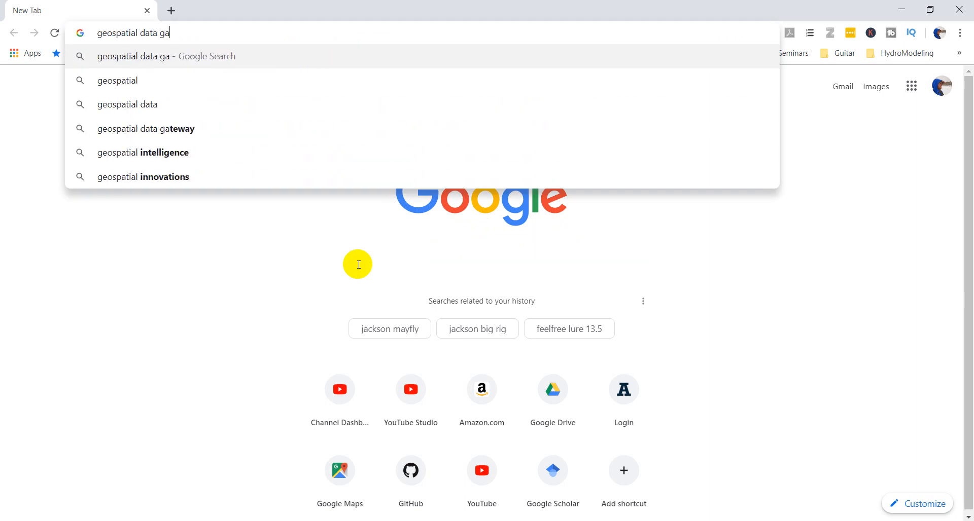
{"action": "left_click", "coordinate": [147, 129]}
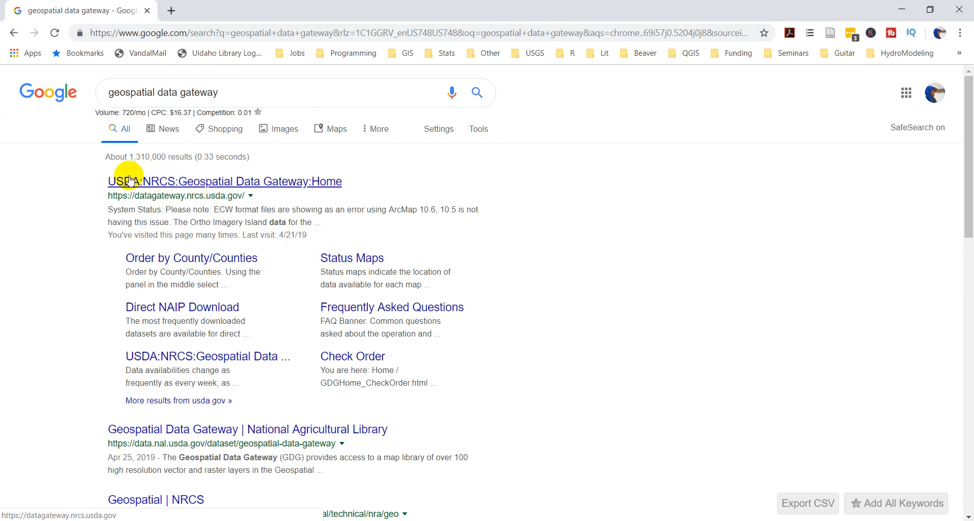
Reach the Gateway's county-based order page via the home page's GET DATA link
{"action": "left_click", "coordinate": [224, 181]}
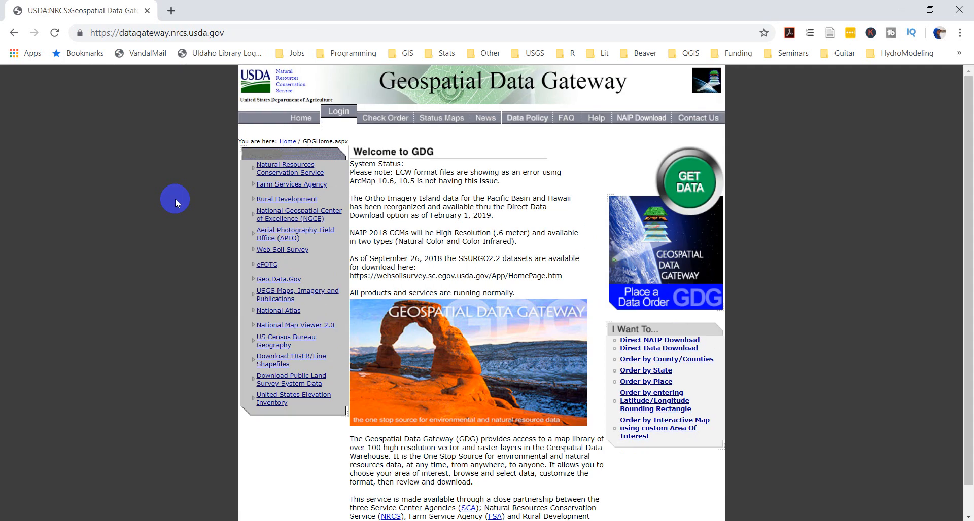
{"action": "mouse_move", "coordinate": [486, 118]}
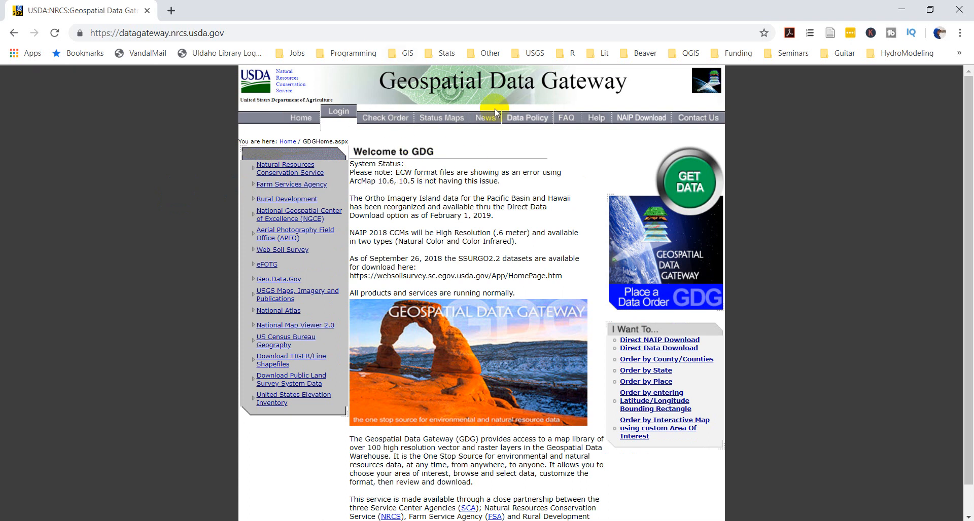
{"action": "mouse_move", "coordinate": [699, 210]}
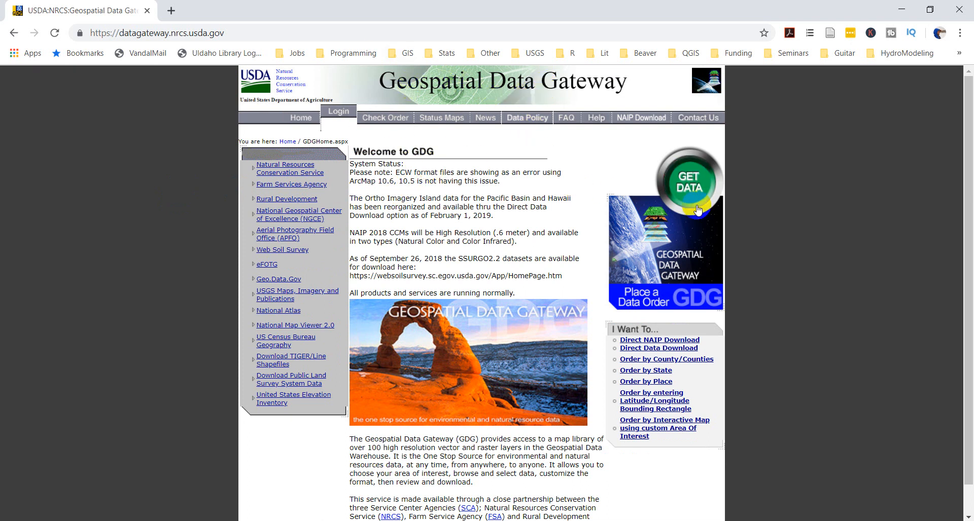
{"action": "left_click", "coordinate": [688, 181]}
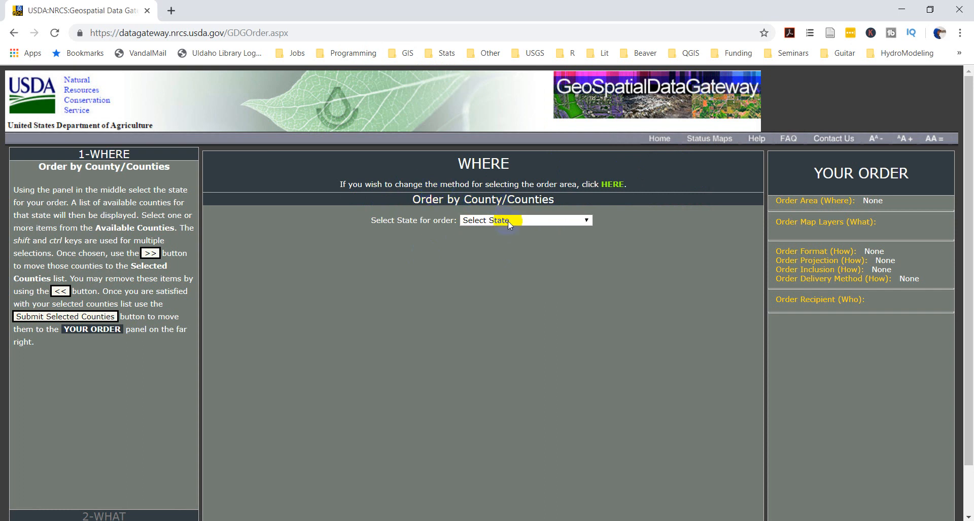
{"action": "mouse_move", "coordinate": [568, 232]}
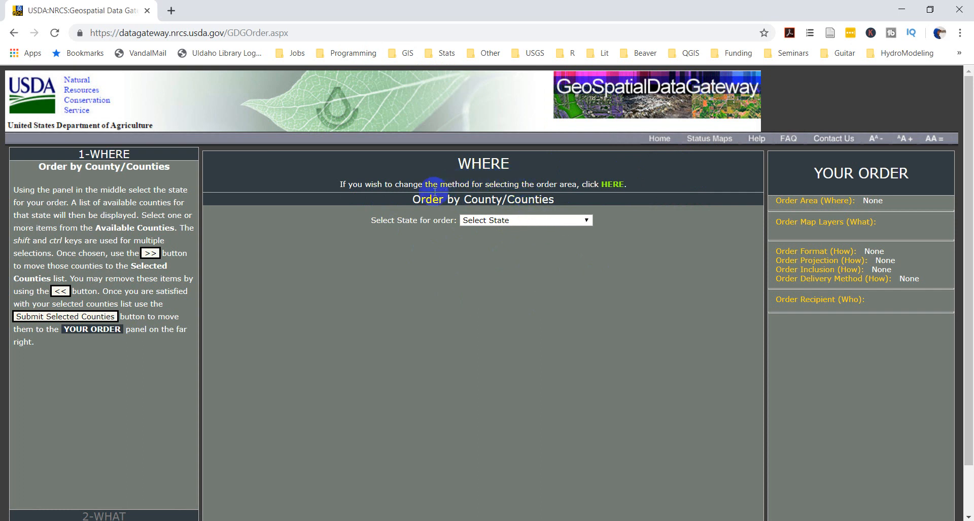
{"action": "mouse_move", "coordinate": [520, 265]}
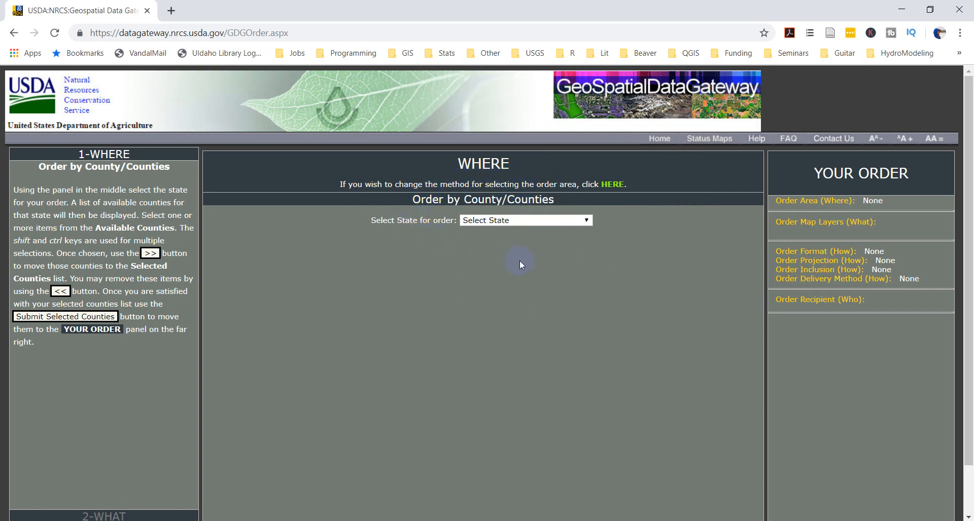
{"action": "left_click", "coordinate": [583, 220]}
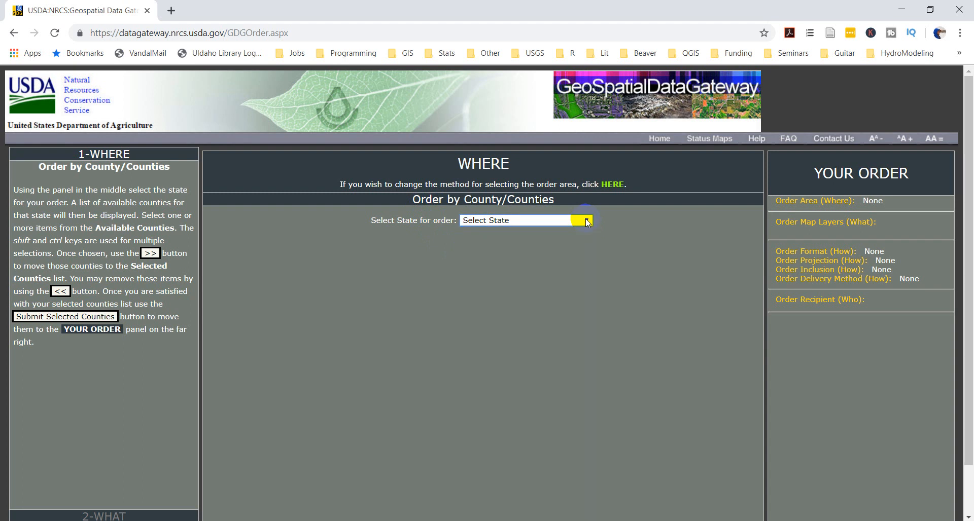
{"action": "mouse_move", "coordinate": [426, 184]}
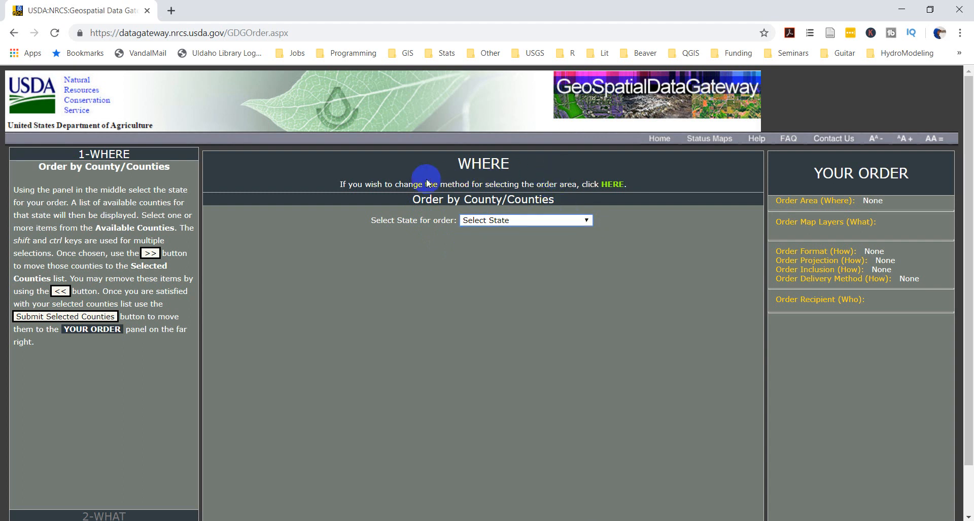
{"action": "mouse_move", "coordinate": [613, 184]}
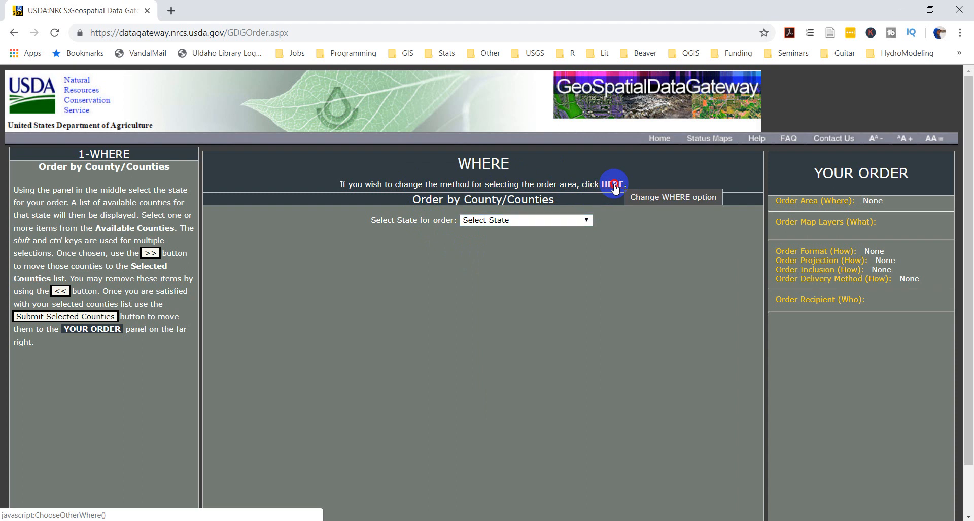
Switch to ordering by interactive map and frame northern Utah terrain near -111.6, 41.8
{"action": "left_click", "coordinate": [613, 184]}
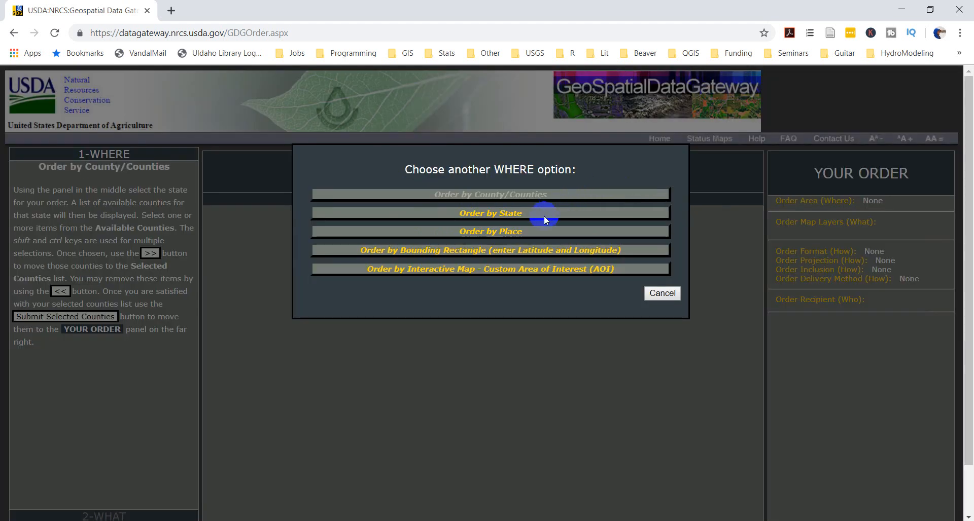
{"action": "mouse_move", "coordinate": [455, 273]}
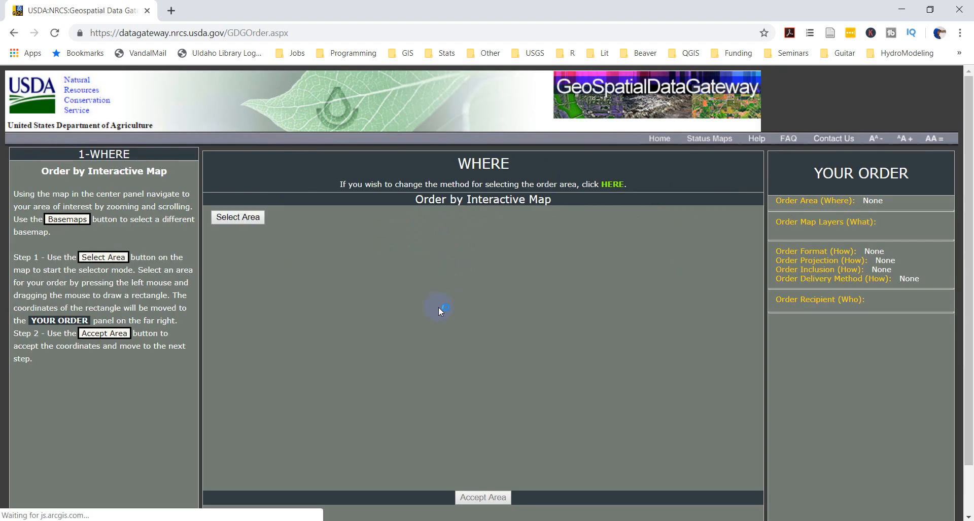
{"action": "mouse_move", "coordinate": [435, 316]}
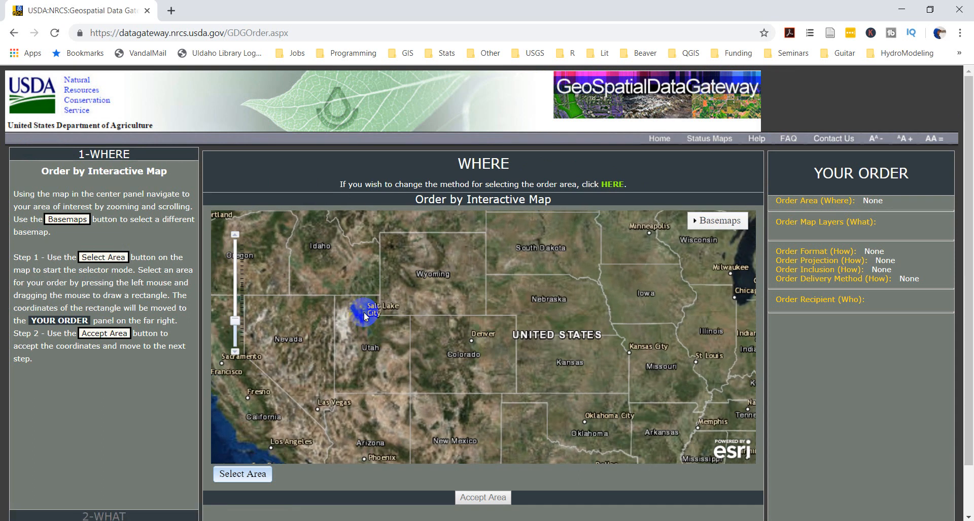
{"action": "double_click", "coordinate": [366, 317]}
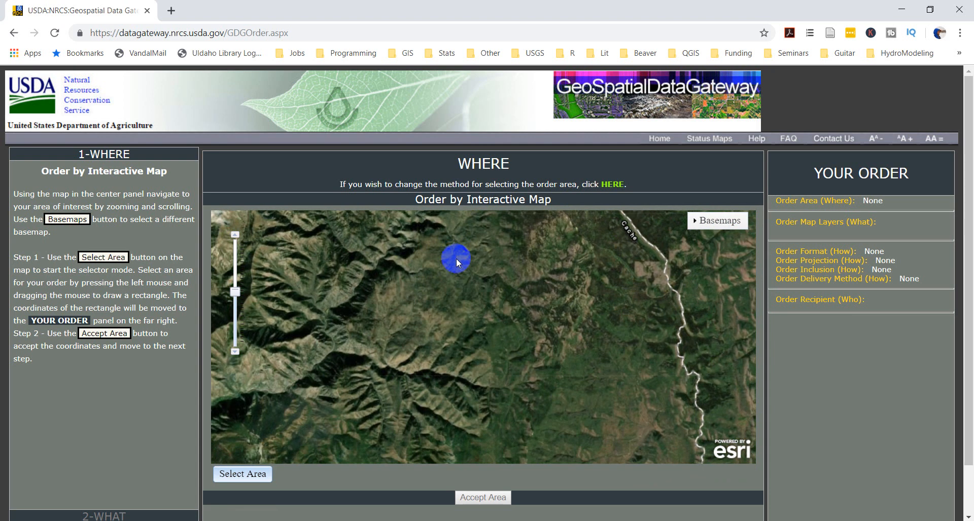
{"action": "left_click_drag", "start_coordinate": [456, 258], "coordinate": [420, 384]}
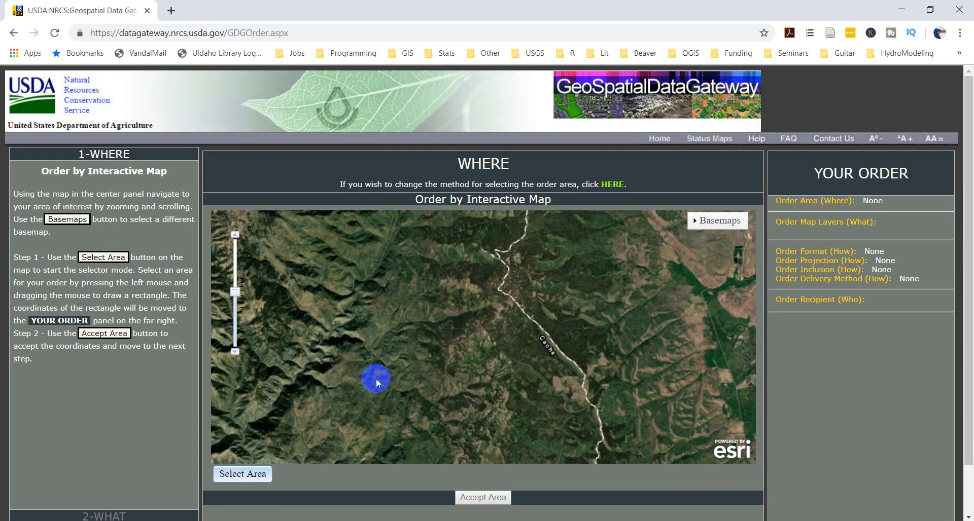
{"action": "left_click_drag", "start_coordinate": [377, 381], "coordinate": [387, 332]}
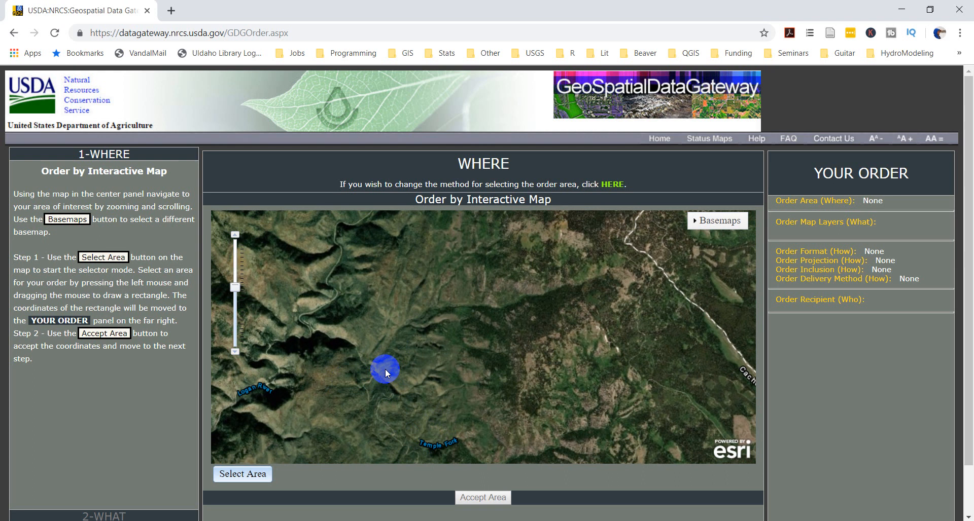
{"action": "left_click_drag", "start_coordinate": [385, 372], "coordinate": [376, 341]}
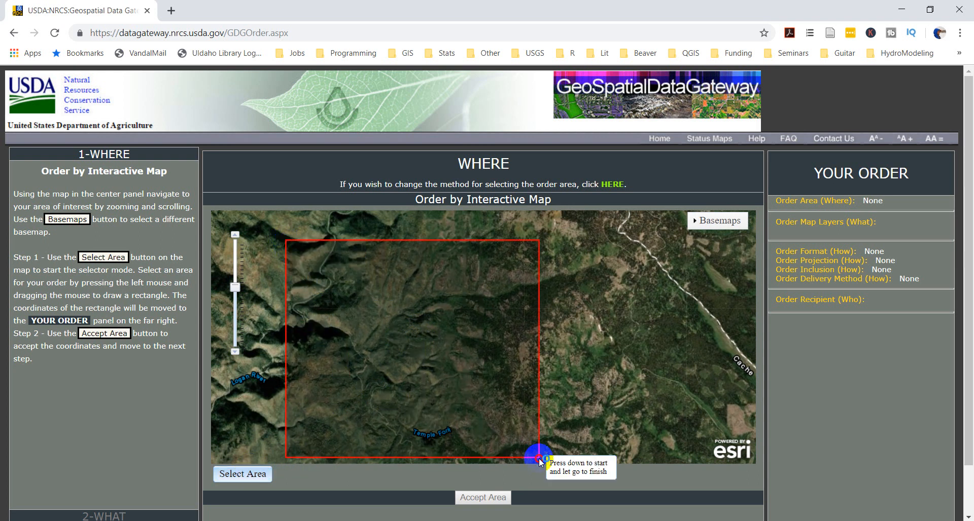
Draw a bounding rectangle over the site and accept it as the order area
{"action": "left_click", "coordinate": [540, 452]}
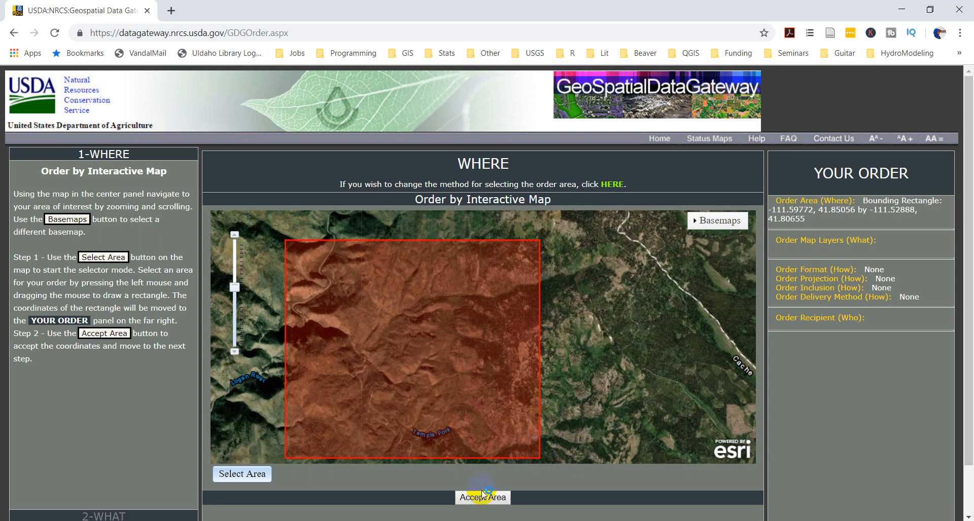
{"action": "left_click", "coordinate": [481, 497]}
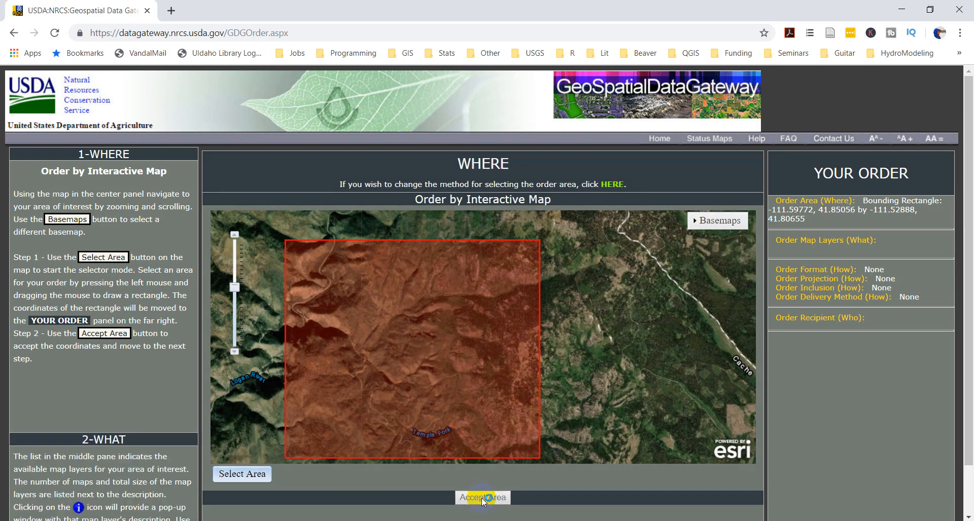
Check National Elevation Dataset 10 Meter under Elevation so it joins the order
{"action": "left_click", "coordinate": [481, 497]}
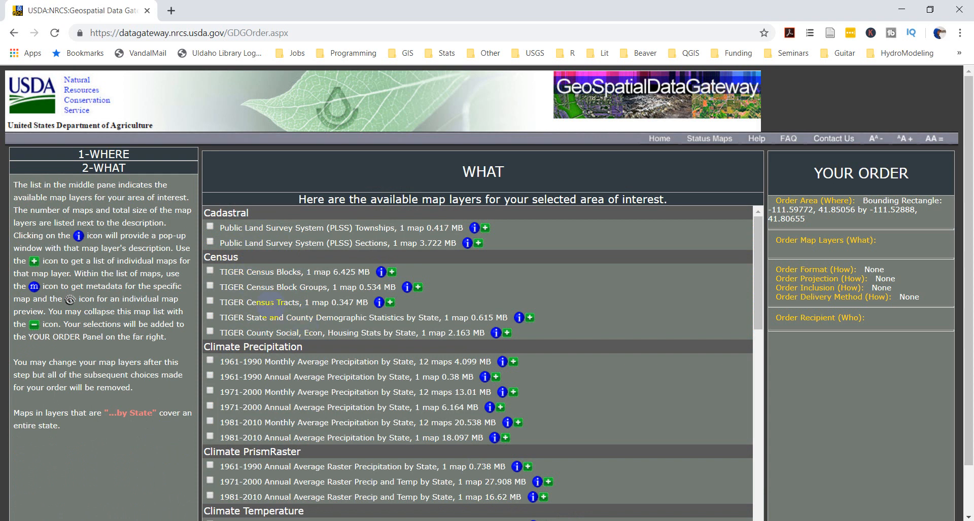
{"action": "scroll", "scroll_direction": "down", "scroll_amount": 3}
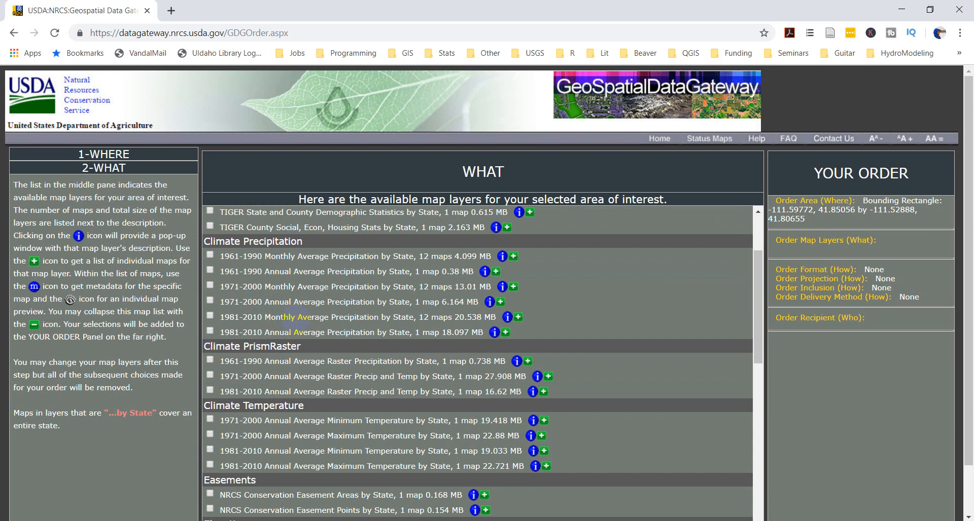
{"action": "scroll", "scroll_direction": "down", "scroll_amount": 3}
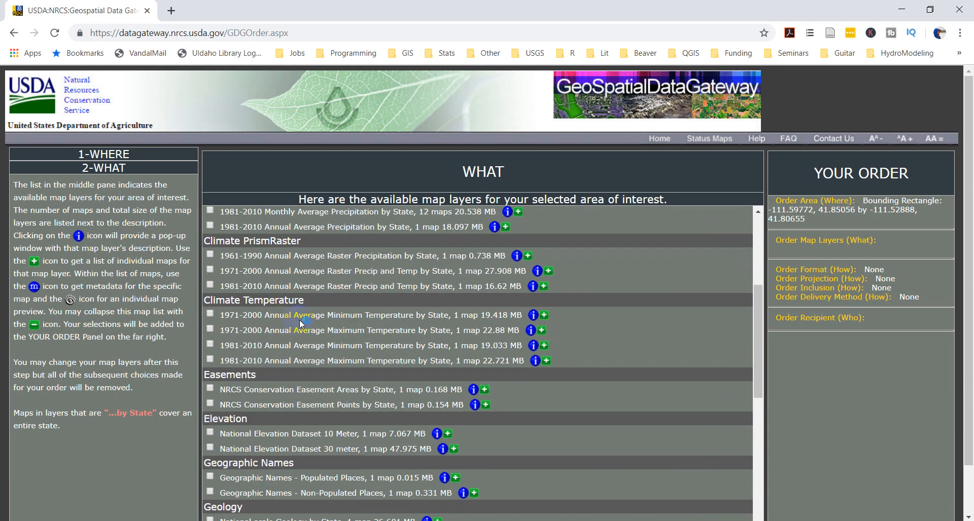
{"action": "scroll", "scroll_direction": "down", "scroll_amount": 3}
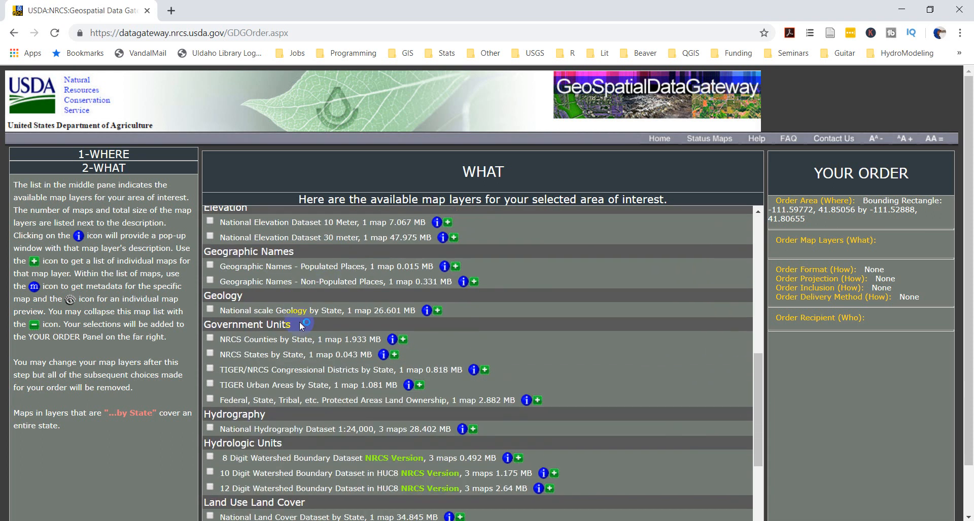
{"action": "scroll", "scroll_direction": "up", "scroll_amount": 3}
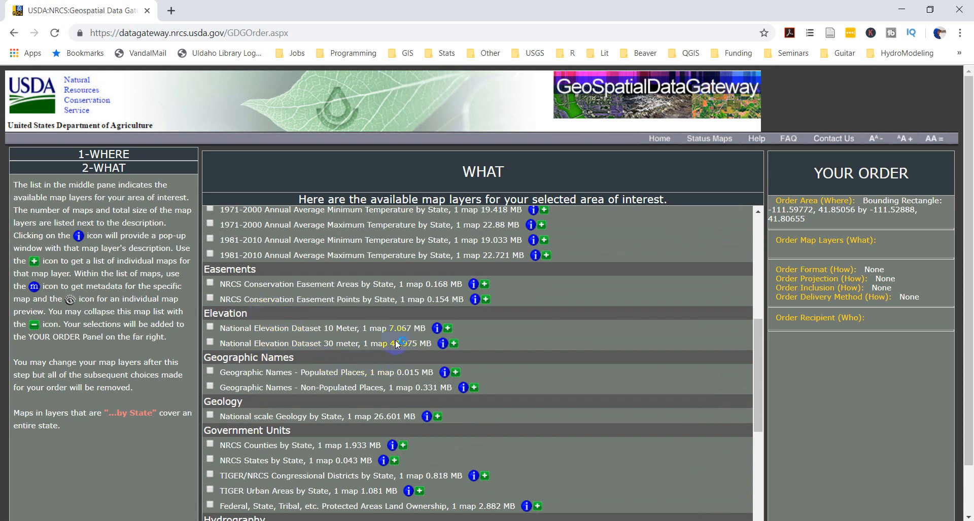
{"action": "mouse_move", "coordinate": [366, 356]}
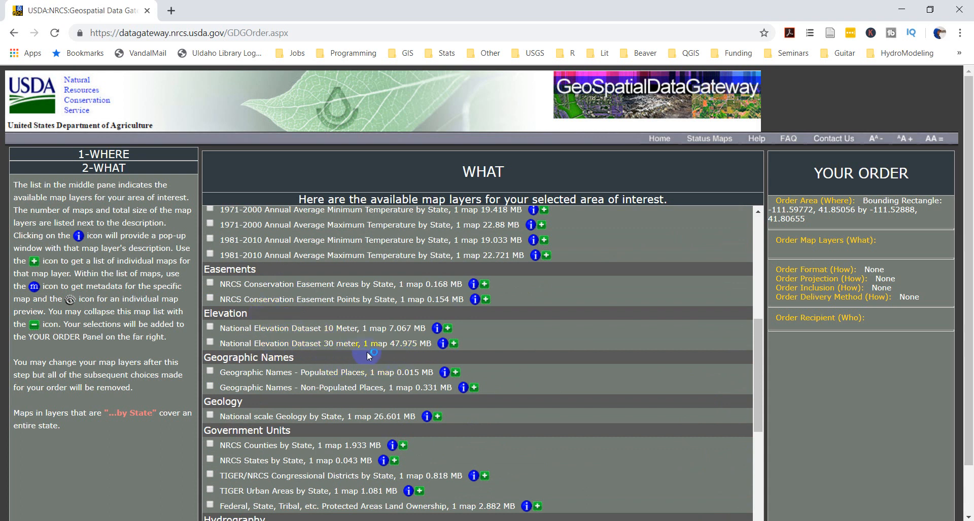
{"action": "mouse_move", "coordinate": [308, 352]}
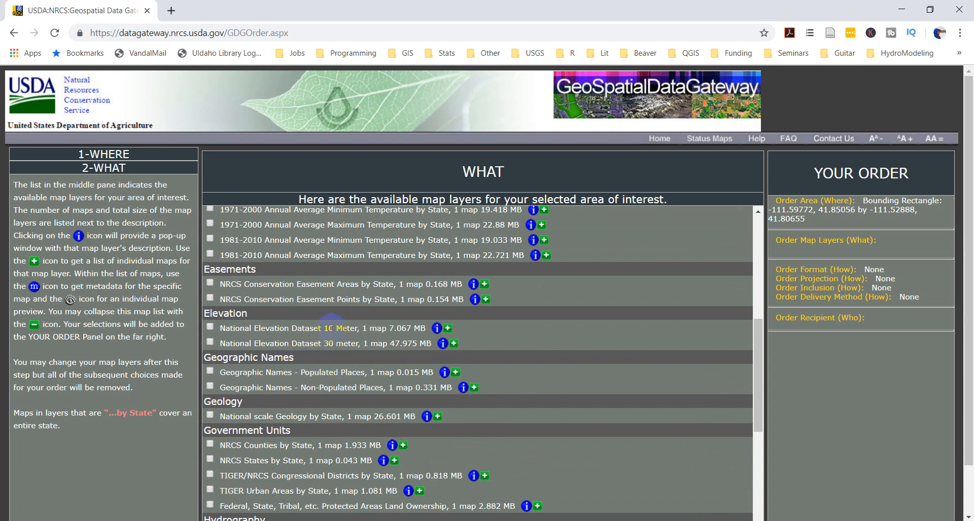
{"action": "left_click", "coordinate": [210, 328]}
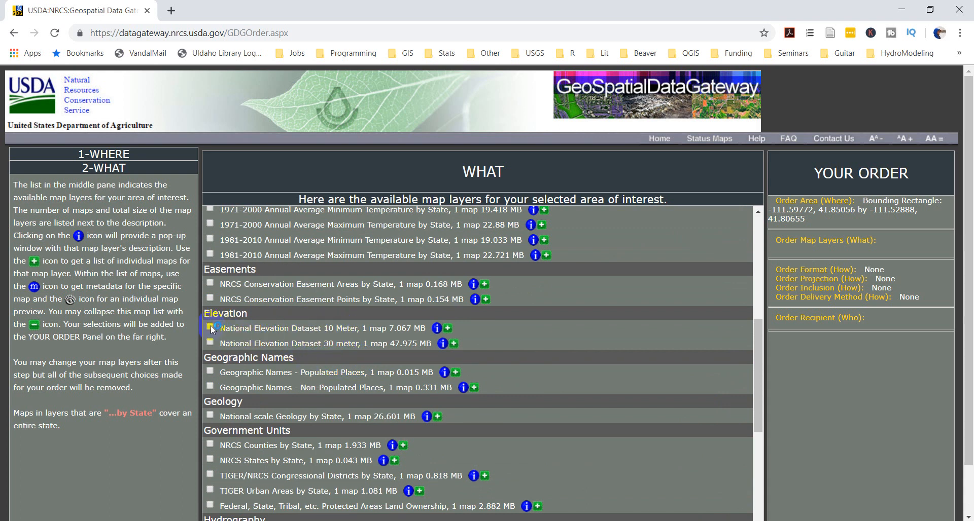
{"action": "left_click", "coordinate": [210, 327]}
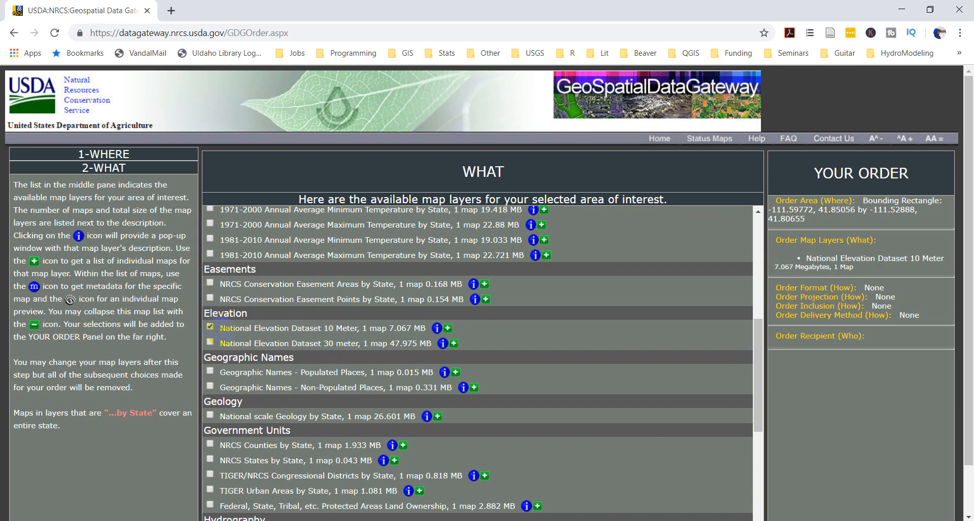
{"action": "mouse_move", "coordinate": [675, 337]}
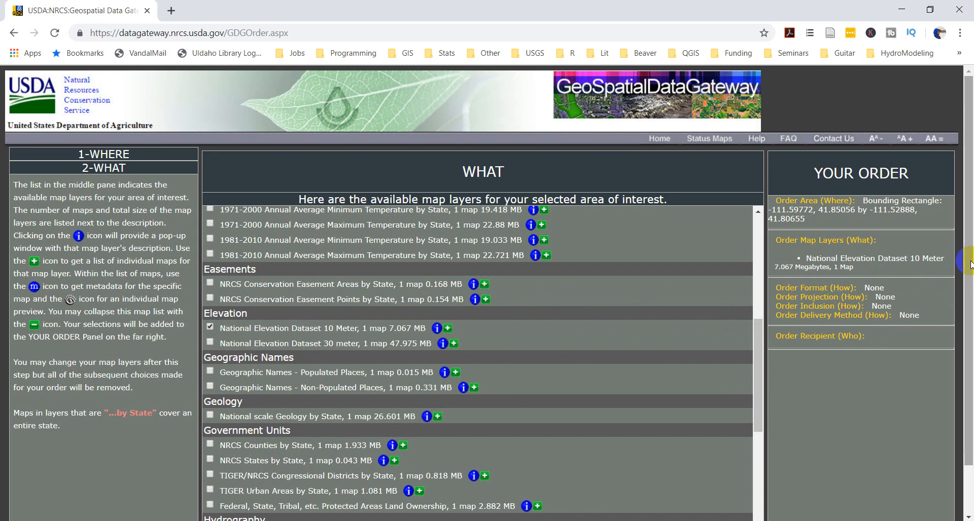
{"action": "scroll", "scroll_direction": "down", "scroll_amount": 3}
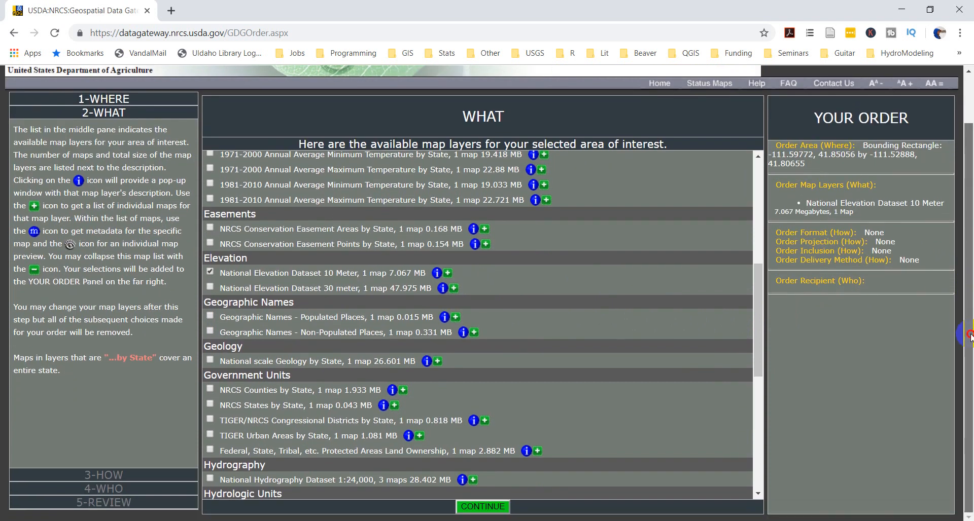
{"action": "mouse_move", "coordinate": [488, 491]}
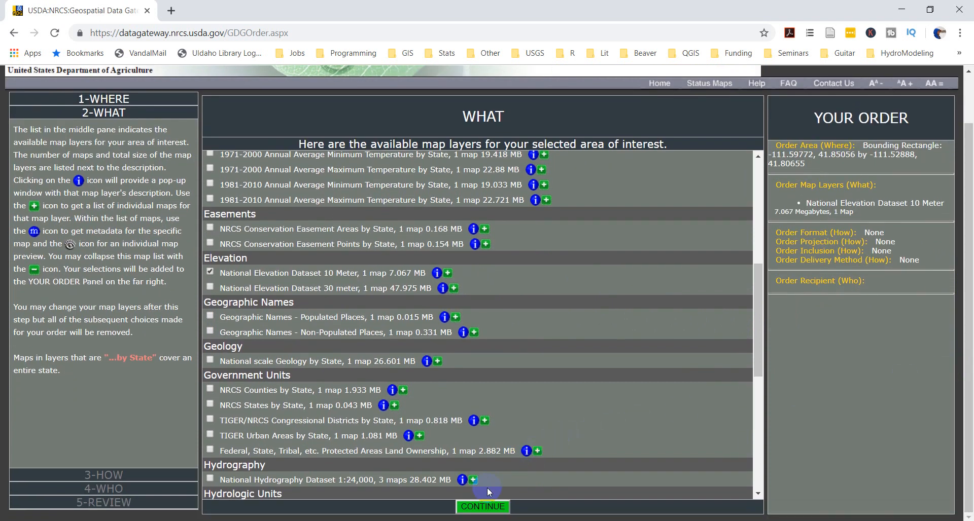
{"action": "left_click", "coordinate": [482, 507]}
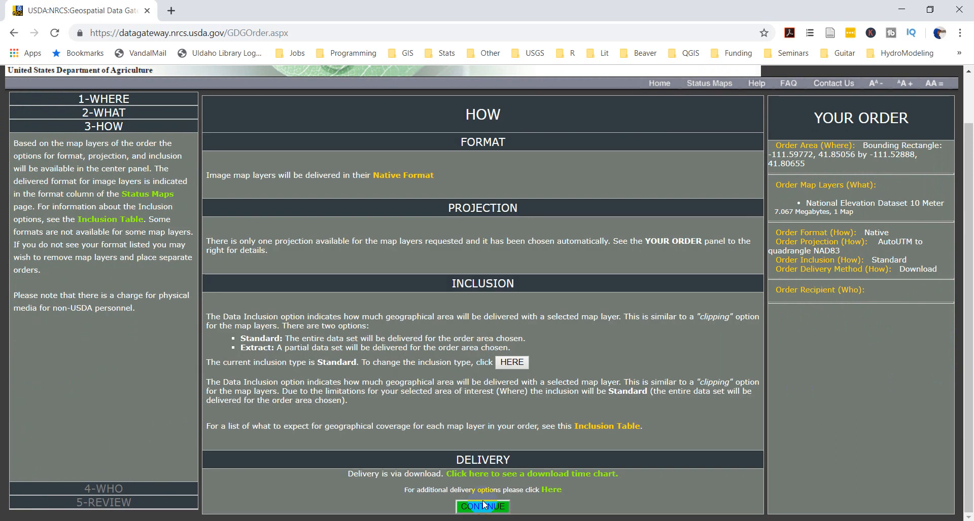
{"action": "mouse_move", "coordinate": [545, 248]}
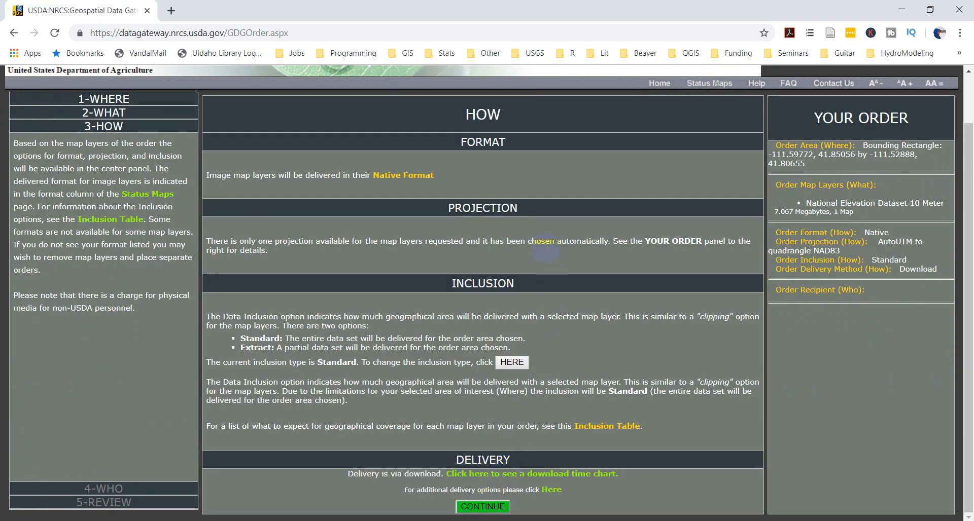
{"action": "mouse_move", "coordinate": [390, 405]}
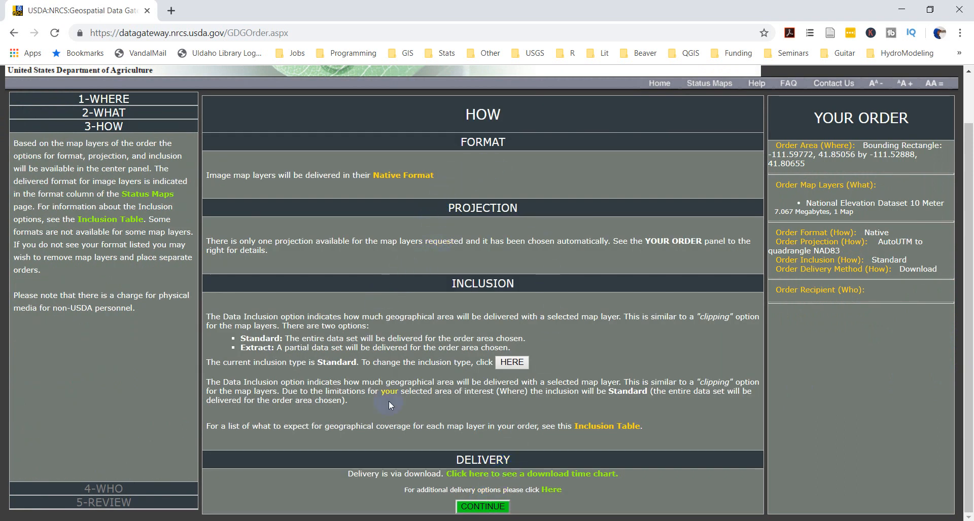
{"action": "mouse_move", "coordinate": [484, 505]}
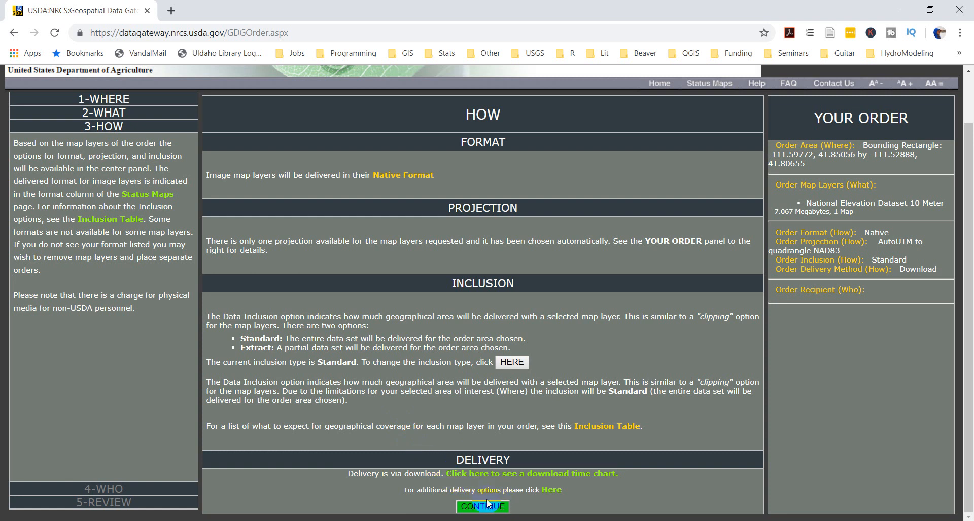
{"action": "left_click", "coordinate": [482, 506]}
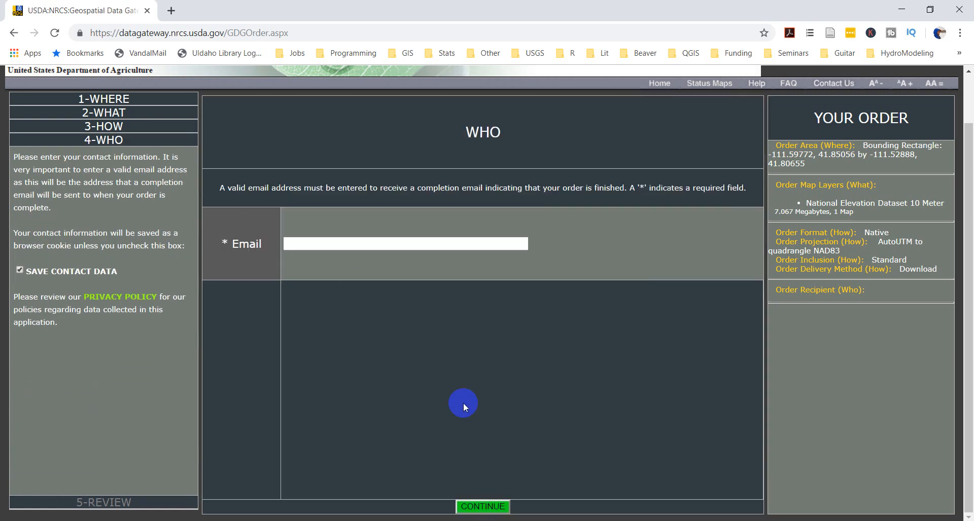
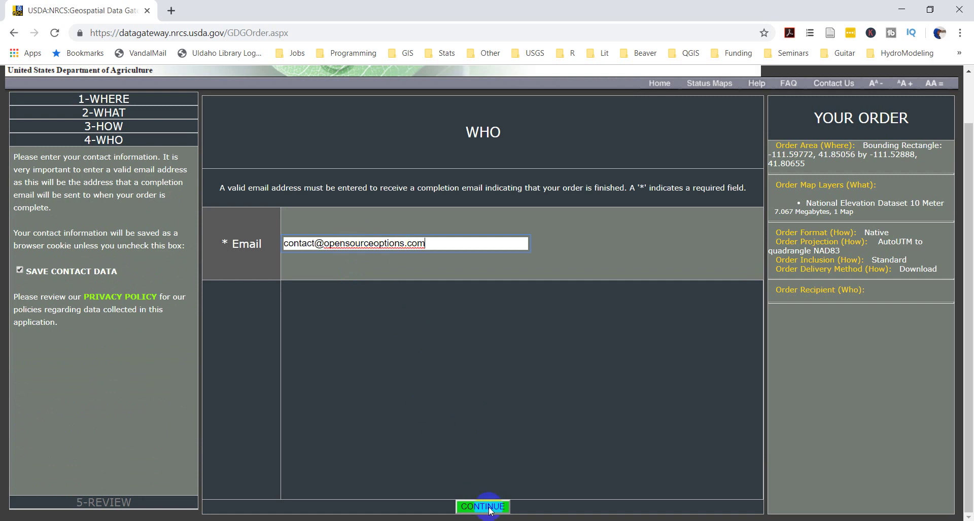
Review the order and place it to get an order number
{"action": "left_click", "coordinate": [482, 507]}
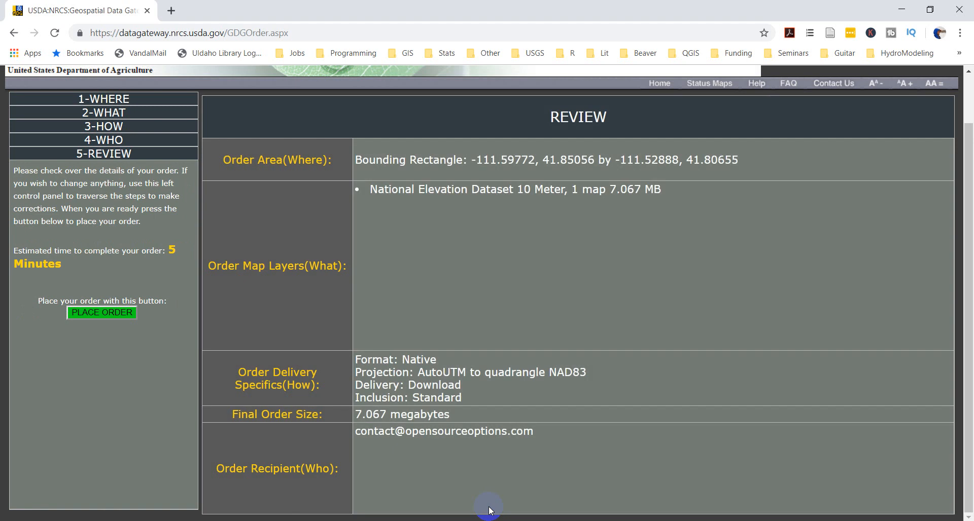
{"action": "mouse_move", "coordinate": [379, 323]}
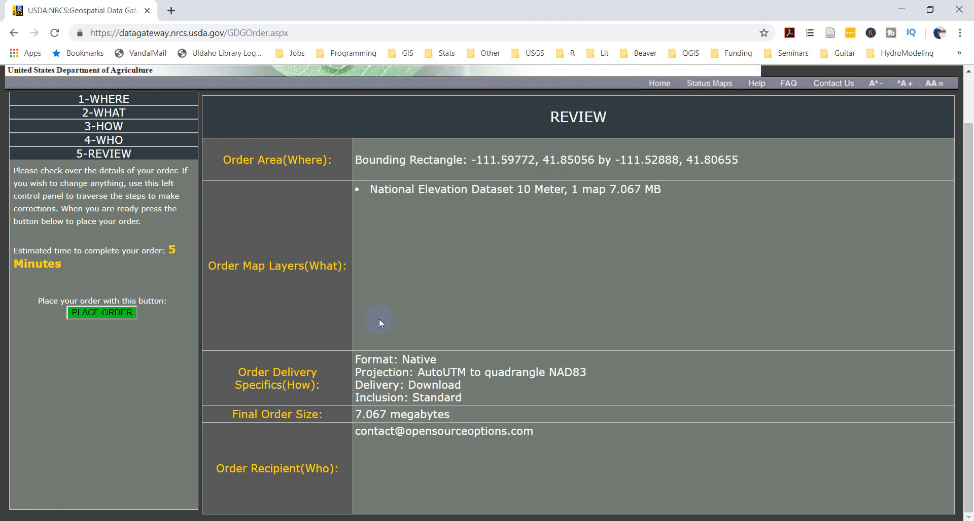
{"action": "mouse_move", "coordinate": [525, 383]}
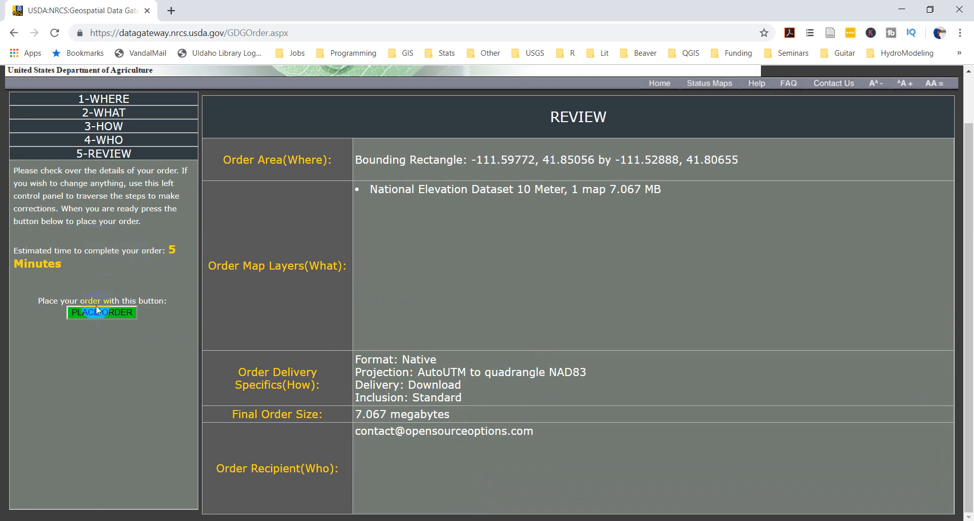
{"action": "mouse_move", "coordinate": [167, 259]}
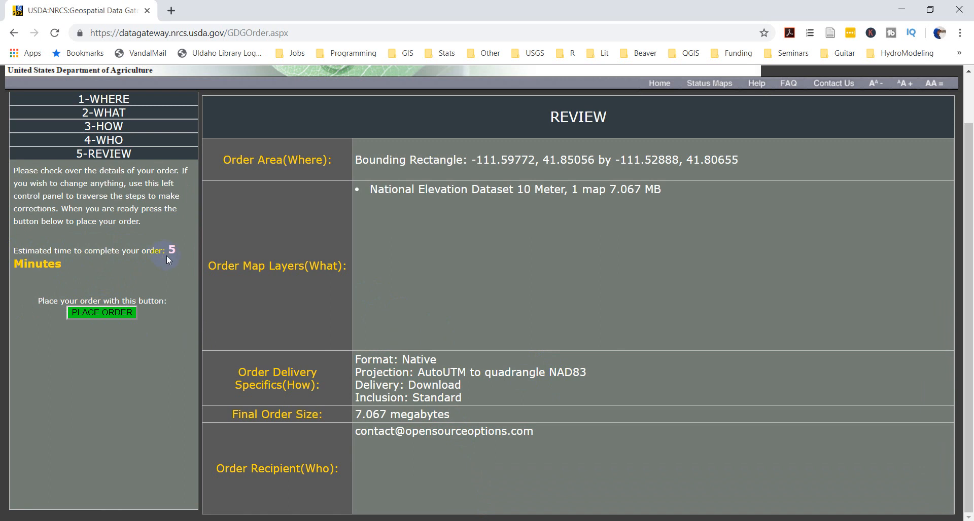
{"action": "left_click", "coordinate": [101, 312]}
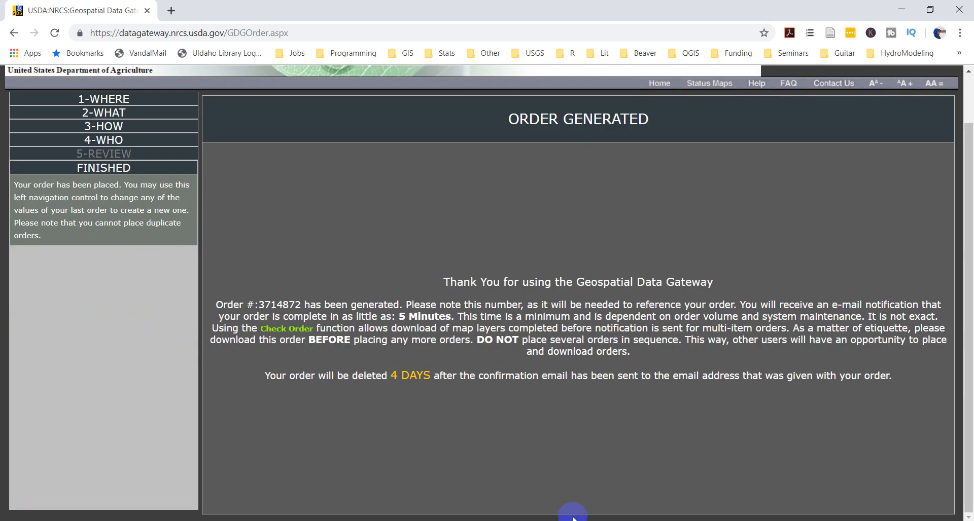
{"action": "left_click", "coordinate": [230, 11]}
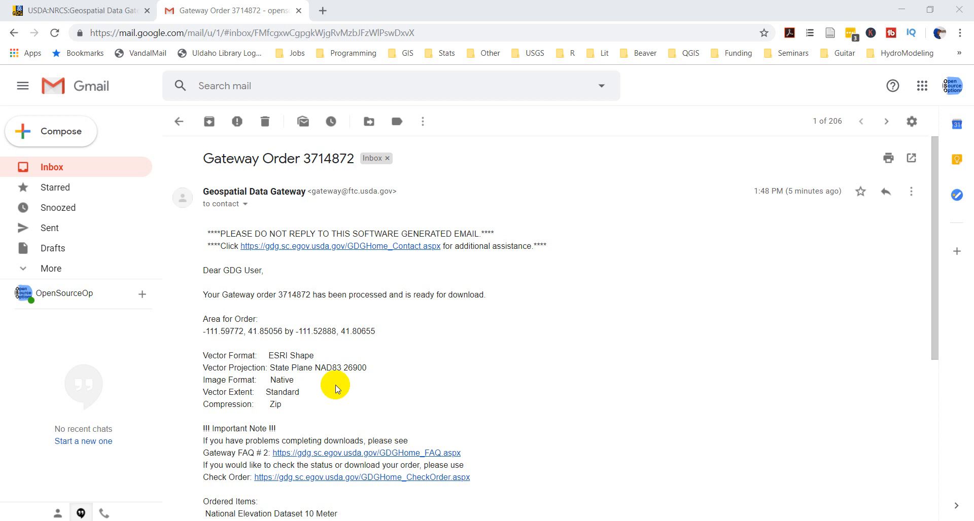
{"action": "mouse_move", "coordinate": [348, 348]}
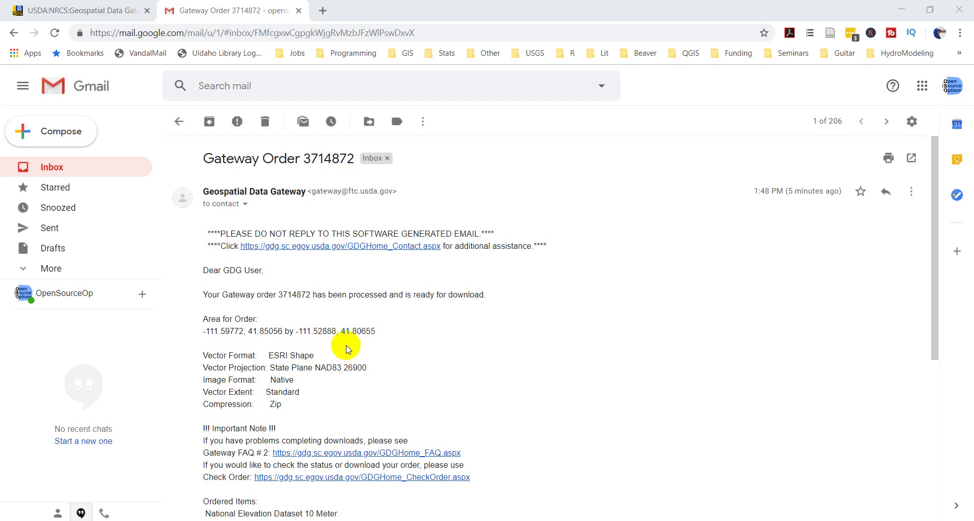
{"action": "mouse_move", "coordinate": [239, 160]}
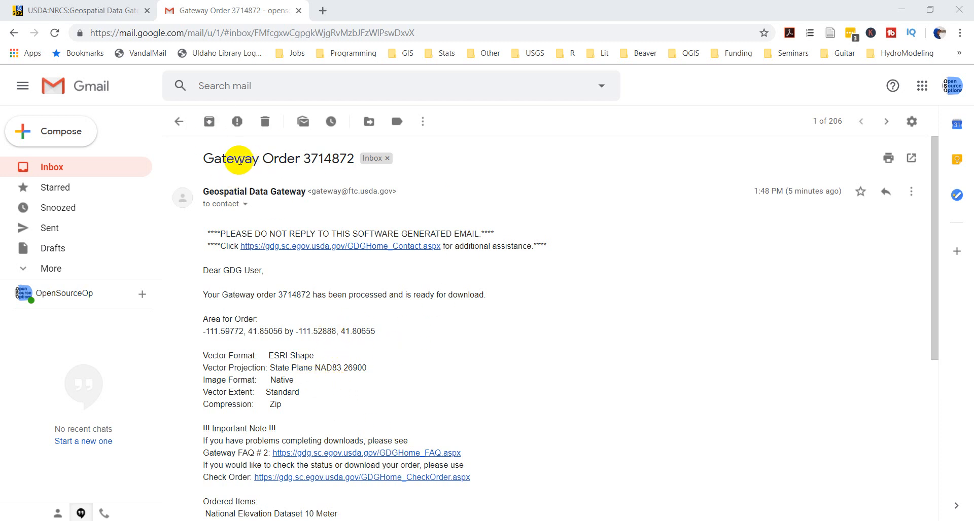
{"action": "triple_click", "coordinate": [277, 159]}
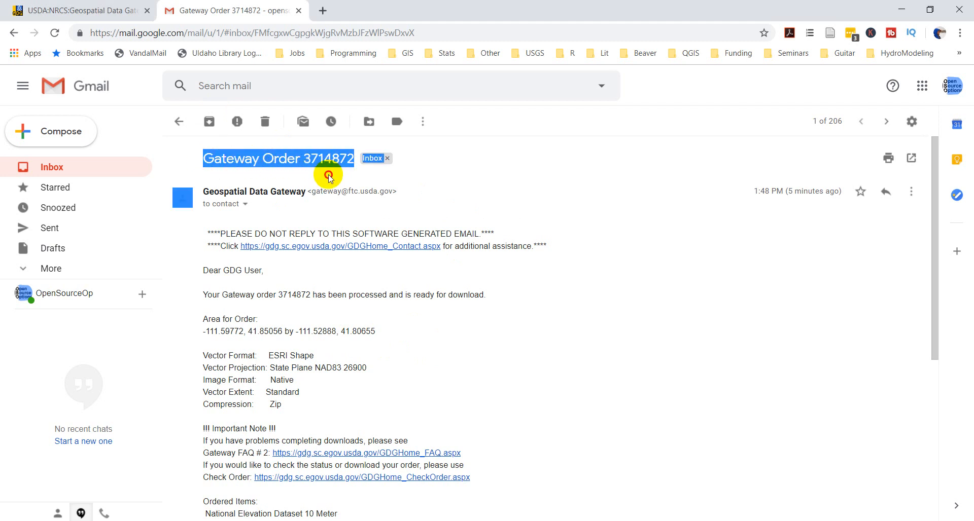
{"action": "scroll", "scroll_direction": "down", "scroll_amount": 3}
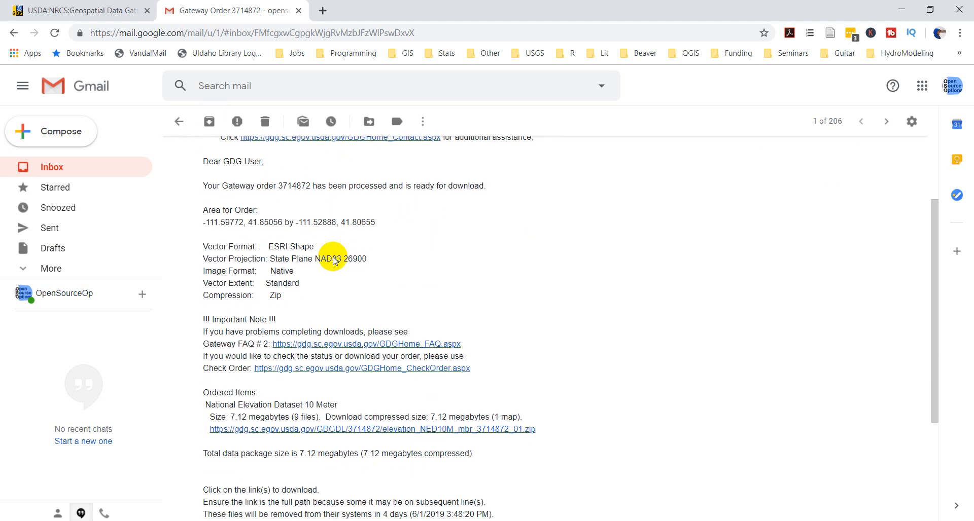
{"action": "scroll", "scroll_direction": "down", "scroll_amount": 3}
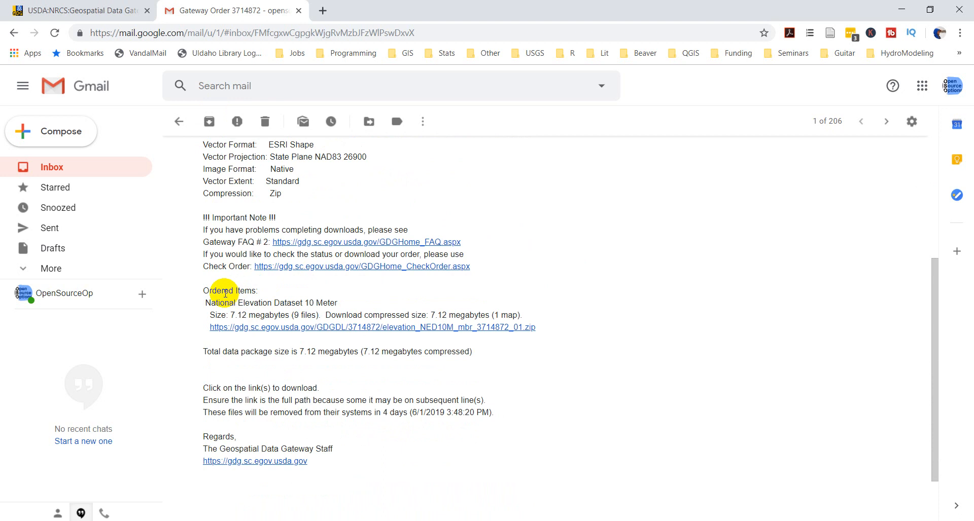
{"action": "mouse_move", "coordinate": [299, 302]}
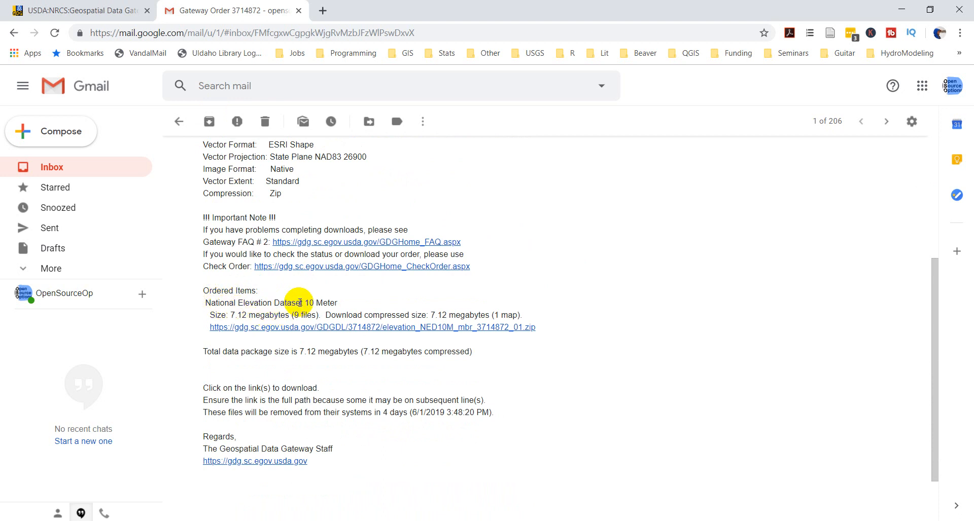
{"action": "mouse_move", "coordinate": [326, 334]}
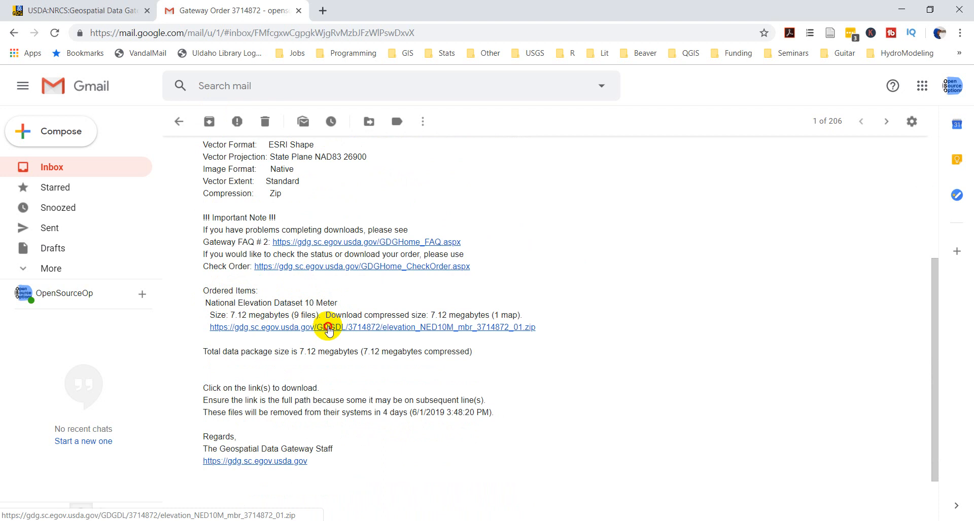
{"action": "left_click", "coordinate": [328, 327]}
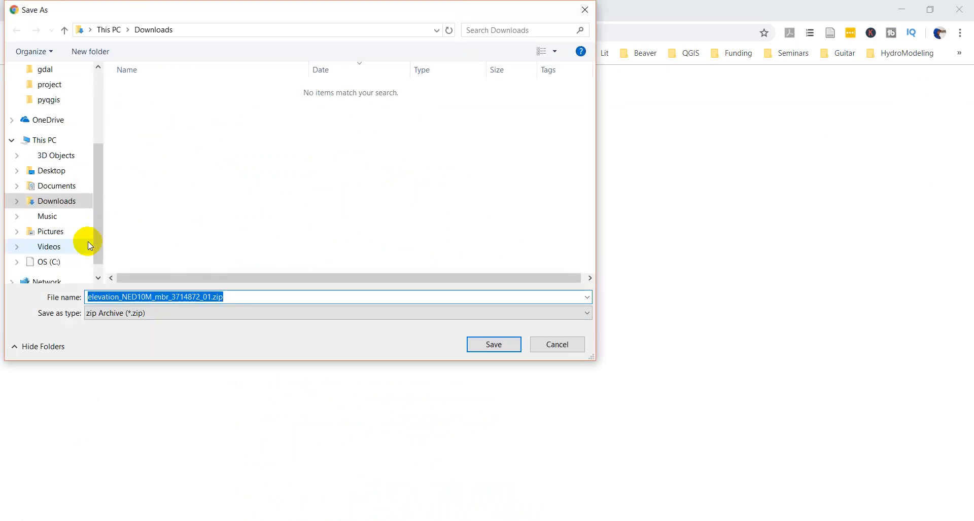
{"action": "left_click", "coordinate": [46, 261]}
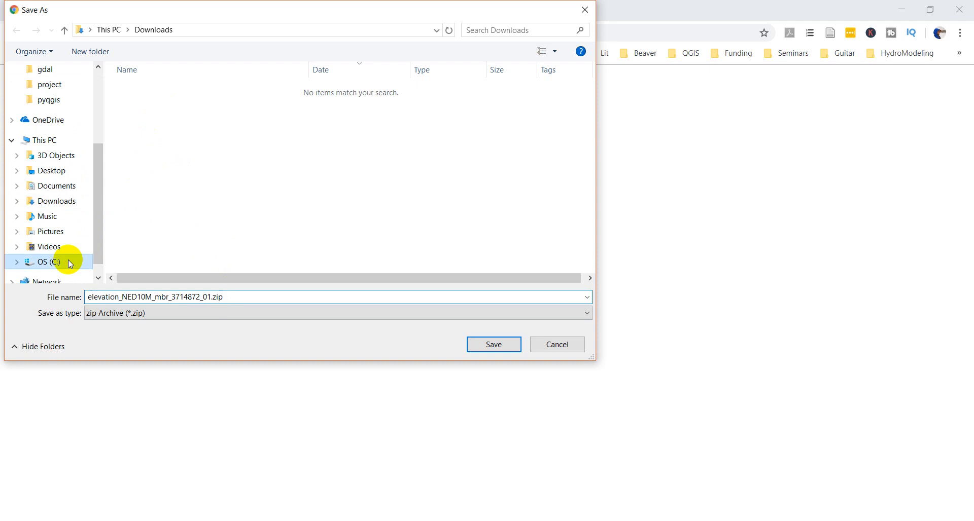
{"action": "left_click", "coordinate": [50, 261]}
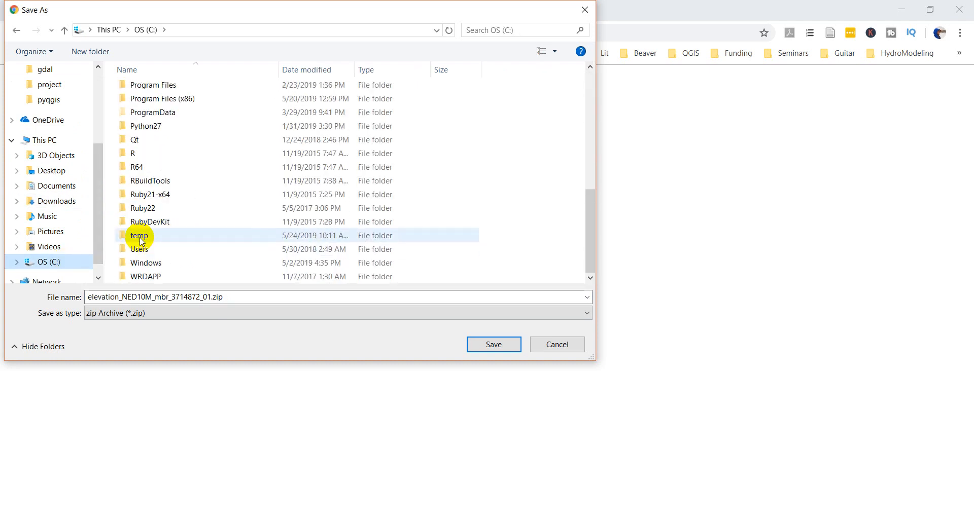
{"action": "double_click", "coordinate": [139, 235]}
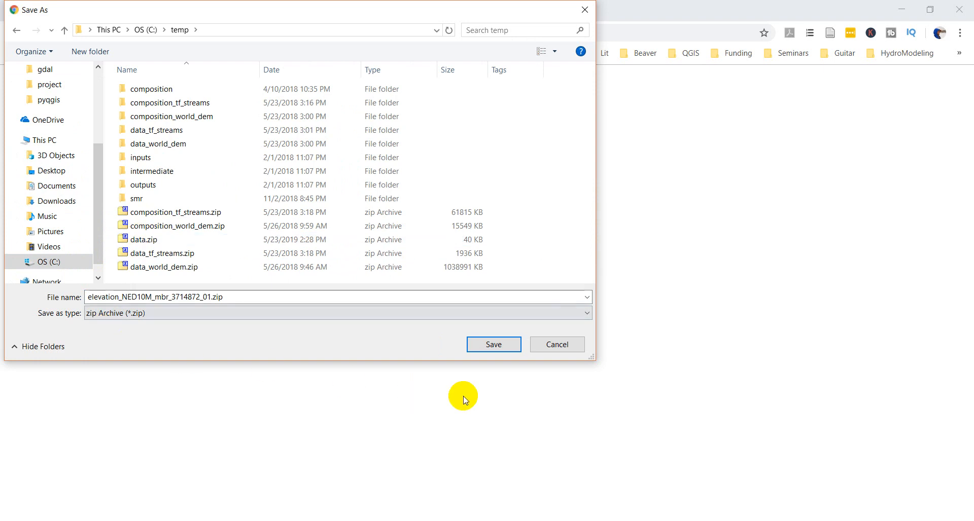
{"action": "left_click", "coordinate": [493, 344]}
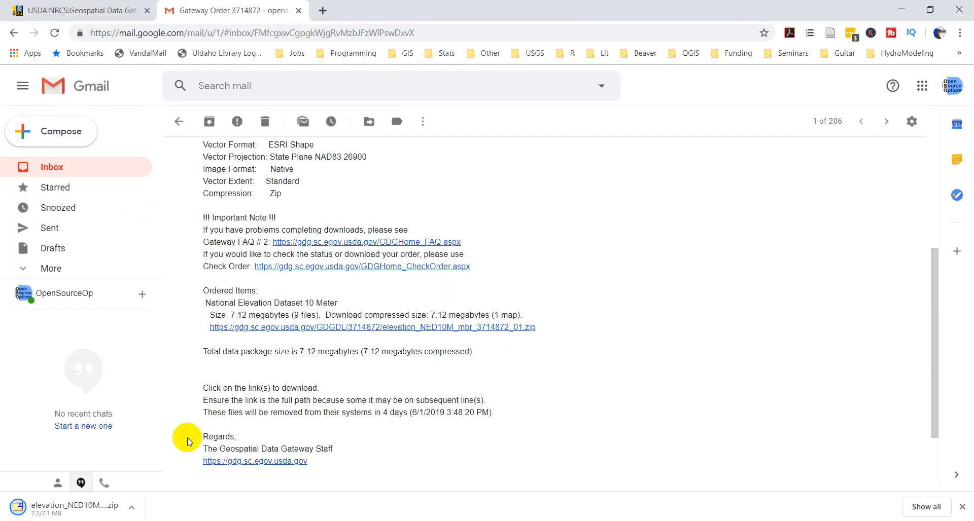
{"action": "mouse_move", "coordinate": [163, 502]}
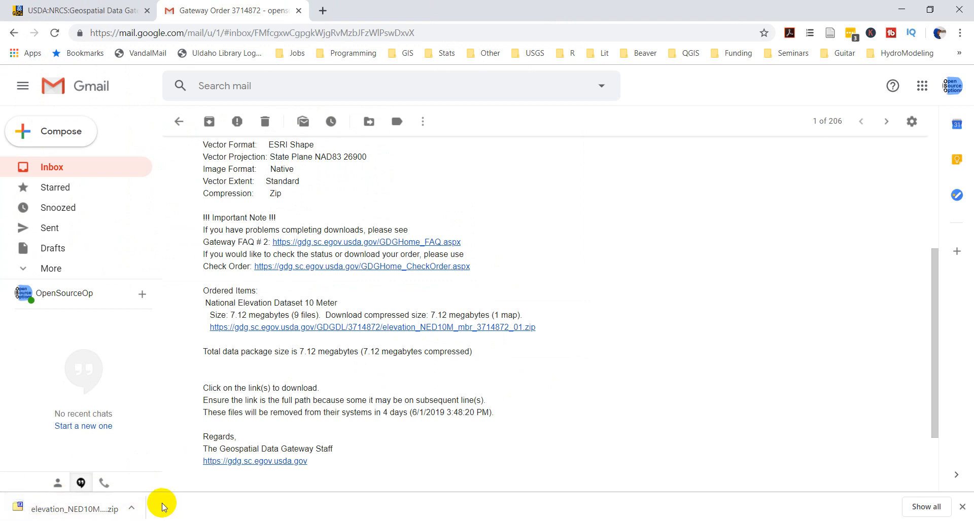
Extract the elevation zip into C:\temp with 7-Zip
{"action": "left_click", "coordinate": [130, 509]}
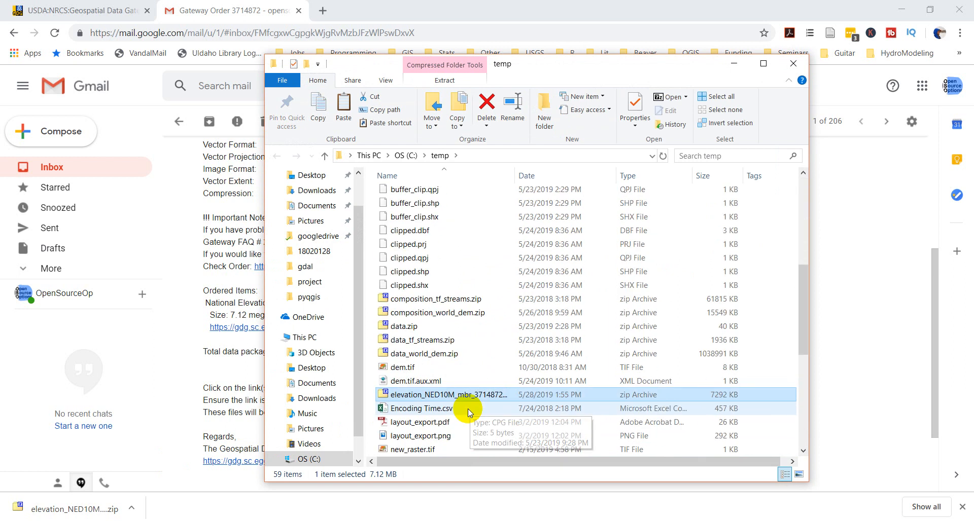
{"action": "scroll", "scroll_direction": "down", "scroll_amount": 3}
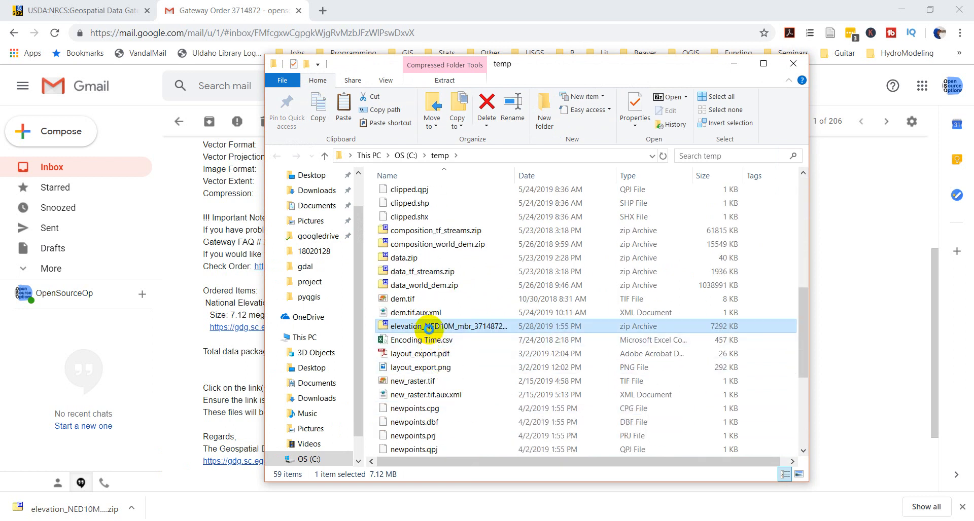
{"action": "right_click", "coordinate": [446, 325]}
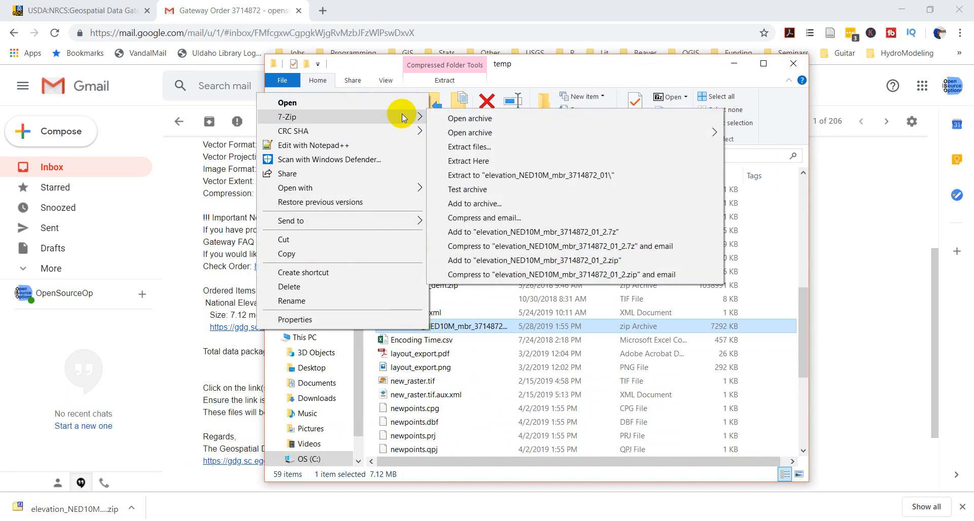
{"action": "mouse_move", "coordinate": [468, 147]}
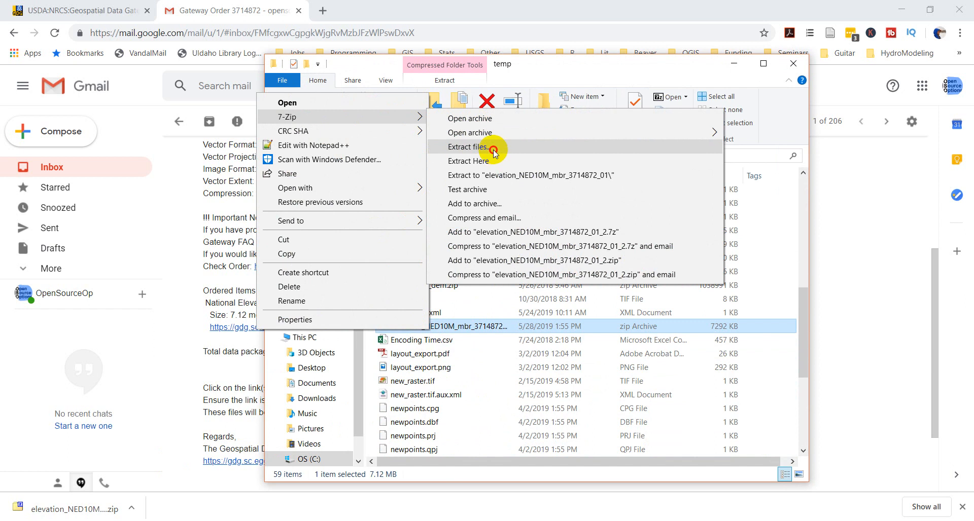
{"action": "left_click", "coordinate": [468, 146]}
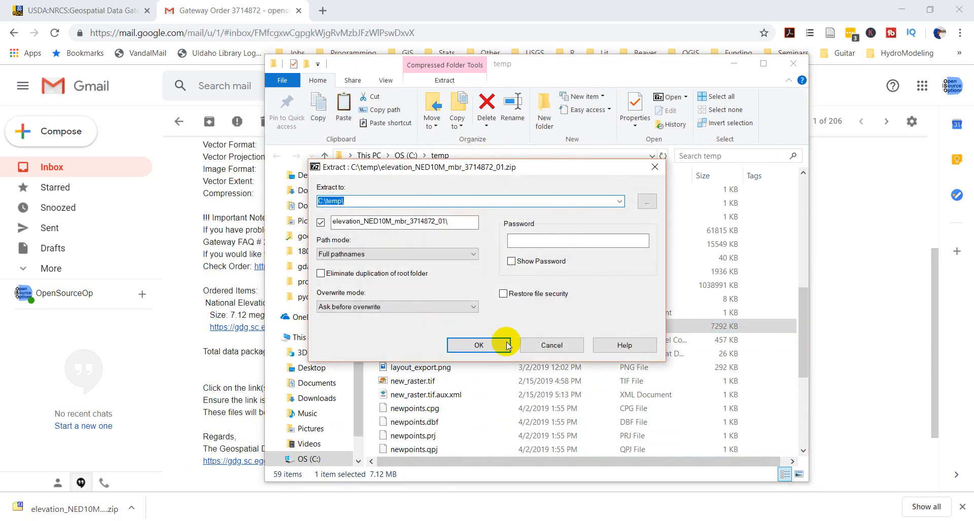
{"action": "left_click", "coordinate": [479, 344]}
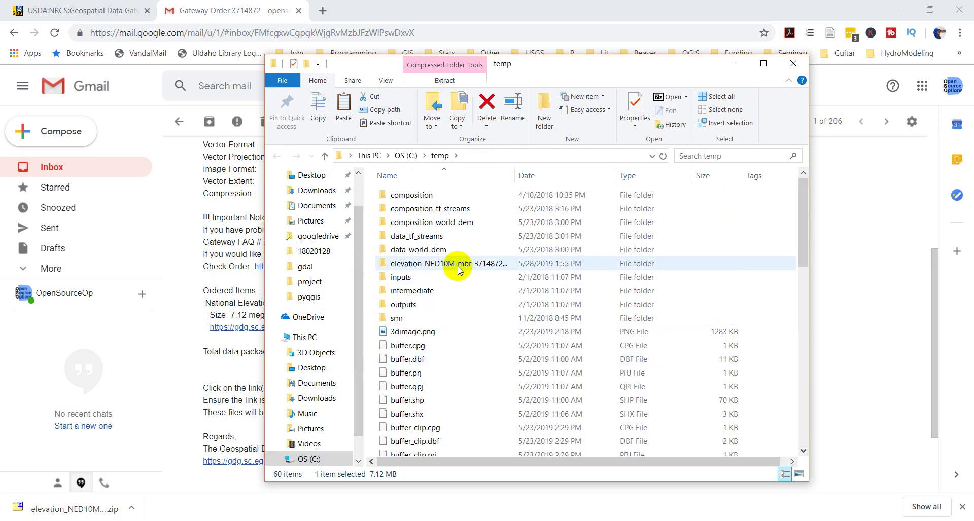
Browse into the extracted folder's elevation subfolder holding ned10m41111g5.tif
{"action": "double_click", "coordinate": [447, 263]}
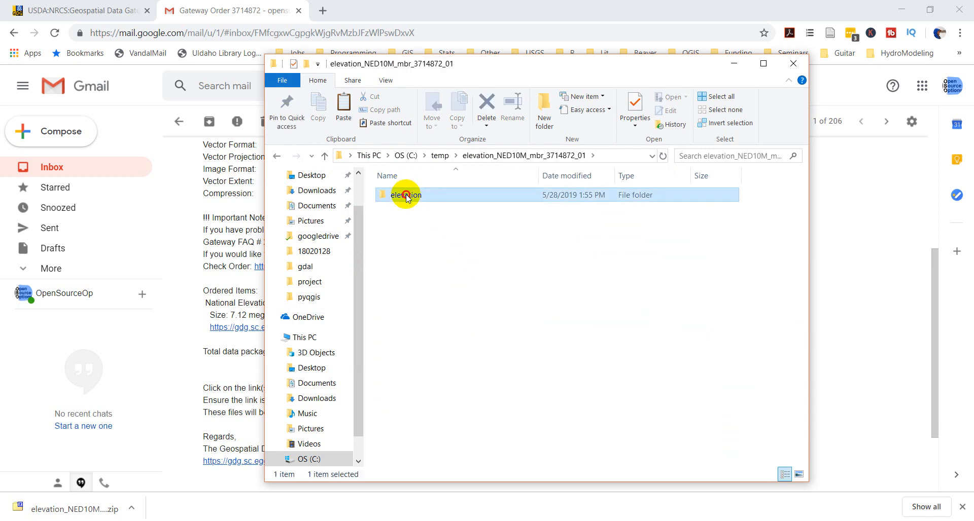
{"action": "double_click", "coordinate": [405, 194]}
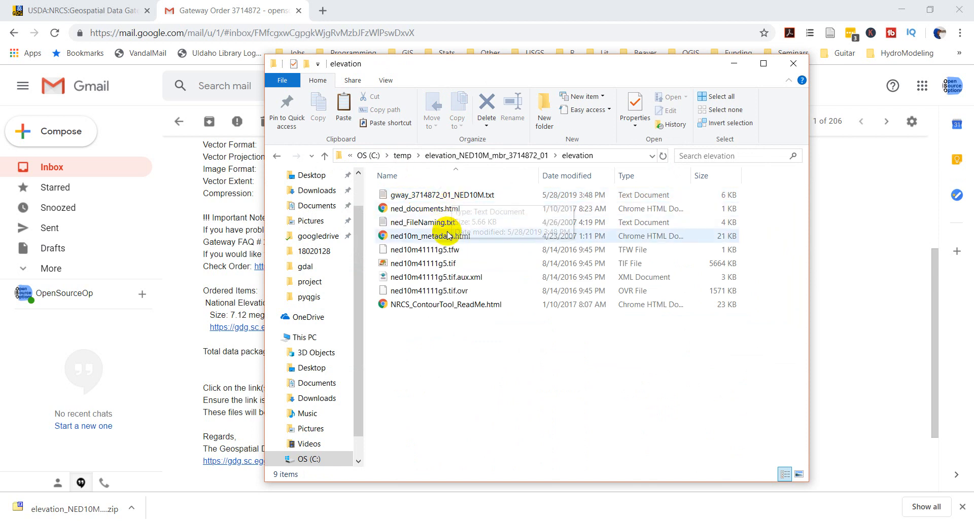
{"action": "left_click", "coordinate": [422, 263]}
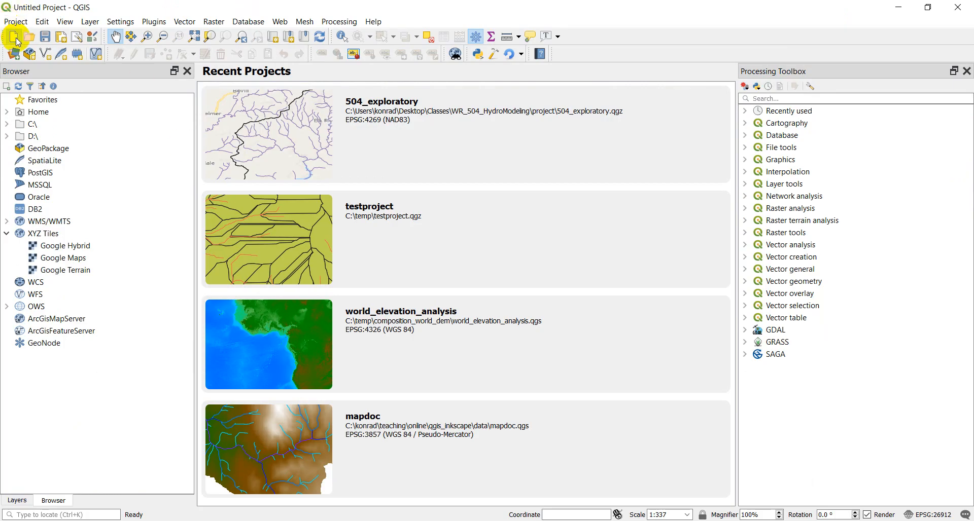
In a new QGIS project, browse C:\temp to the extracted ned10m41111g5.tif tile
{"action": "left_click", "coordinate": [12, 36]}
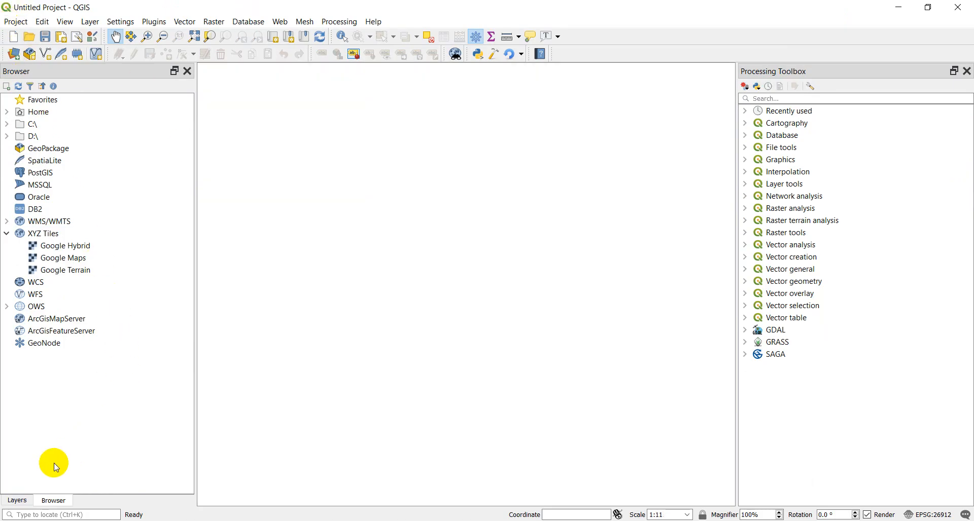
{"action": "left_click", "coordinate": [17, 500]}
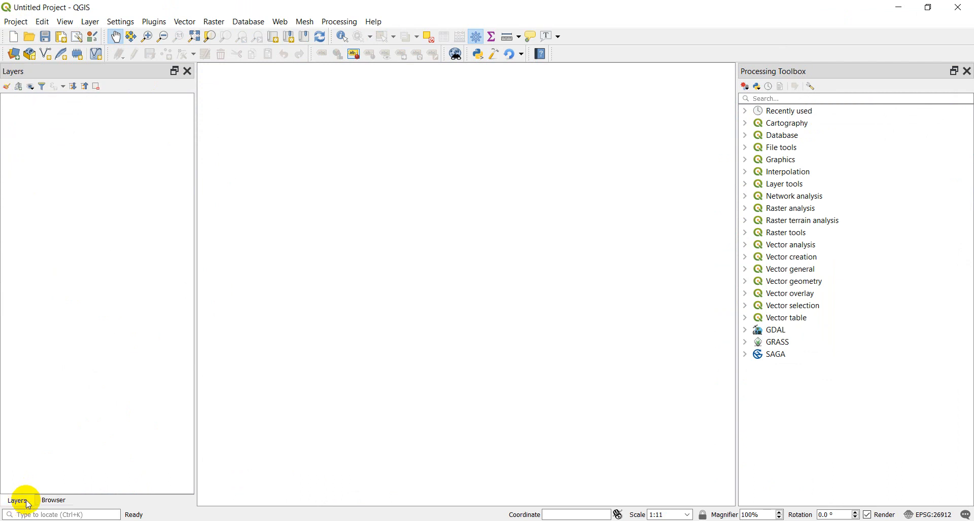
{"action": "left_click", "coordinate": [54, 500]}
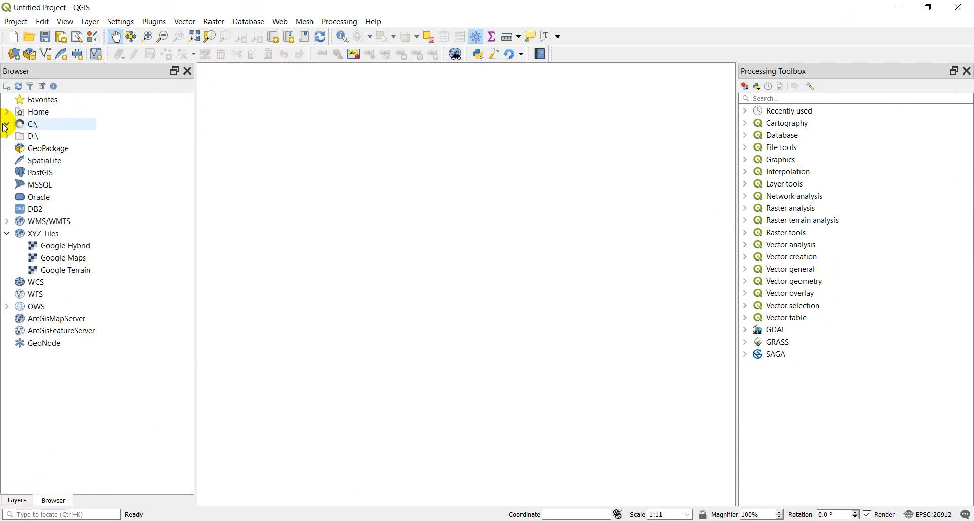
{"action": "left_click", "coordinate": [4, 125]}
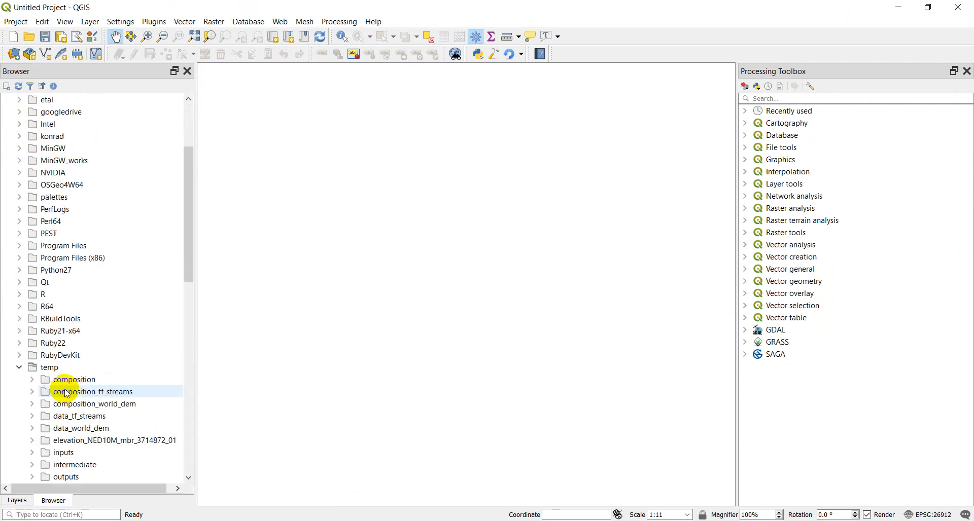
{"action": "scroll", "scroll_direction": "down", "scroll_amount": 3}
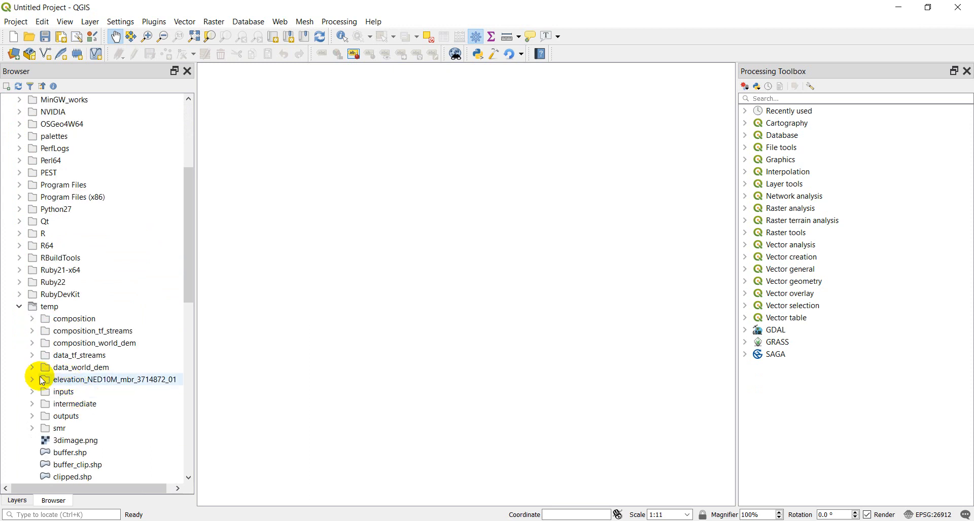
{"action": "left_click", "coordinate": [31, 380]}
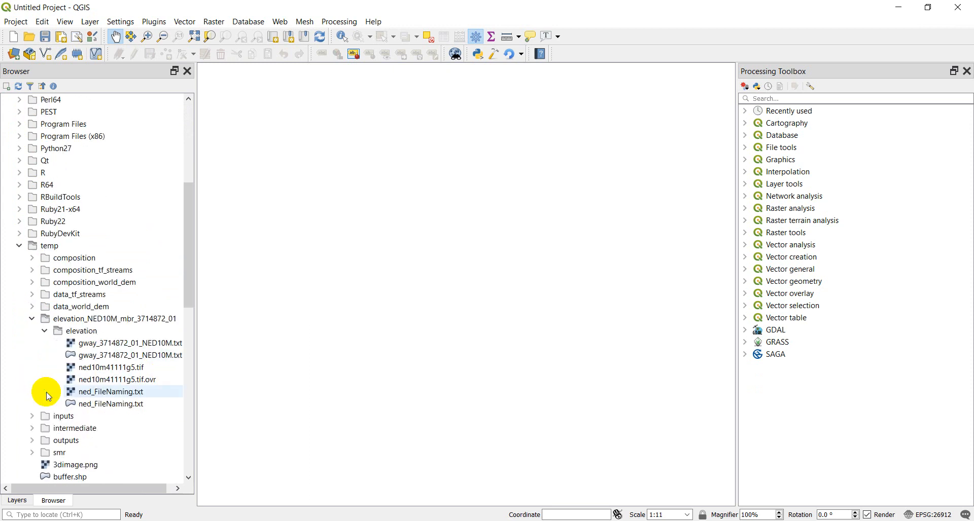
{"action": "scroll", "scroll_direction": "down", "scroll_amount": 3}
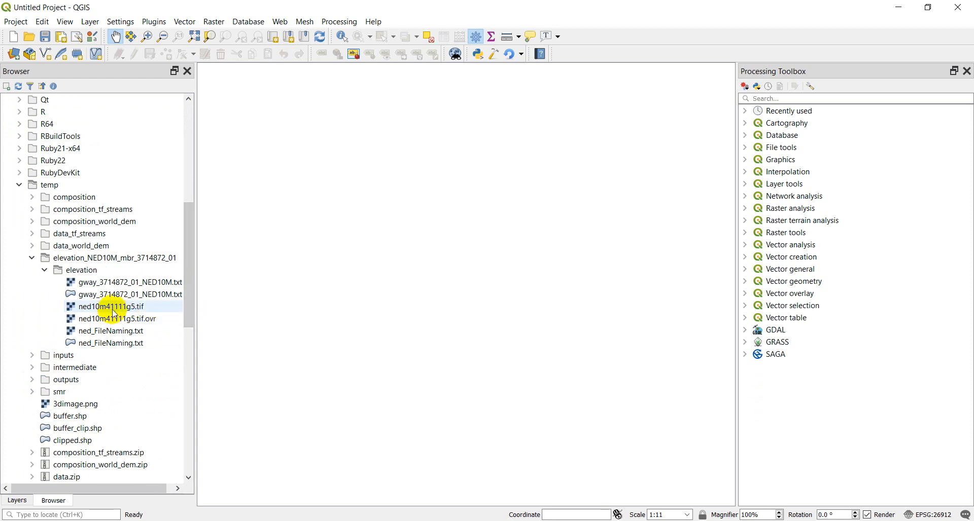
{"action": "left_click", "coordinate": [113, 307]}
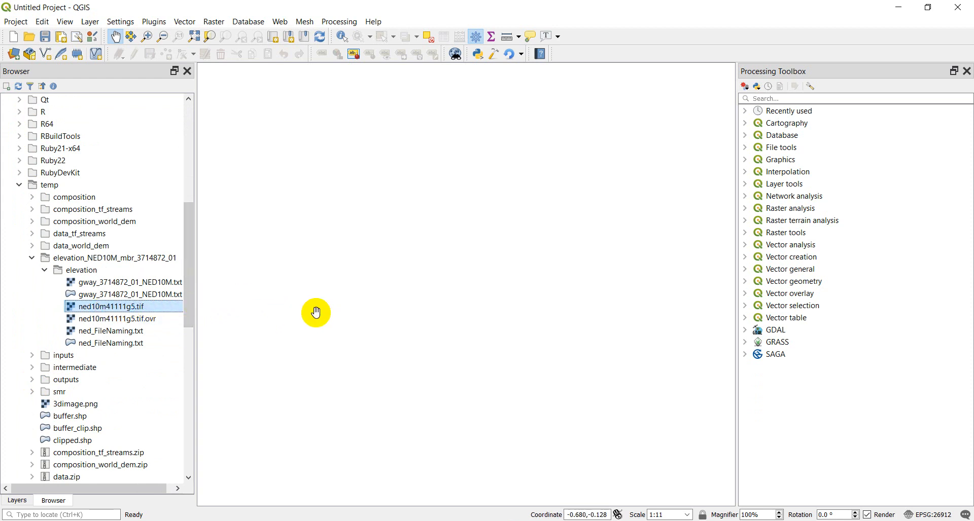
Add the ned10m41111g5.tif 10 m elevation tile to the QGIS map as a grayscale raster
{"action": "double_click", "coordinate": [111, 307]}
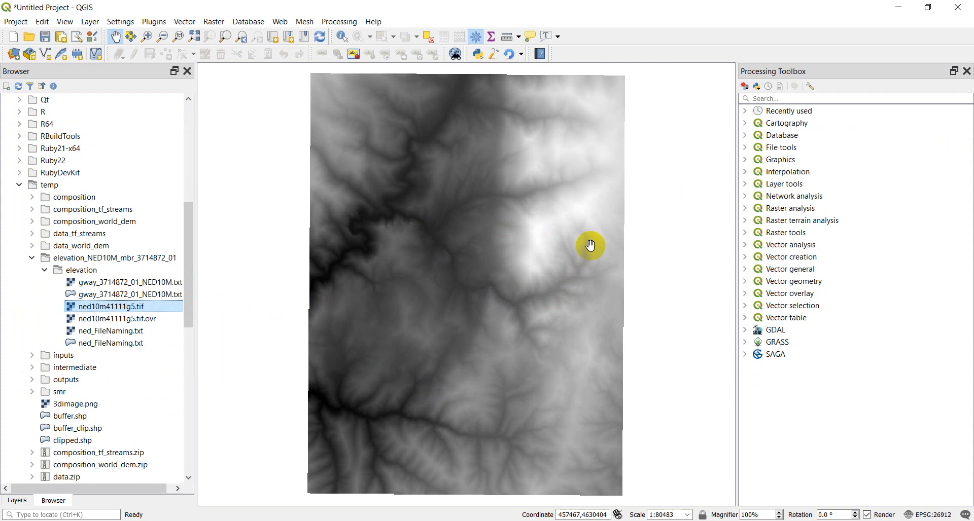
{"action": "mouse_move", "coordinate": [422, 199]}
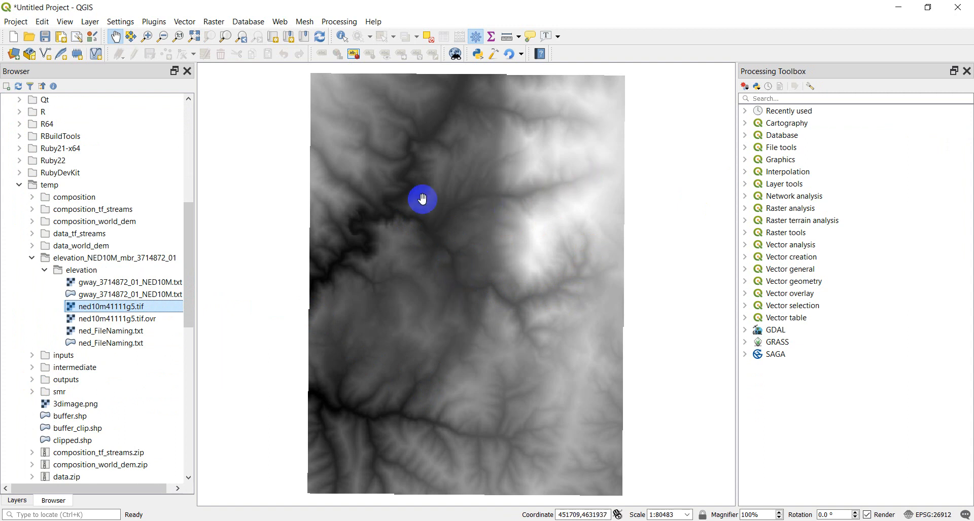
{"action": "mouse_move", "coordinate": [470, 232]}
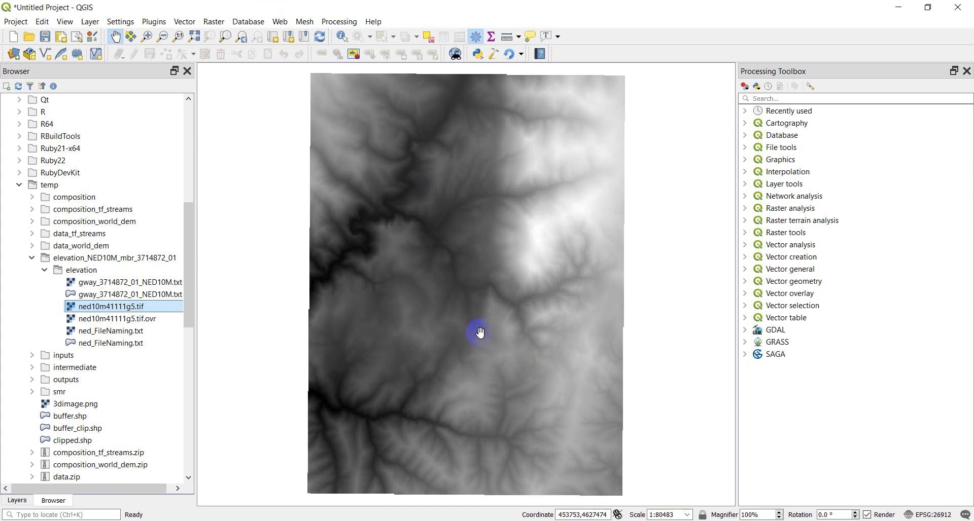
{"action": "mouse_move", "coordinate": [278, 346]}
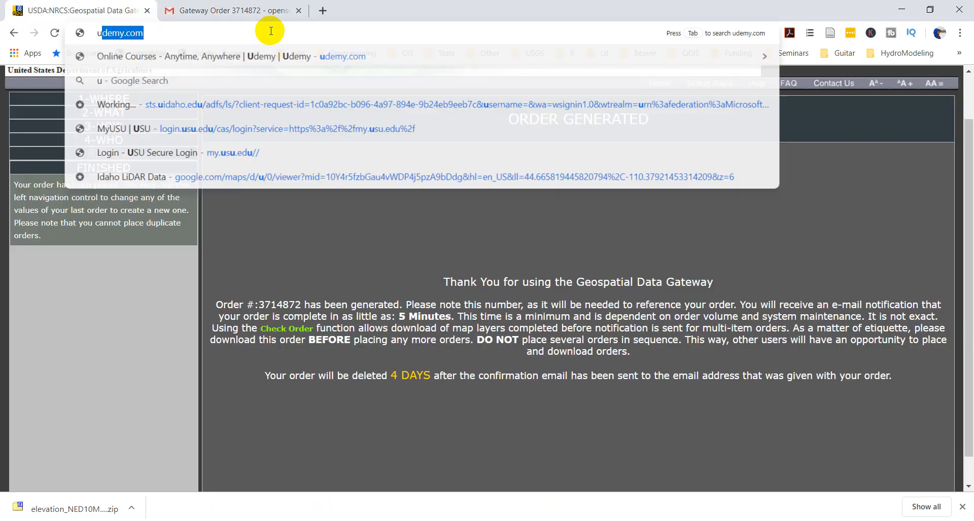
Search 'usgs national map viewer' and open the TNM Download - The National Map result
{"action": "type", "text": "usgs national map viewer"}
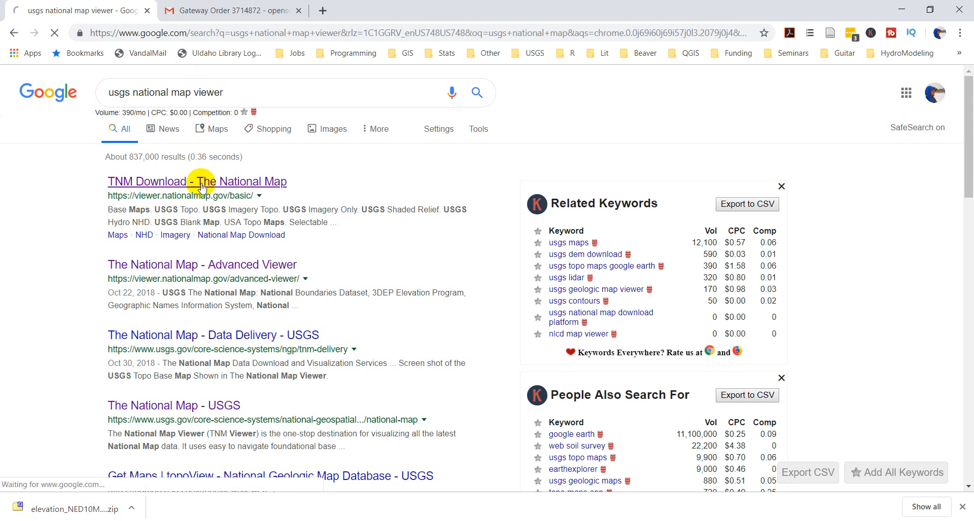
{"action": "left_click", "coordinate": [197, 181]}
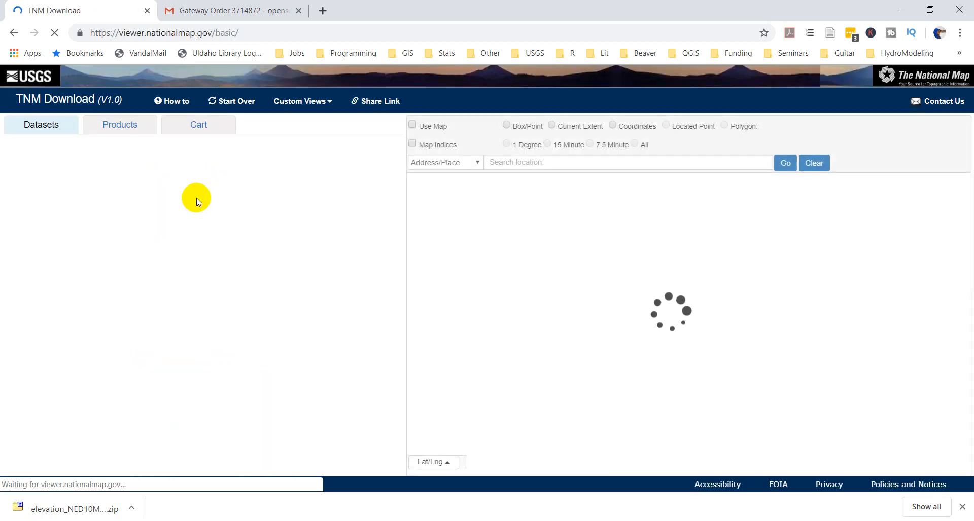
{"action": "mouse_move", "coordinate": [155, 199]}
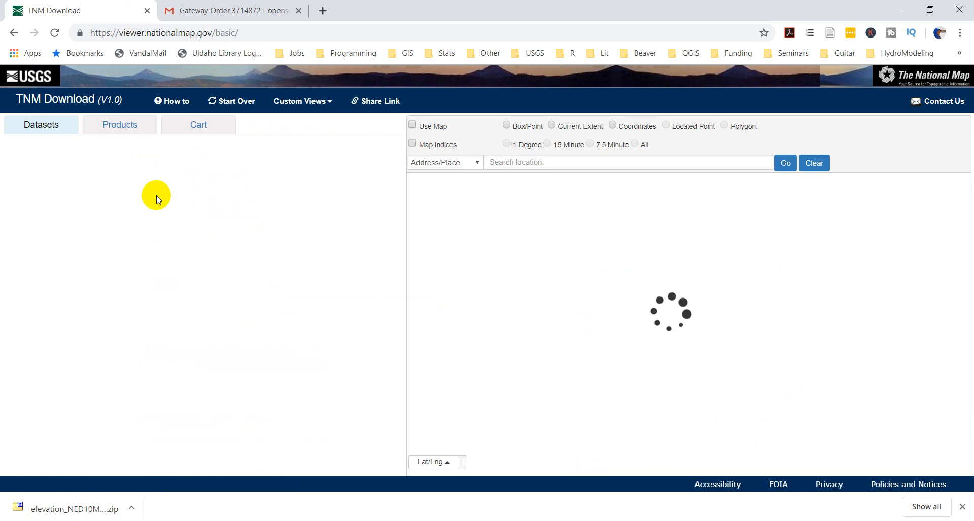
{"action": "mouse_move", "coordinate": [531, 297]}
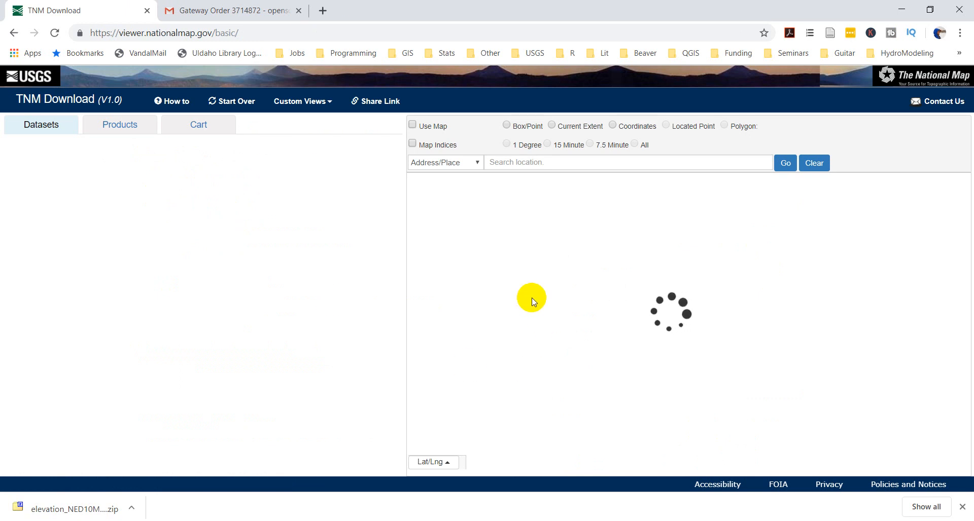
{"action": "mouse_move", "coordinate": [583, 311]}
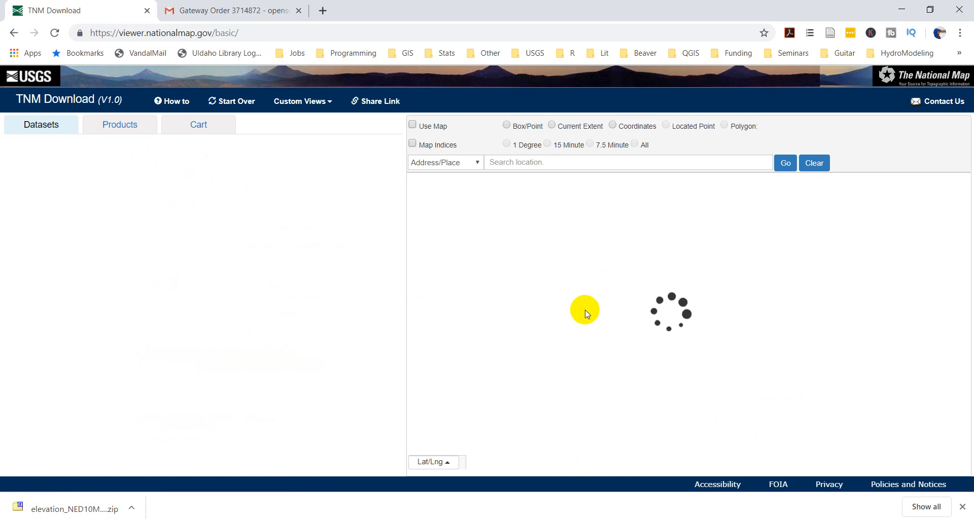
{"action": "mouse_move", "coordinate": [260, 134]}
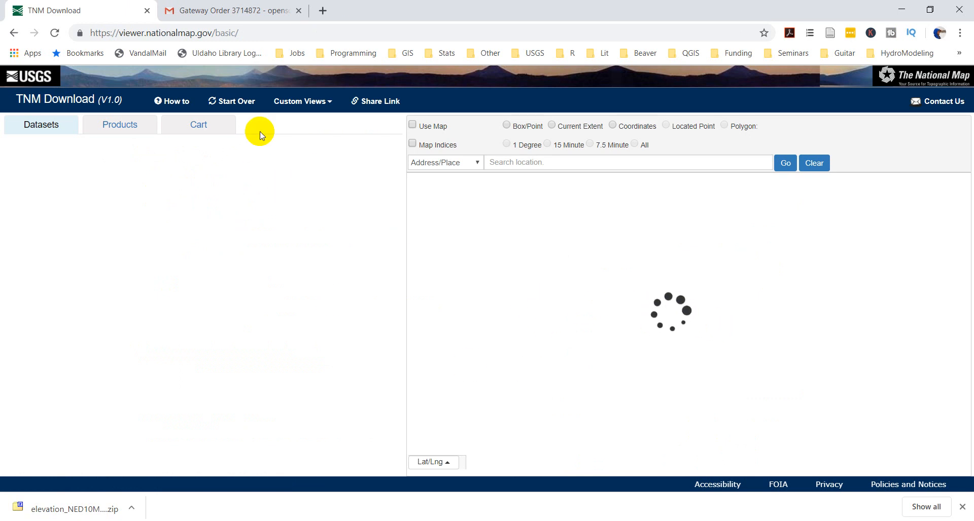
{"action": "mouse_move", "coordinate": [323, 11]}
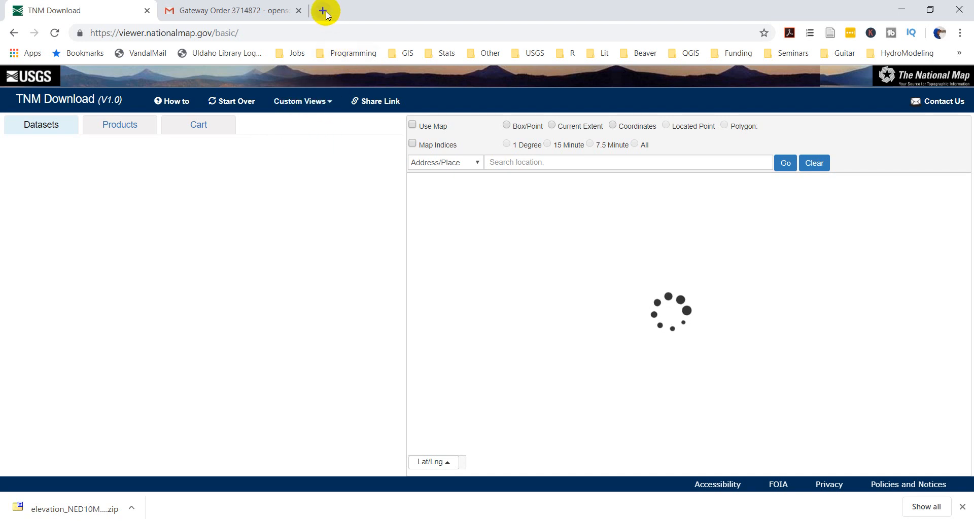
In a new tab, search 'download usgs elevation data' and open The National Map - USGS result
{"action": "left_click", "coordinate": [324, 10]}
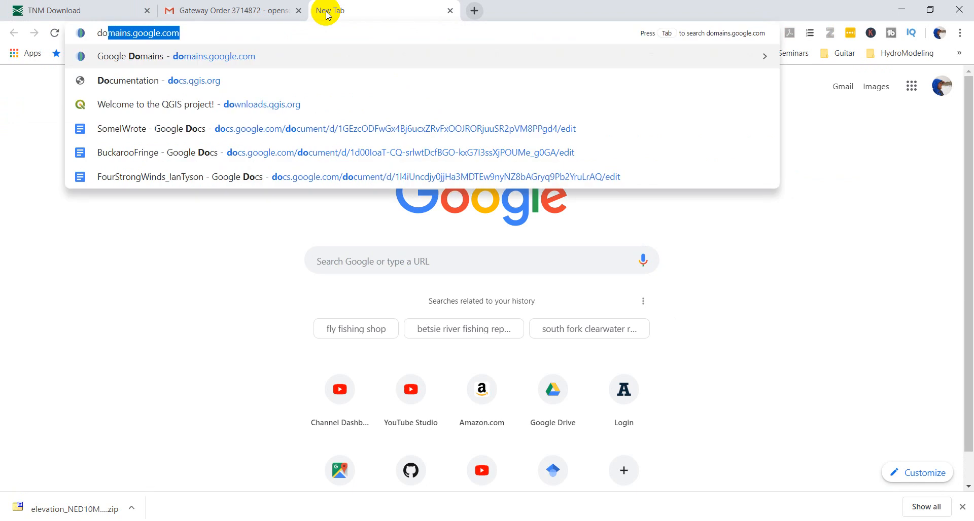
{"action": "type", "text": "download usg"}
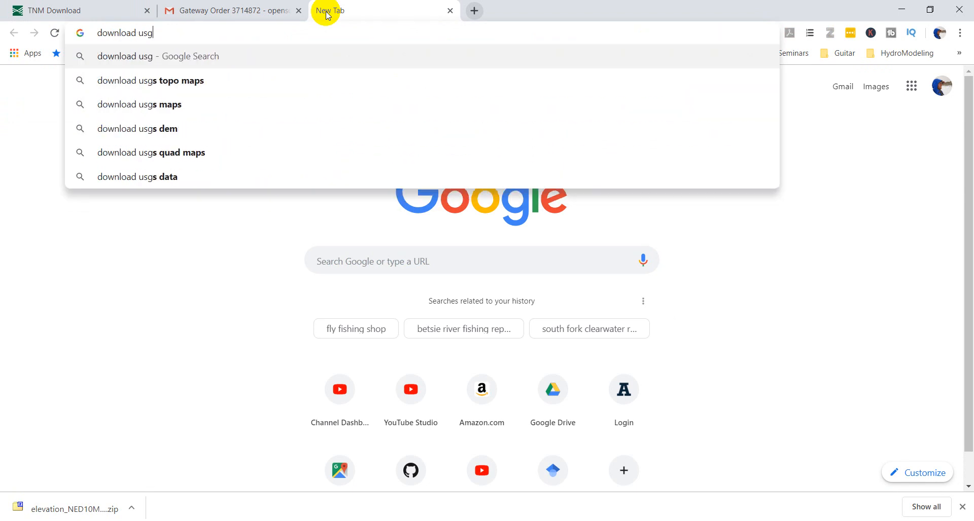
{"action": "type", "text": "s elevation"}
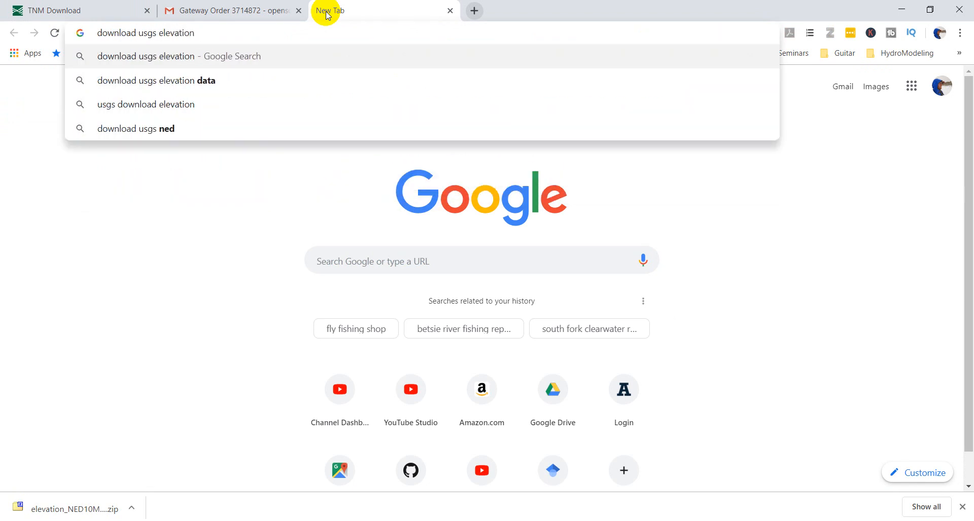
{"action": "left_click", "coordinate": [155, 80]}
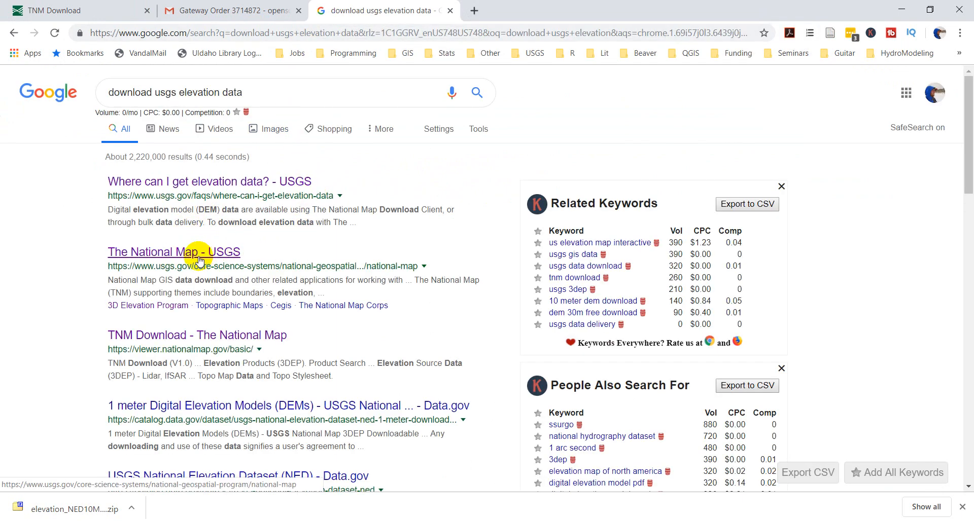
{"action": "left_click", "coordinate": [173, 252]}
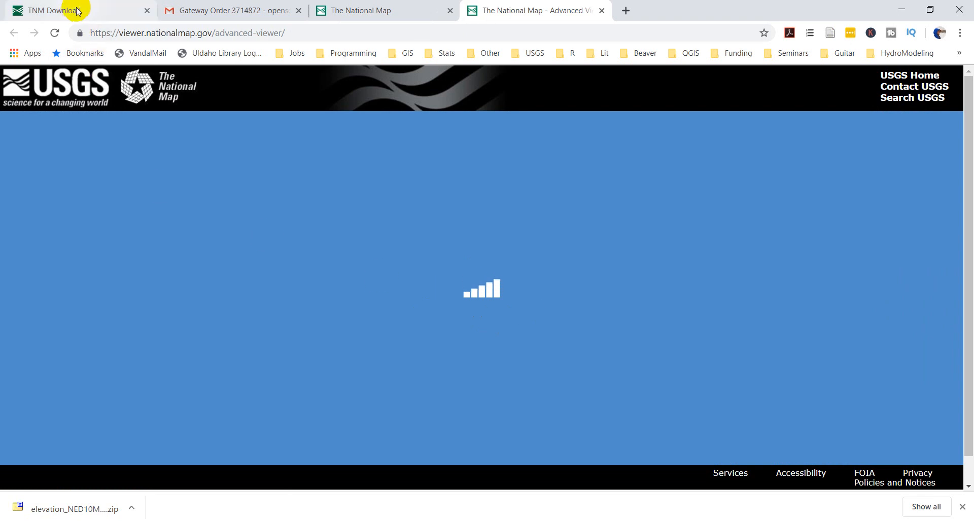
Switch to the Advanced Viewer tab and dismiss its scheduled maintenance notice
{"action": "left_click", "coordinate": [47, 11]}
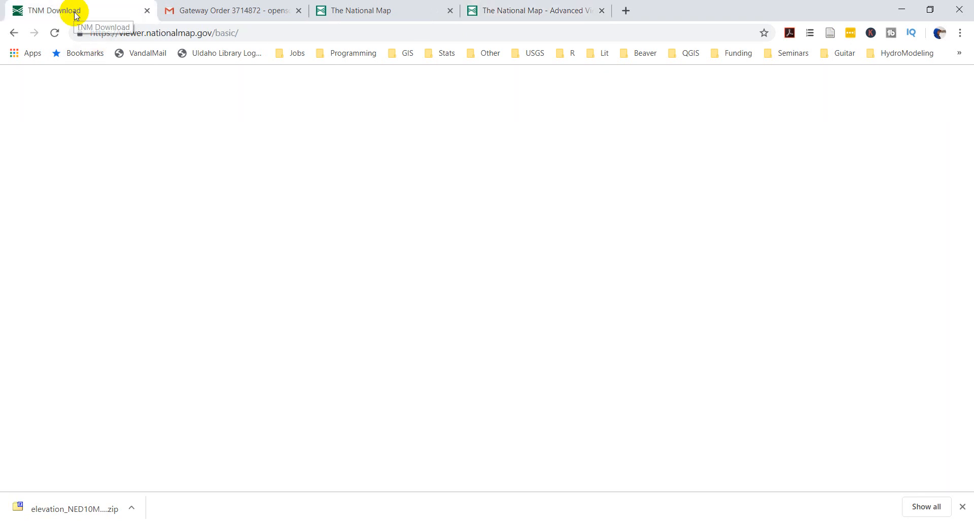
{"action": "left_click", "coordinate": [54, 33]}
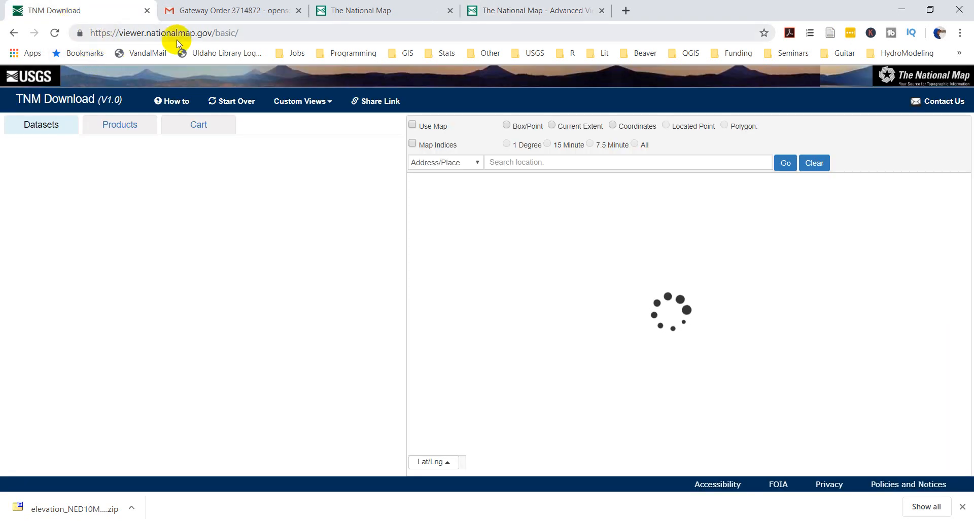
{"action": "left_click", "coordinate": [533, 11]}
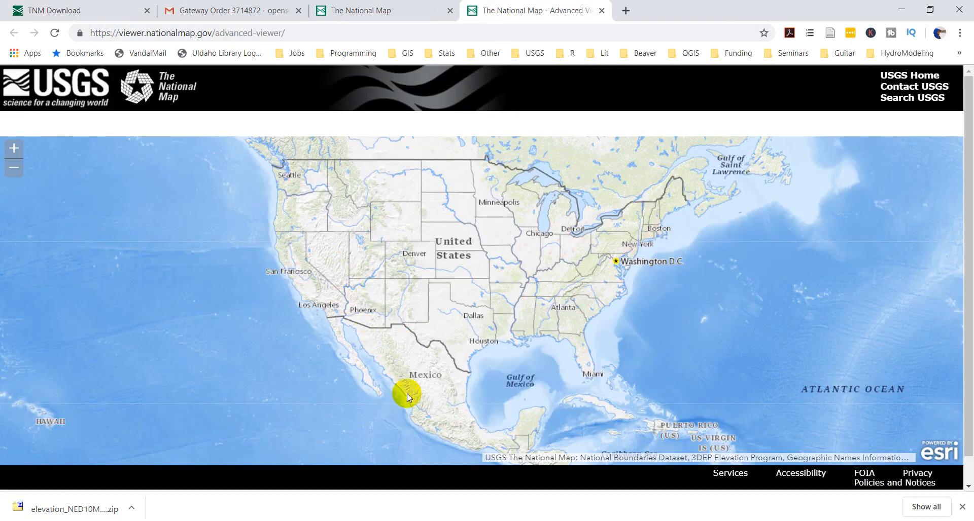
{"action": "left_click", "coordinate": [14, 167]}
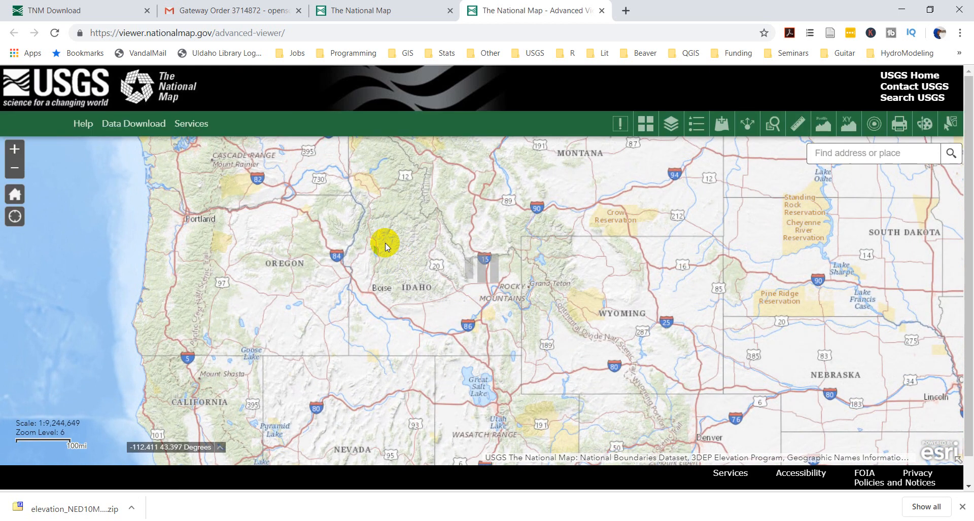
{"action": "left_click", "coordinate": [619, 123]}
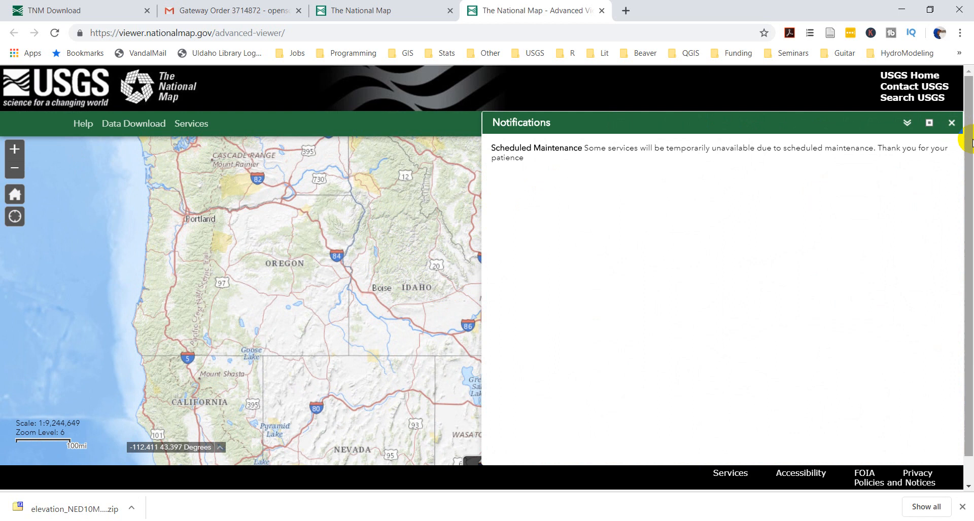
{"action": "left_click", "coordinate": [951, 122]}
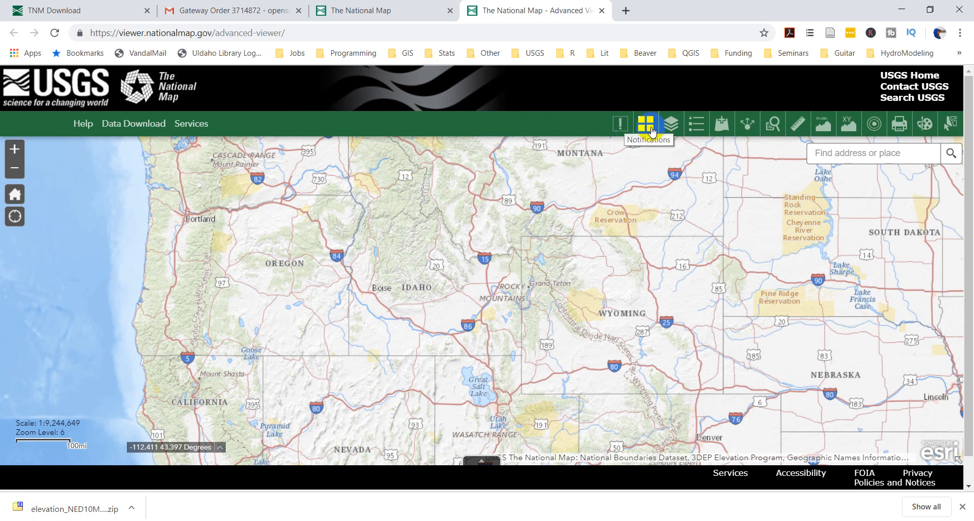
{"action": "mouse_move", "coordinate": [747, 124]}
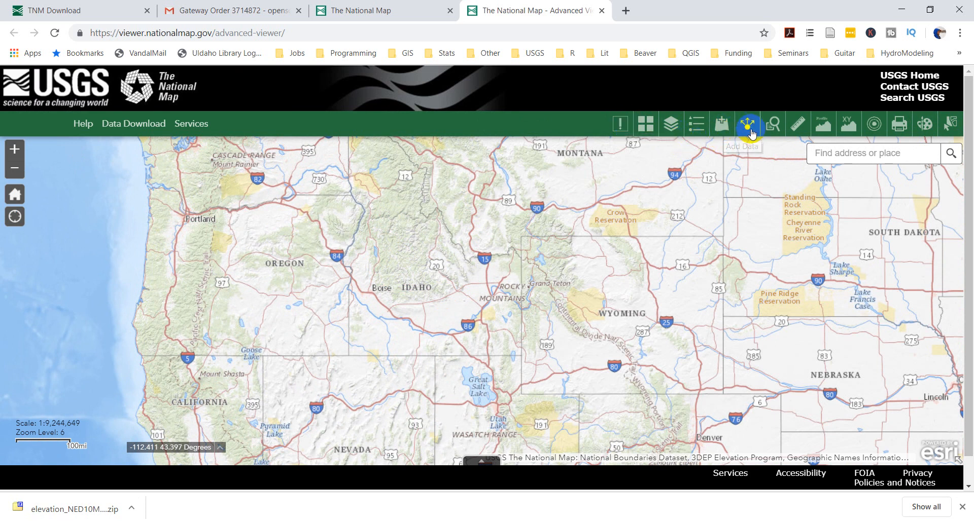
{"action": "mouse_move", "coordinate": [824, 124]}
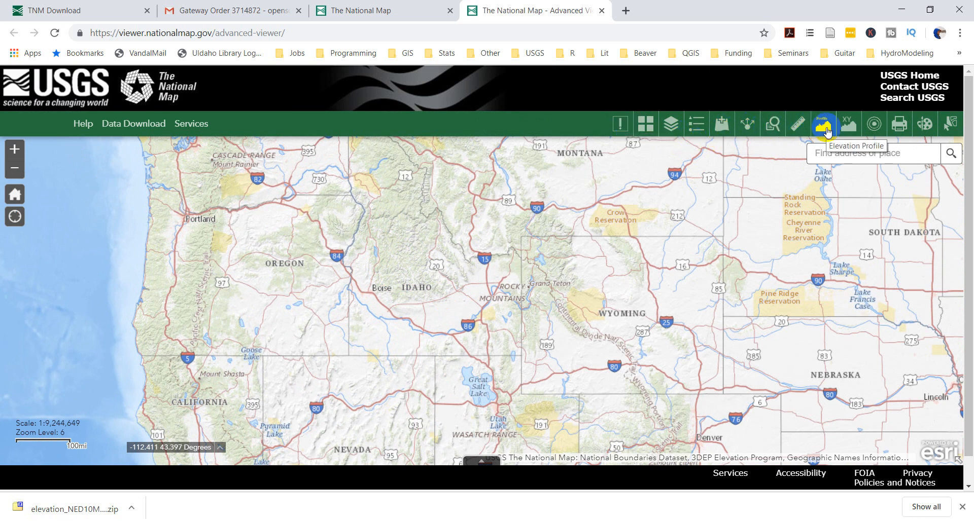
{"action": "mouse_move", "coordinate": [898, 124]}
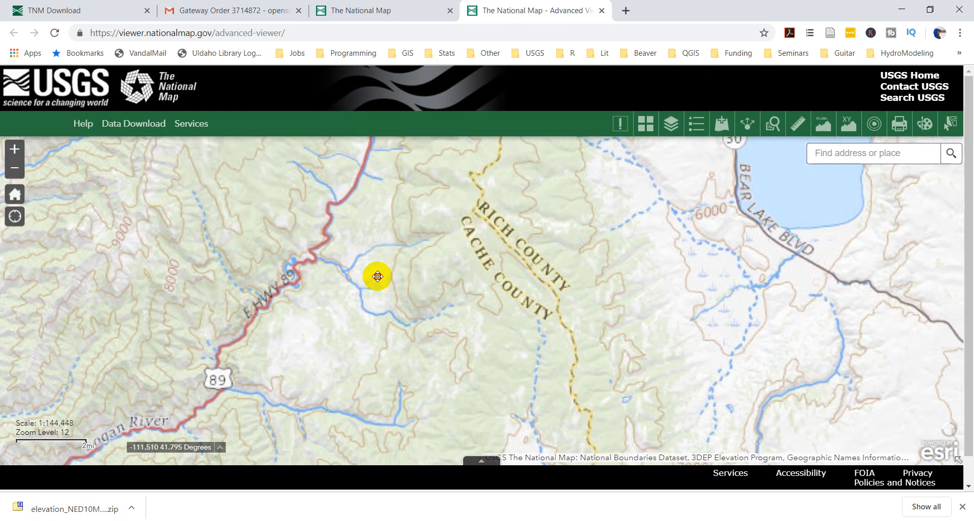
Centre the map on the Rich–Cache County line near Bear Lake, checking the Select panel briefly
{"action": "left_click_drag", "start_coordinate": [377, 276], "coordinate": [341, 308]}
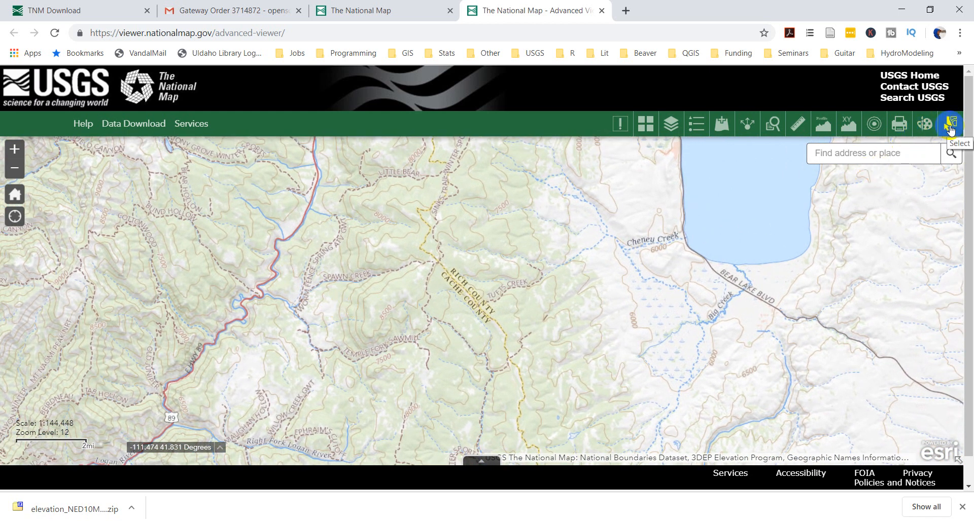
{"action": "left_click", "coordinate": [950, 124]}
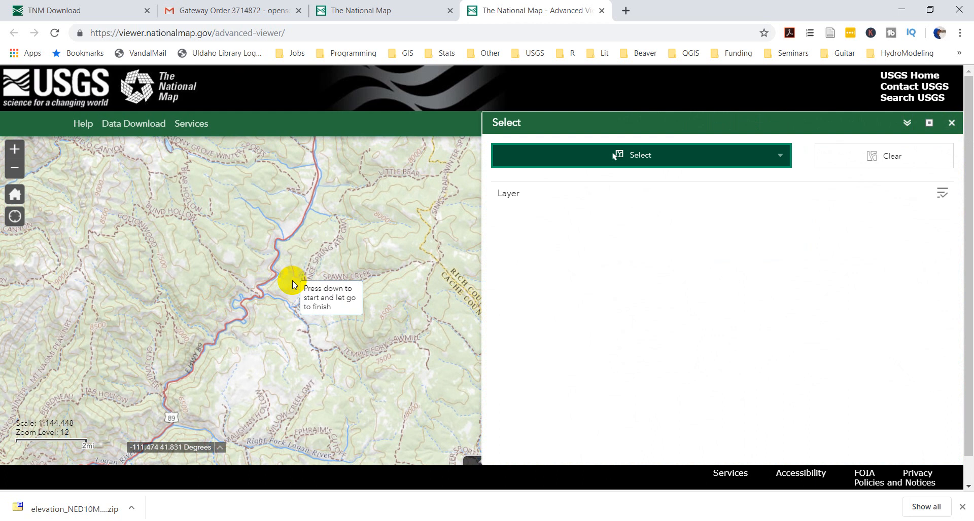
{"action": "mouse_move", "coordinate": [729, 169]}
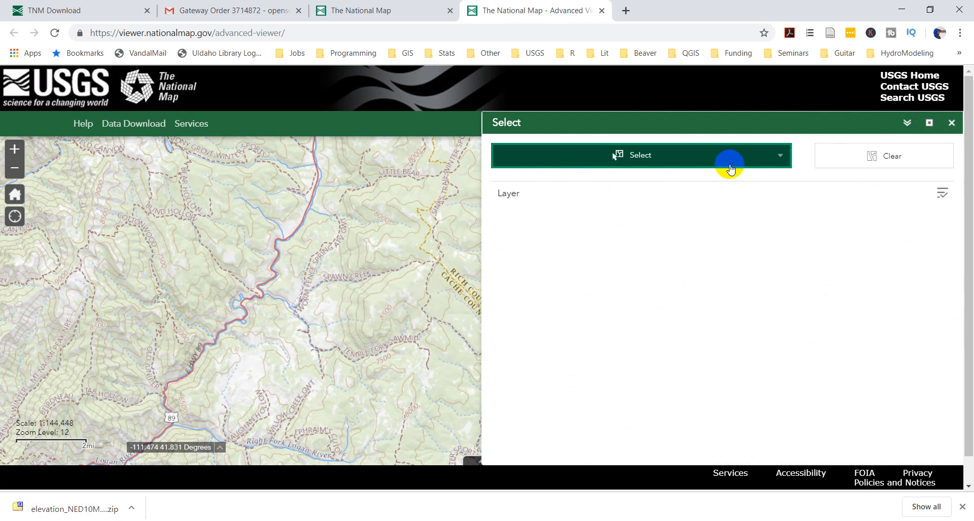
{"action": "left_click", "coordinate": [951, 122]}
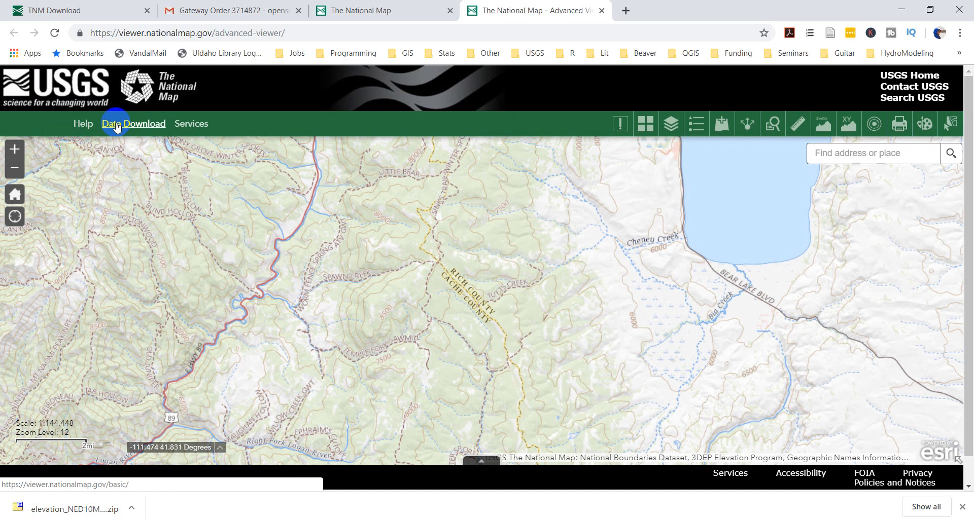
Open Data Download in a new TNM Download tab and dismiss its maintenance notice
{"action": "left_click", "coordinate": [144, 124]}
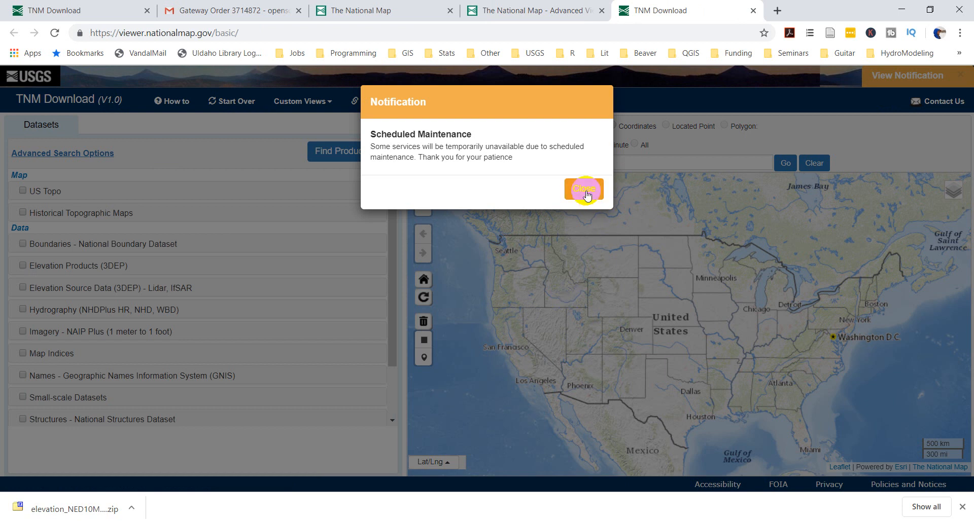
{"action": "mouse_move", "coordinate": [494, 180]}
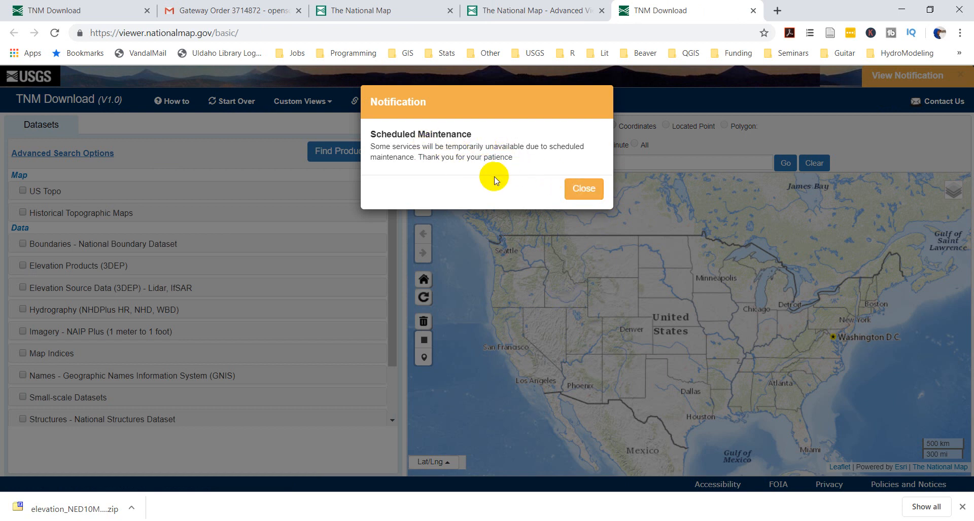
{"action": "left_click", "coordinate": [582, 189]}
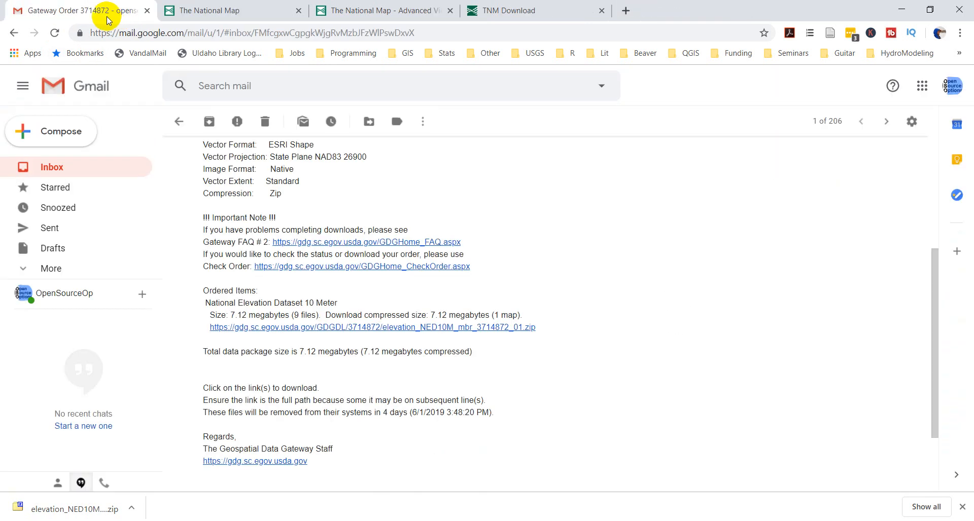
{"action": "left_click", "coordinate": [534, 10]}
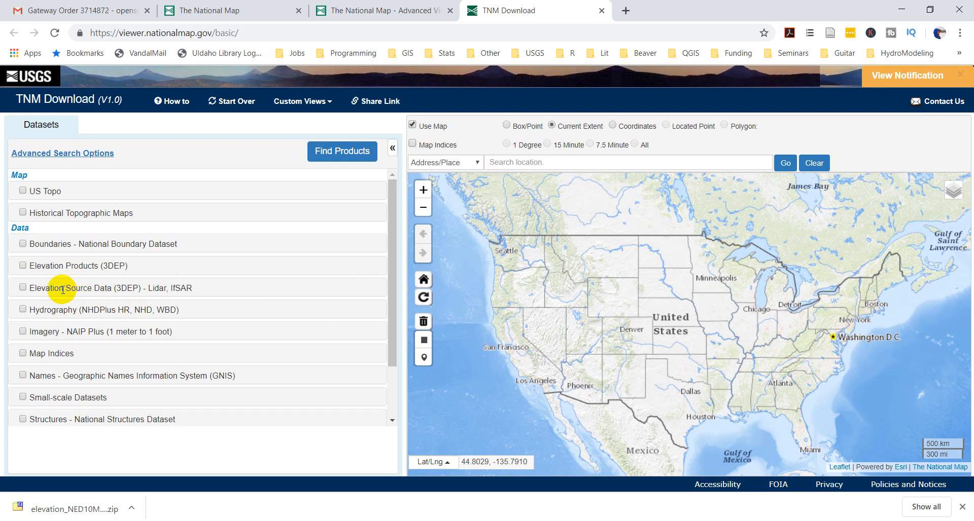
{"action": "mouse_move", "coordinate": [23, 270]}
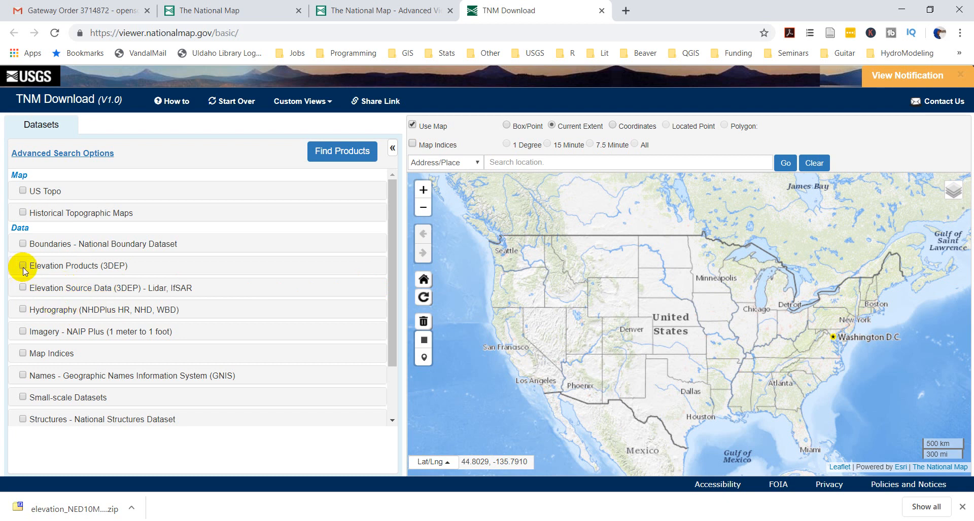
Enable Elevation Products (3DEP) filtered to 1/9 arc-second DEMs only
{"action": "left_click", "coordinate": [23, 265]}
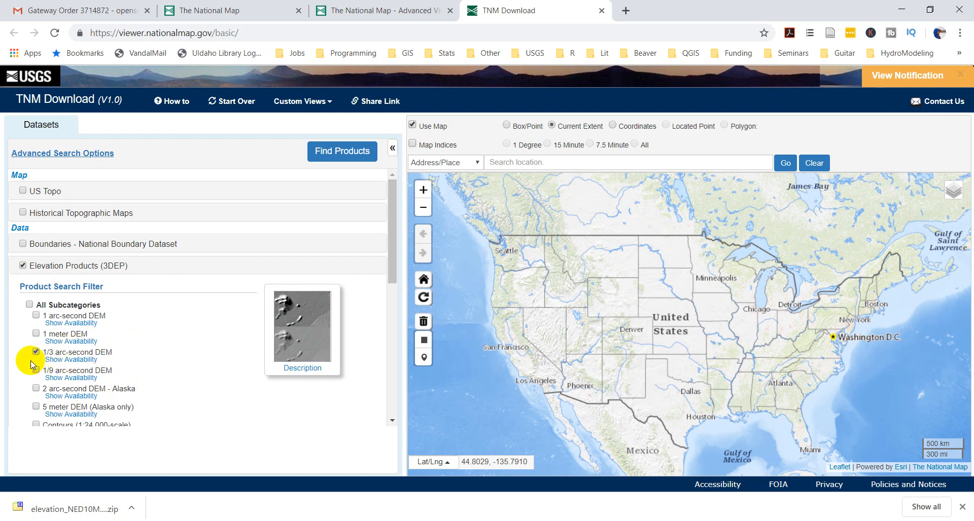
{"action": "left_click", "coordinate": [36, 352]}
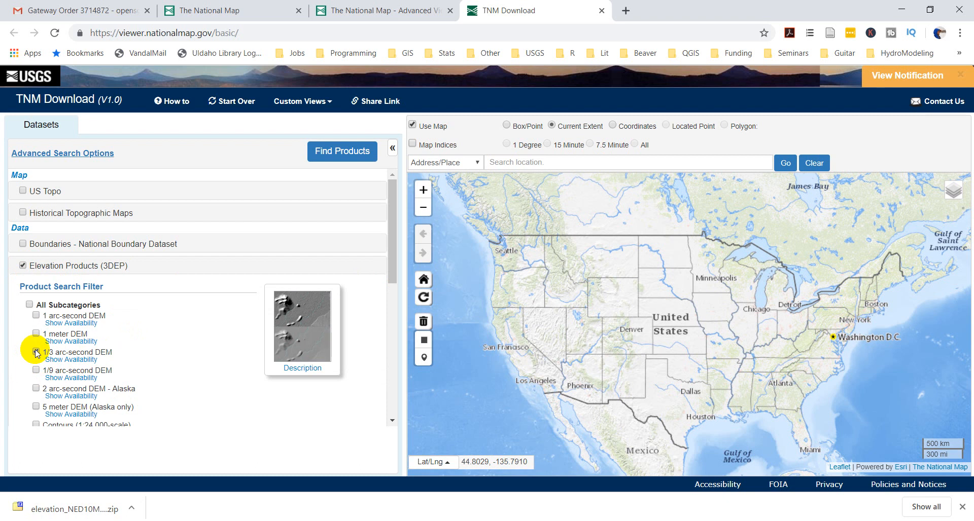
{"action": "mouse_move", "coordinate": [36, 373]}
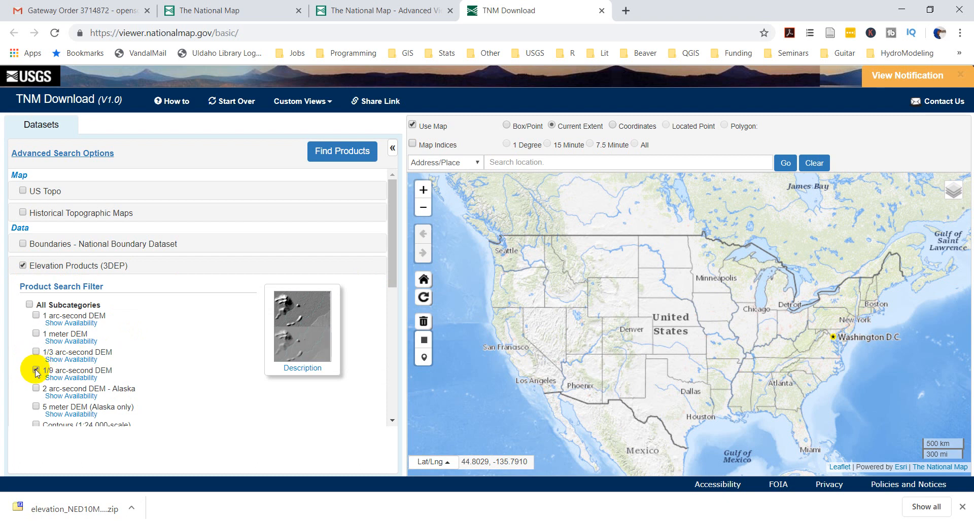
{"action": "left_click", "coordinate": [35, 371]}
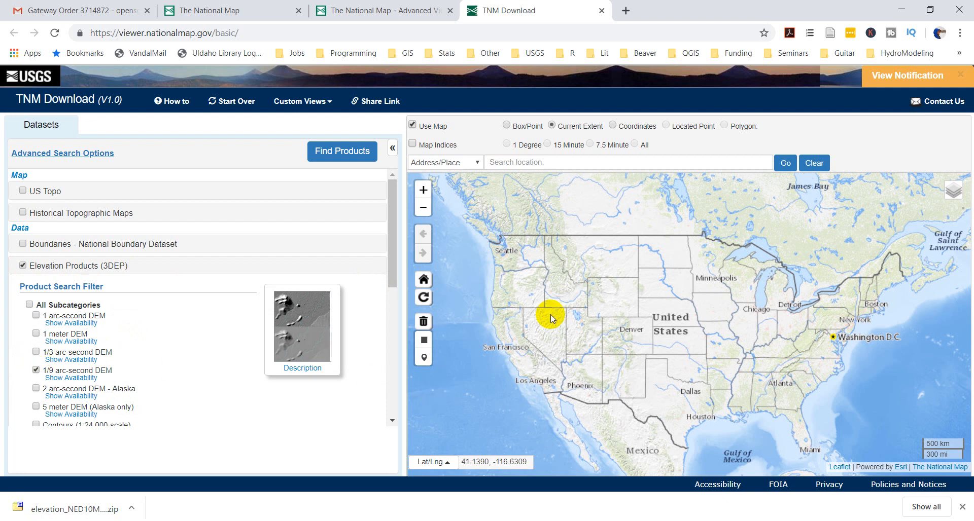
Zoom the map to the Rich–Cache County line area and activate Box/Point area drawing
{"action": "left_click_drag", "start_coordinate": [550, 317], "coordinate": [611, 450]}
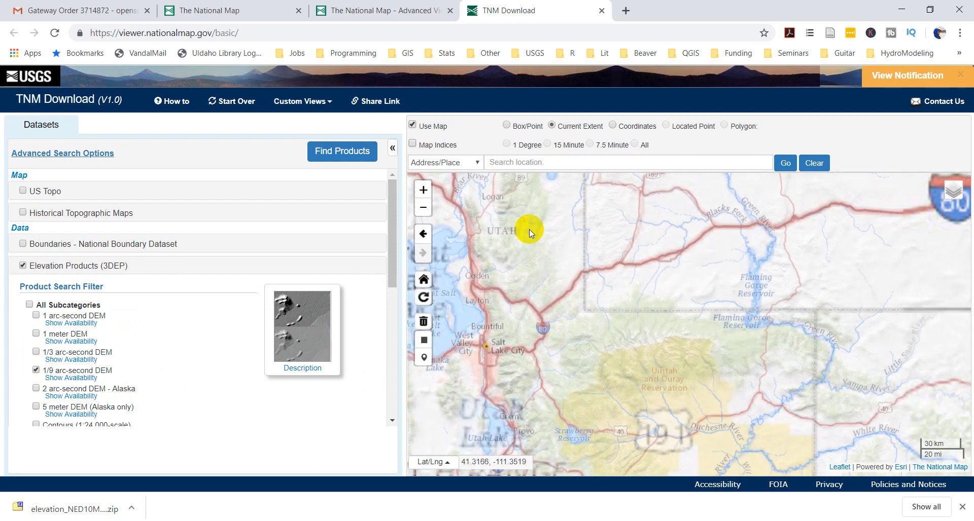
{"action": "scroll", "scroll_direction": "up", "scroll_amount": 3}
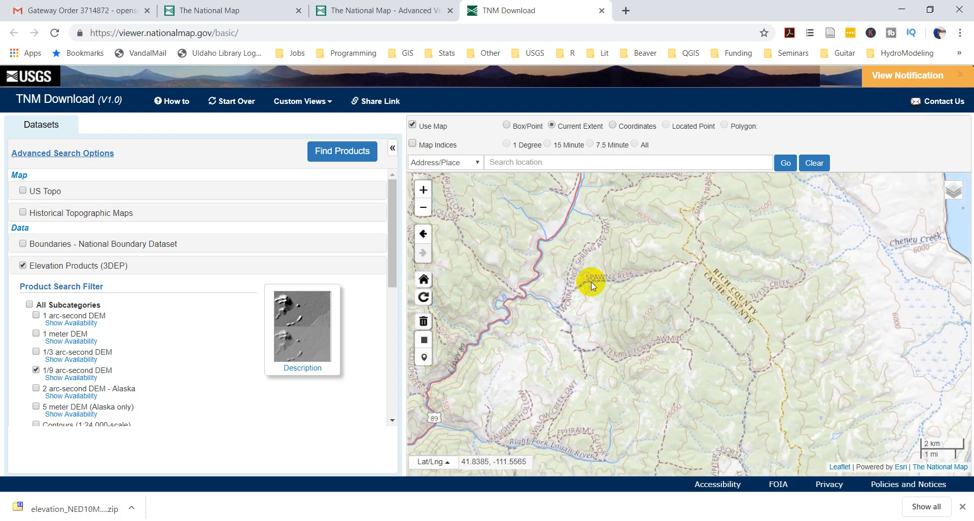
{"action": "left_click_drag", "start_coordinate": [592, 285], "coordinate": [628, 319]}
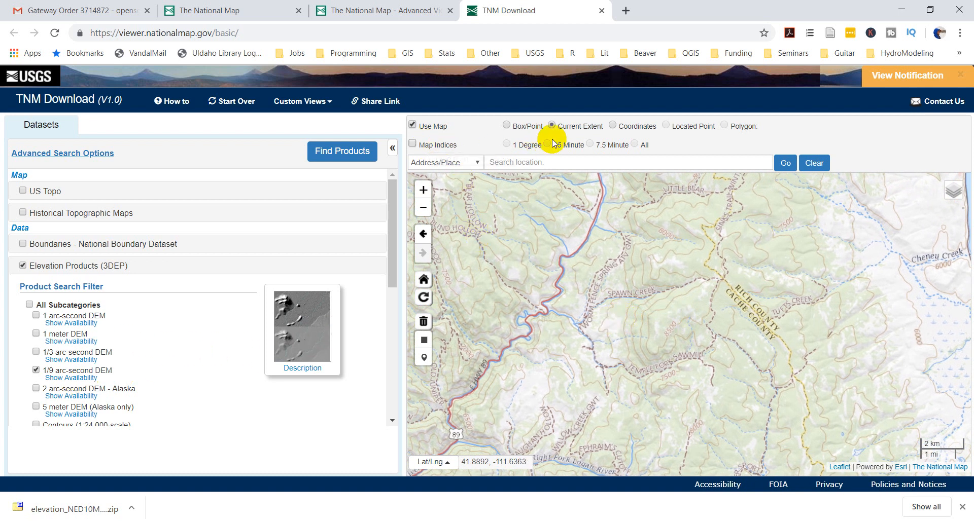
{"action": "mouse_move", "coordinate": [508, 126]}
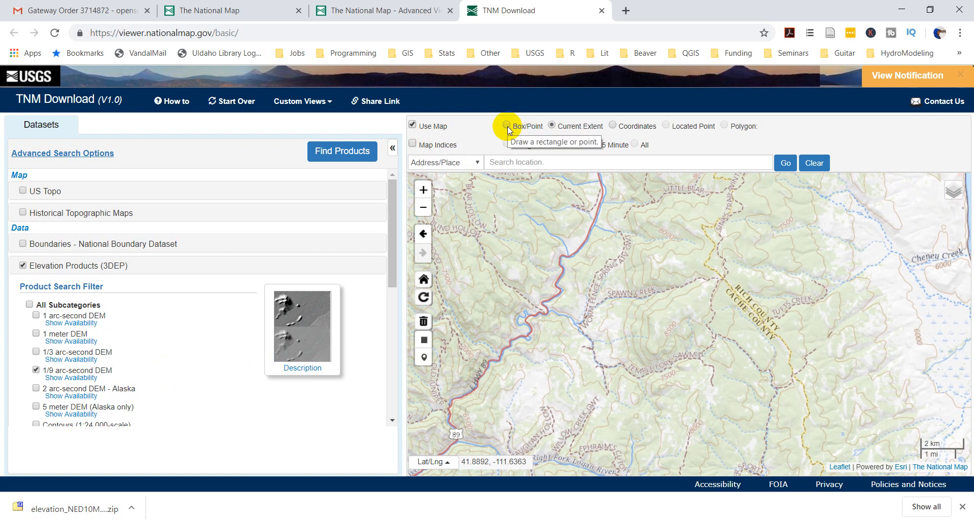
{"action": "left_click", "coordinate": [507, 126]}
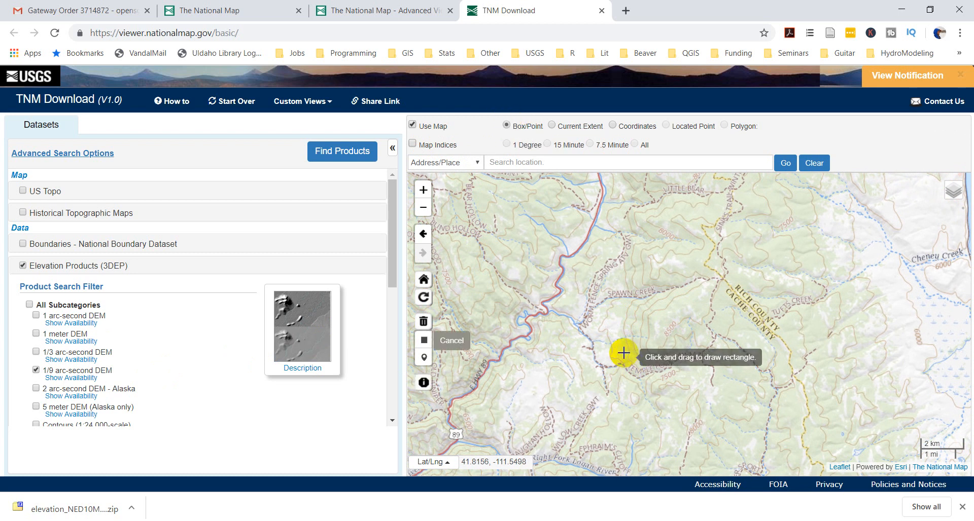
Draw a search box over the county-line area east of the highway and find products, returning none
{"action": "left_click_drag", "start_coordinate": [624, 352], "coordinate": [717, 430]}
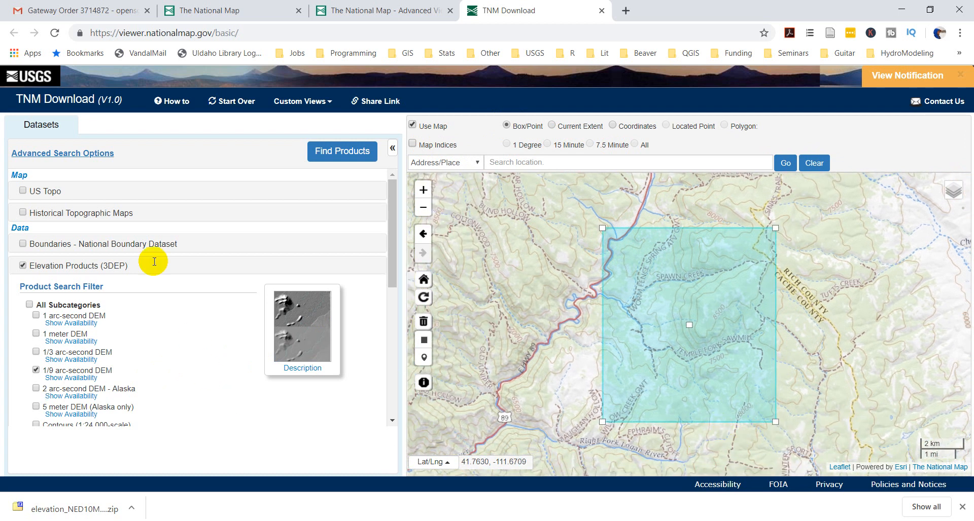
{"action": "mouse_move", "coordinate": [140, 362]}
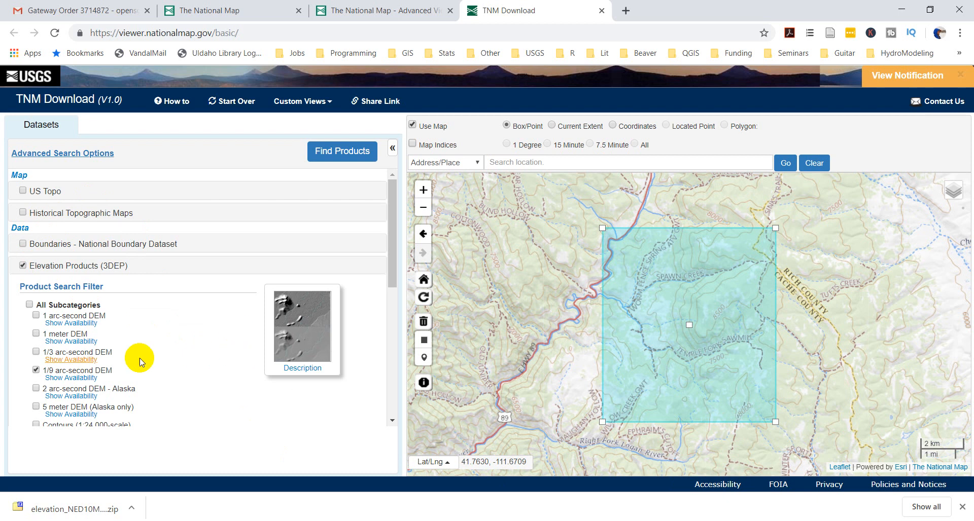
{"action": "scroll", "scroll_direction": "down", "scroll_amount": 3}
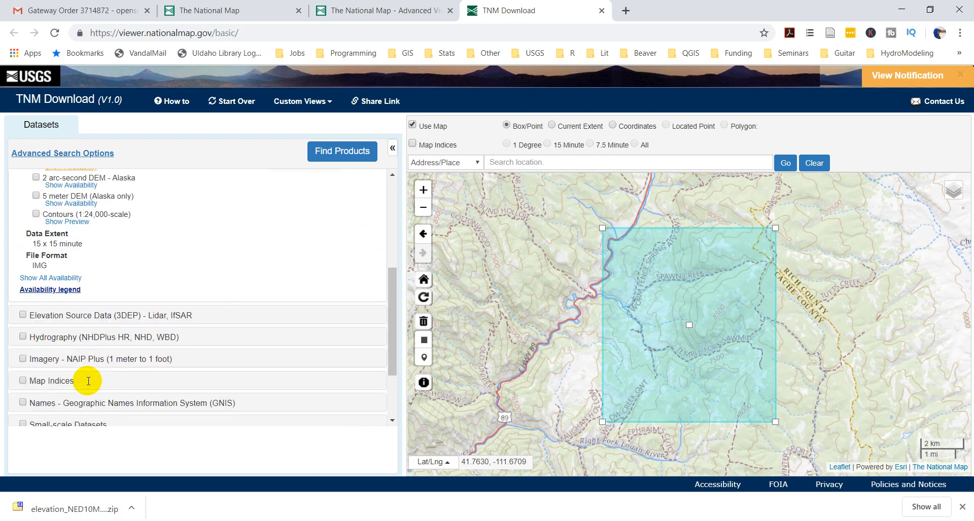
{"action": "scroll", "scroll_direction": "up", "scroll_amount": 3}
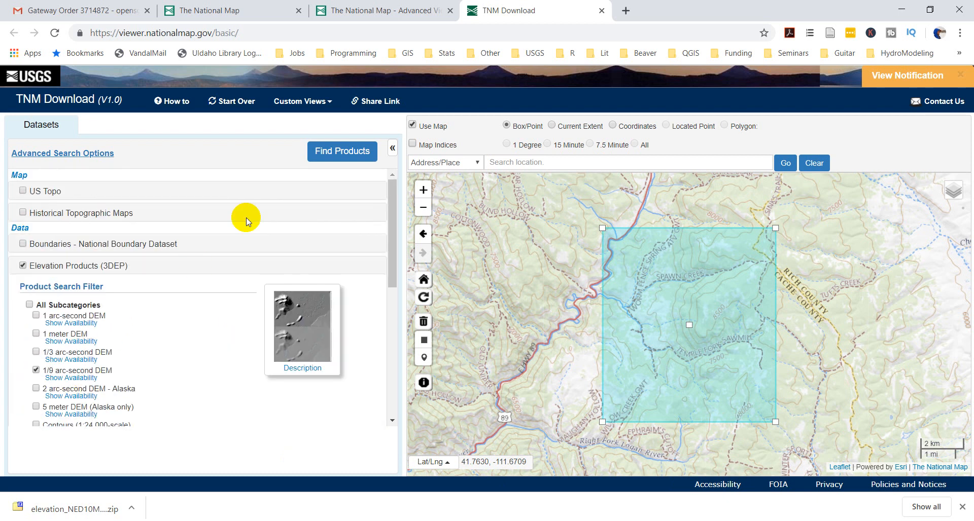
{"action": "left_click", "coordinate": [342, 151]}
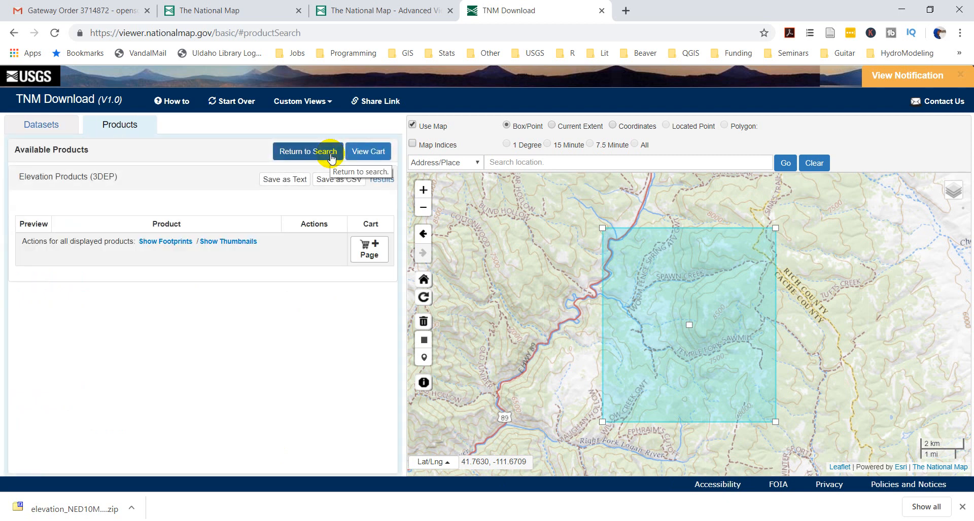
{"action": "mouse_move", "coordinate": [159, 253]}
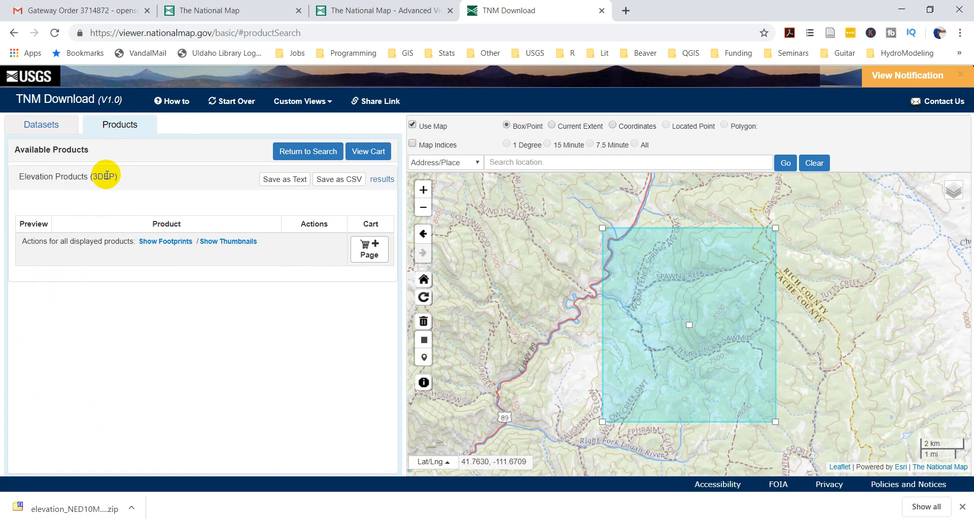
{"action": "mouse_move", "coordinate": [382, 180]}
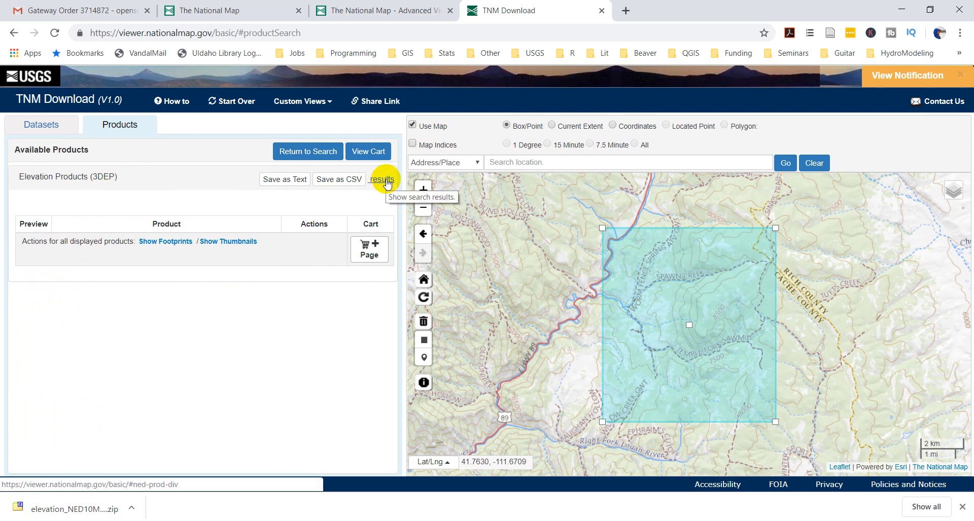
Collapse the empty results list and return to the dataset search filters
{"action": "left_click", "coordinate": [382, 180]}
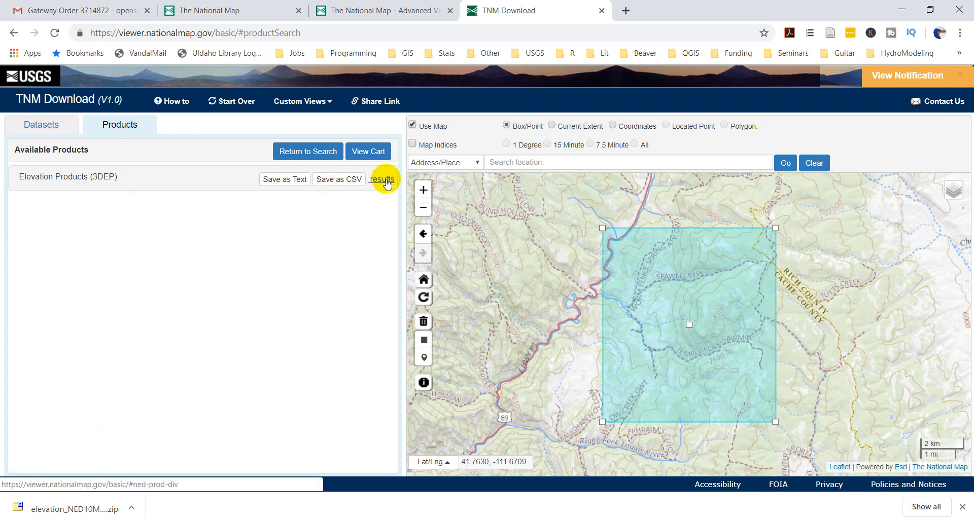
{"action": "mouse_move", "coordinate": [242, 324]}
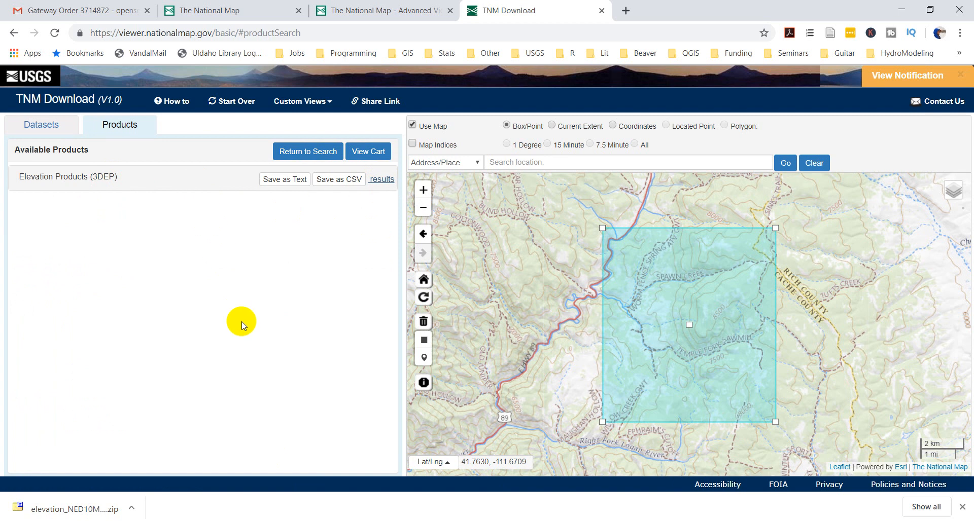
{"action": "mouse_move", "coordinate": [285, 179]}
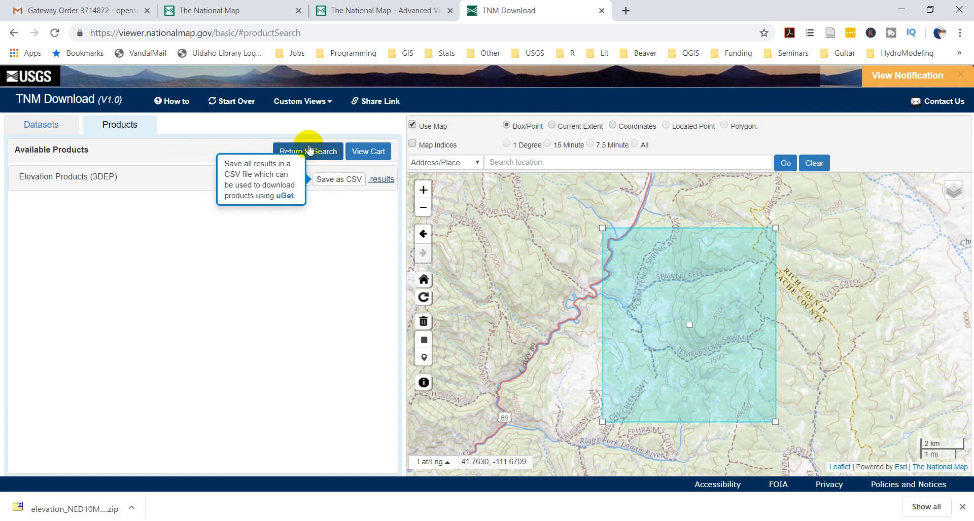
{"action": "left_click", "coordinate": [306, 152]}
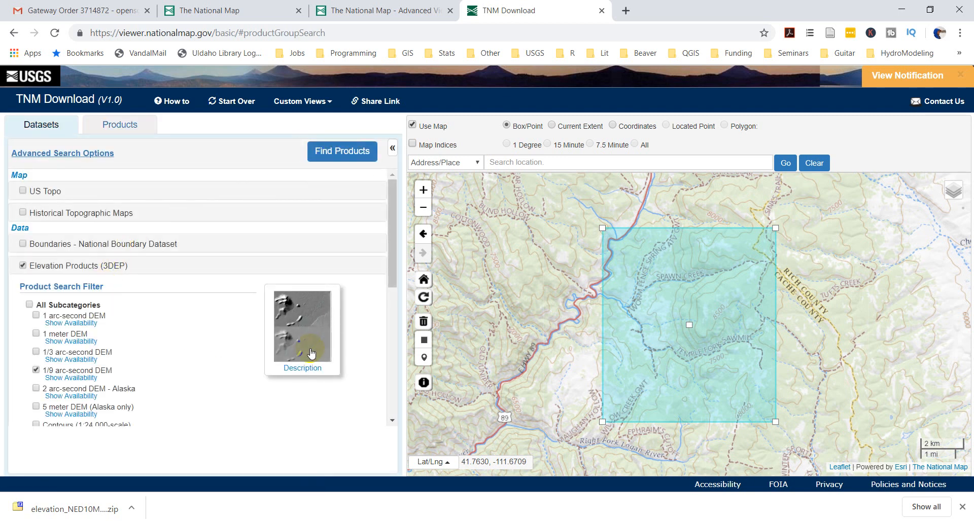
Search the box for 1/3 arc-second DEMs, listing the USGS NED n42w112 ArcGrid 2018 tile
{"action": "left_click", "coordinate": [36, 371]}
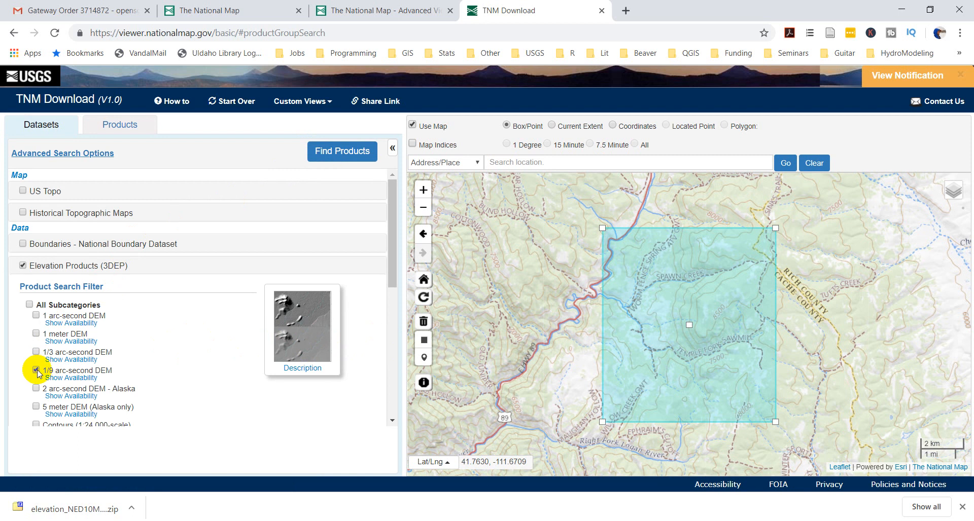
{"action": "left_click", "coordinate": [341, 151]}
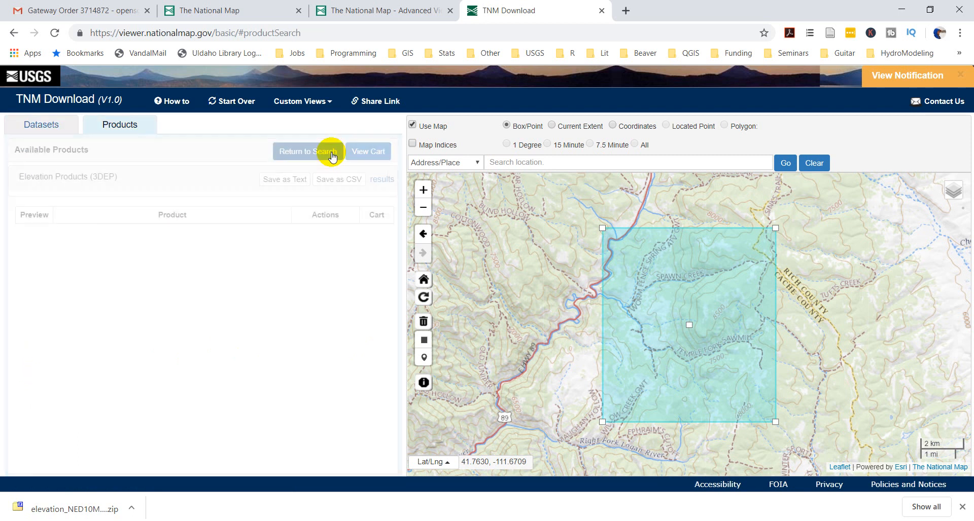
{"action": "left_click", "coordinate": [307, 152]}
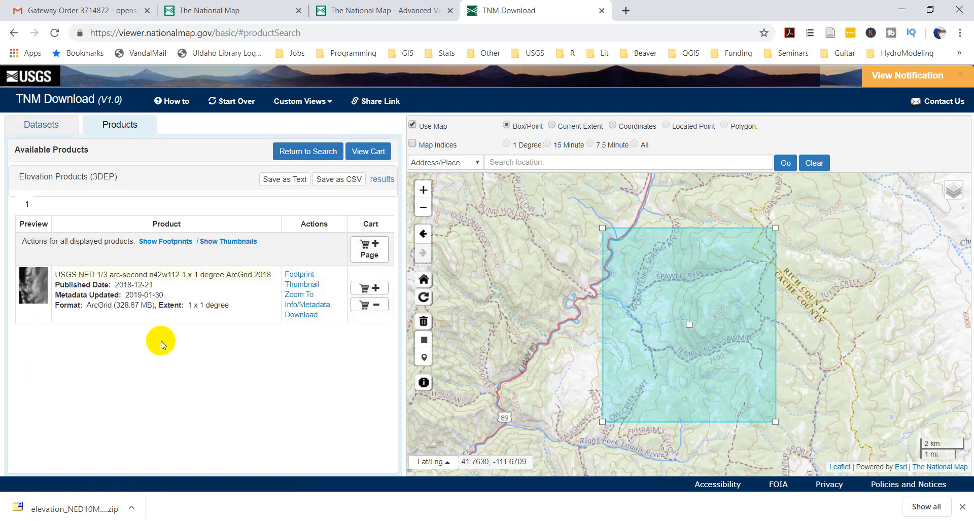
{"action": "mouse_move", "coordinate": [199, 298]}
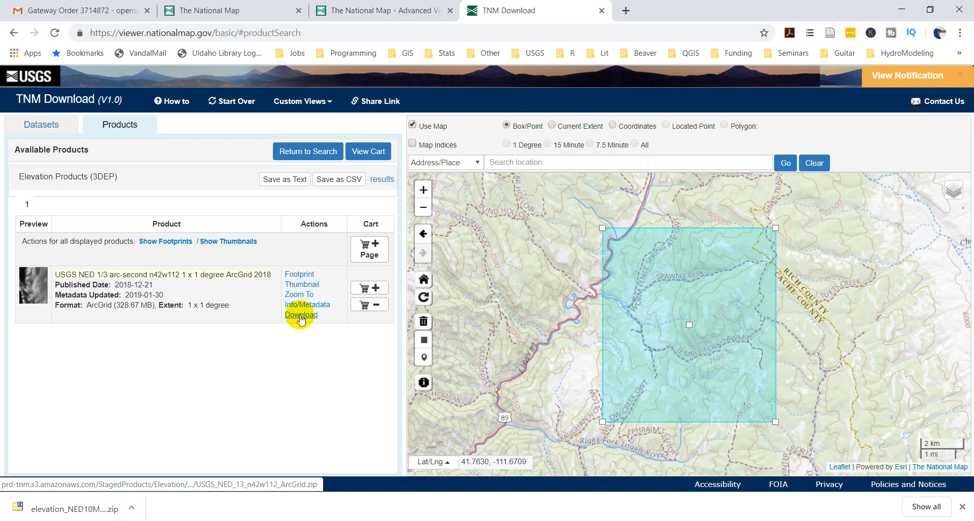
Start the ArcGrid tile download, then cancel the Save As dialog
{"action": "left_click", "coordinate": [301, 314]}
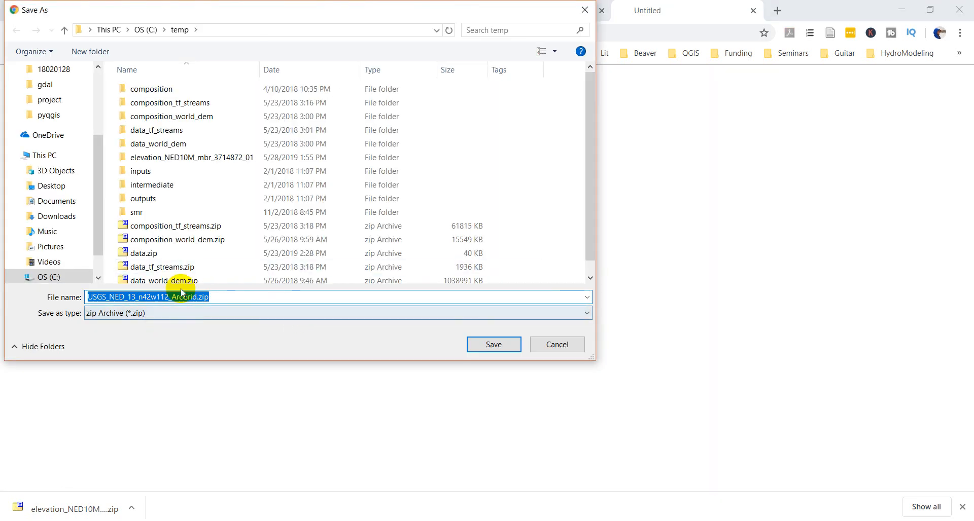
{"action": "left_click", "coordinate": [144, 253]}
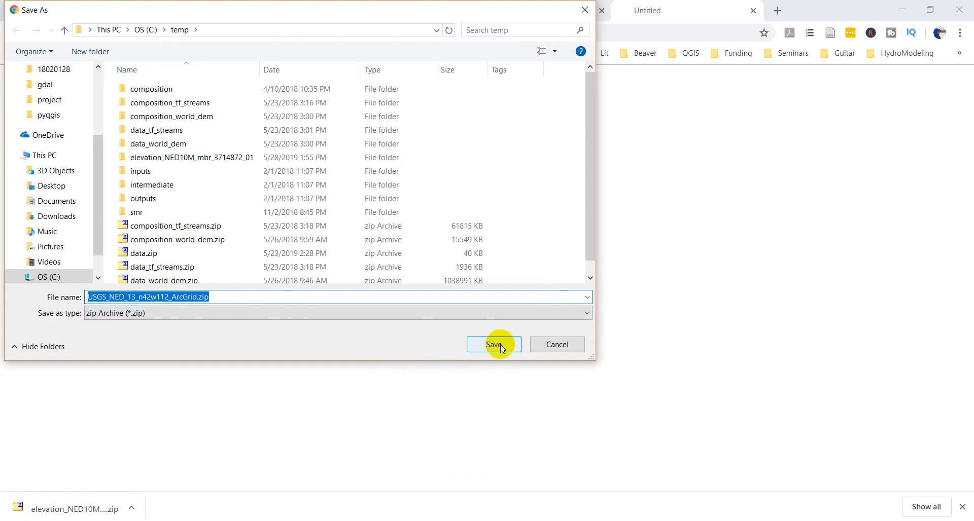
{"action": "mouse_move", "coordinate": [548, 361]}
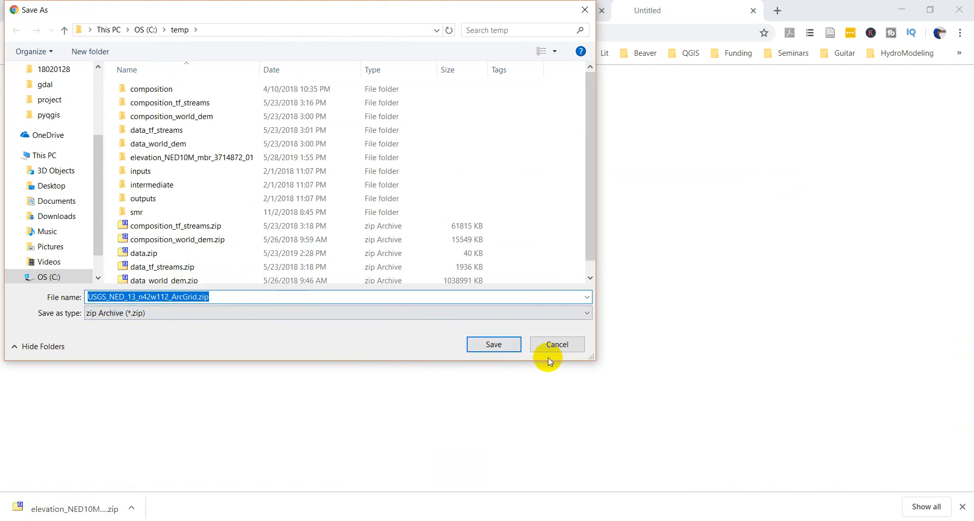
{"action": "mouse_move", "coordinate": [557, 345]}
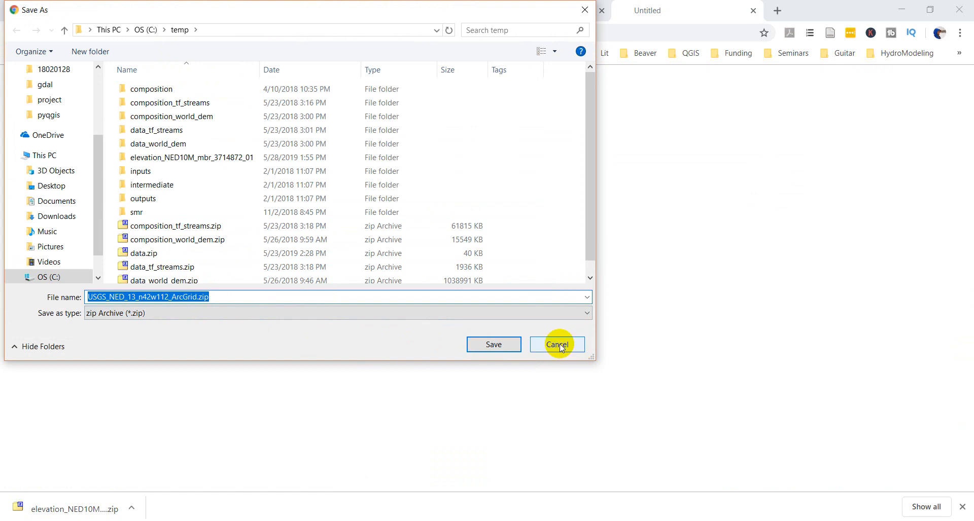
{"action": "left_click", "coordinate": [556, 344]}
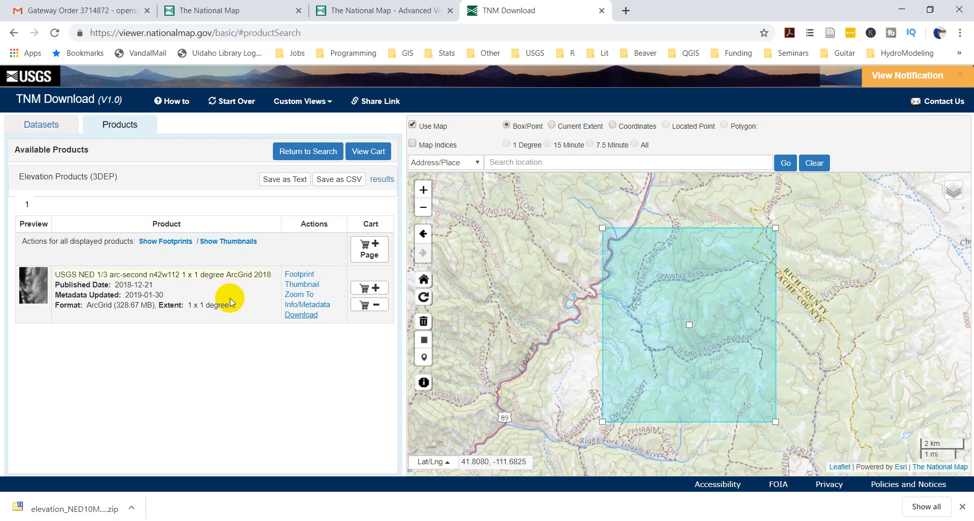
{"action": "mouse_move", "coordinate": [301, 314]}
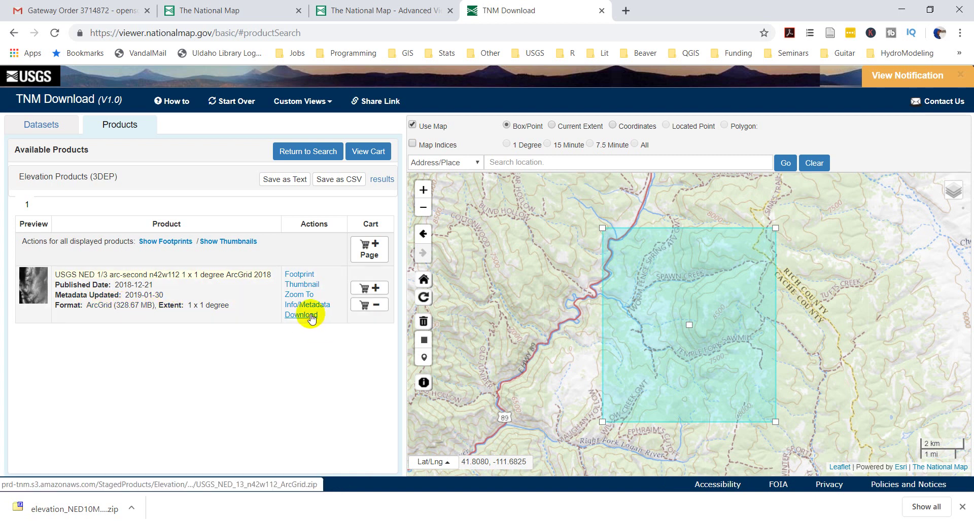
Download again and save USGS_NED_13_n42w112_ArcGrid.zip into C:\temp
{"action": "left_click", "coordinate": [301, 314]}
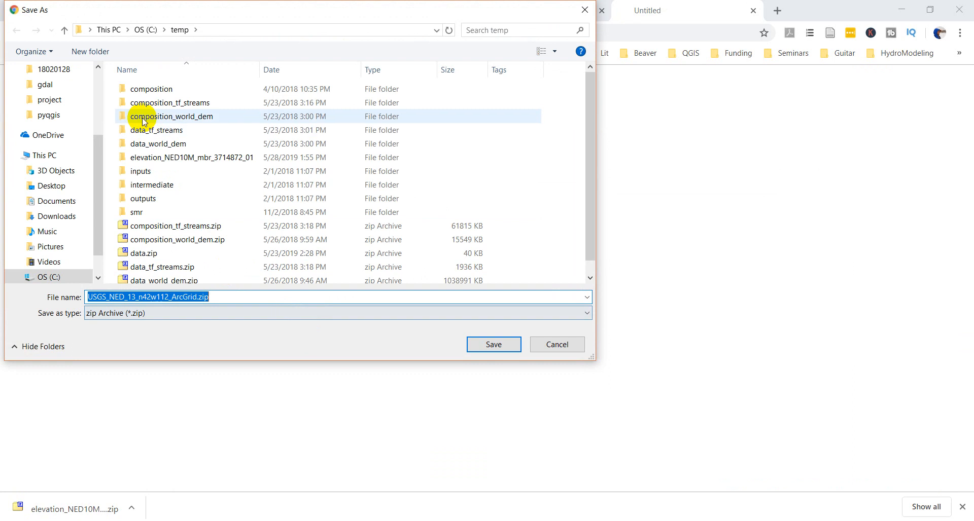
{"action": "left_click", "coordinate": [492, 344]}
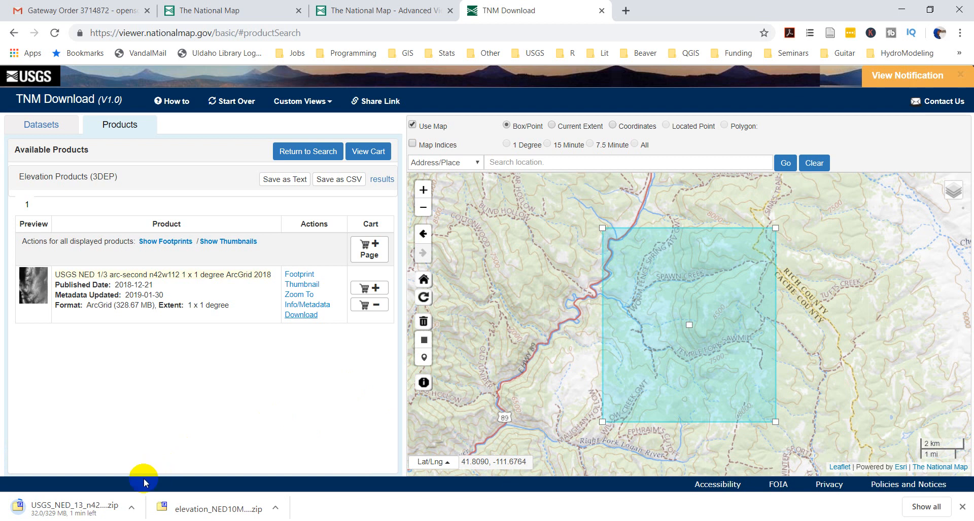
{"action": "mouse_move", "coordinate": [52, 519]}
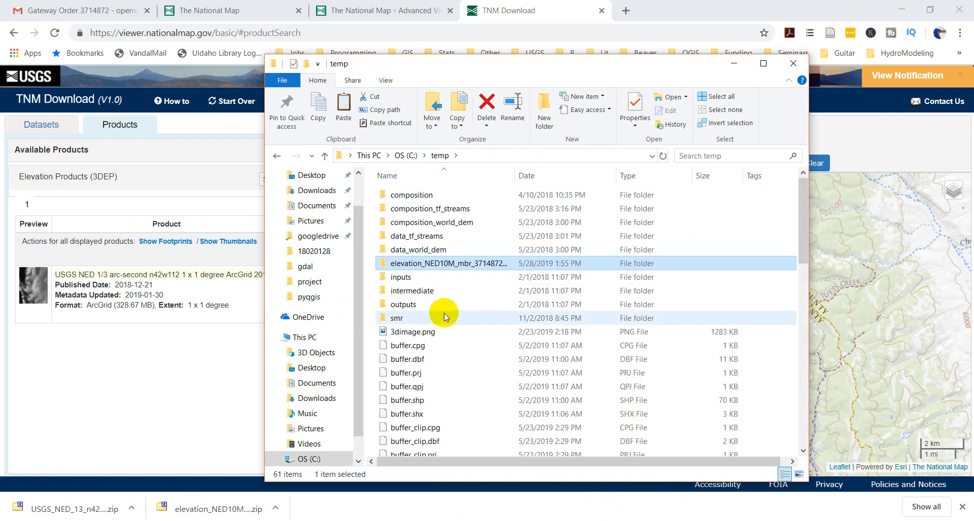
Extract USGS_NED_13_n42w112_ArcGrid.zip with 7-Zip into its own folder in C:\temp
{"action": "scroll", "scroll_direction": "down", "scroll_amount": 3}
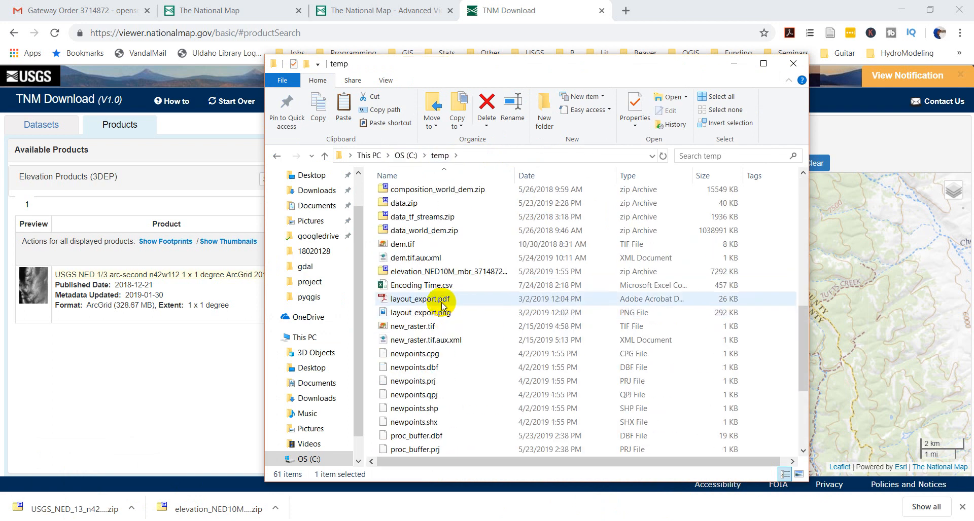
{"action": "scroll", "scroll_direction": "down", "scroll_amount": 3}
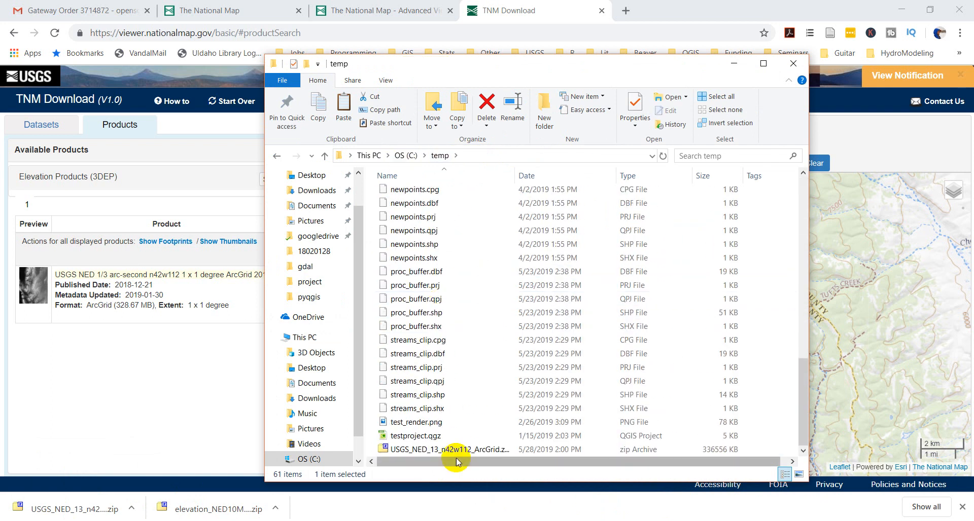
{"action": "right_click", "coordinate": [448, 449]}
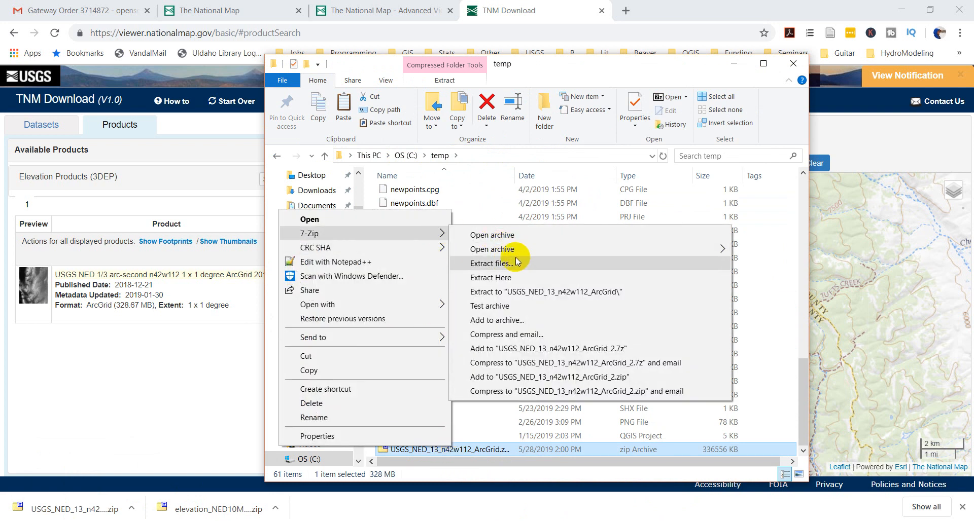
{"action": "left_click", "coordinate": [497, 263]}
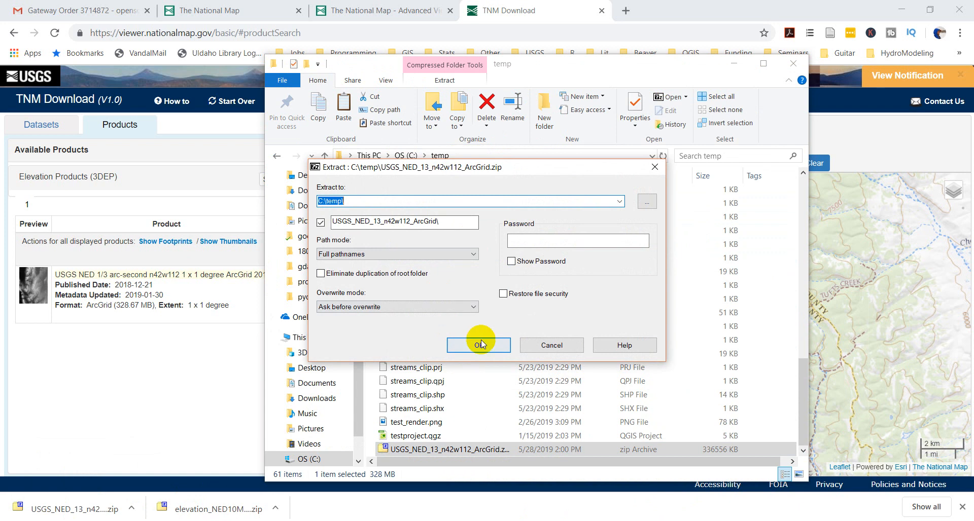
{"action": "left_click", "coordinate": [479, 344]}
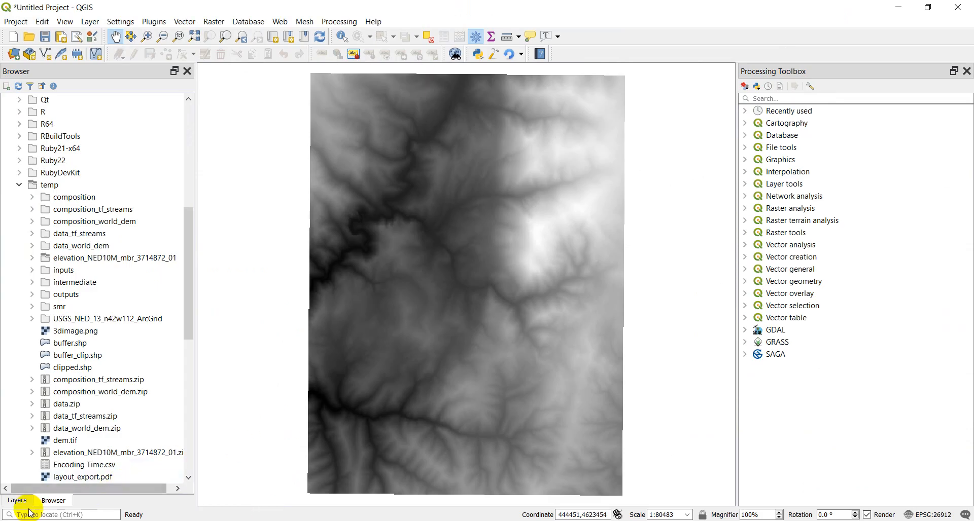
{"action": "mouse_move", "coordinate": [131, 282]}
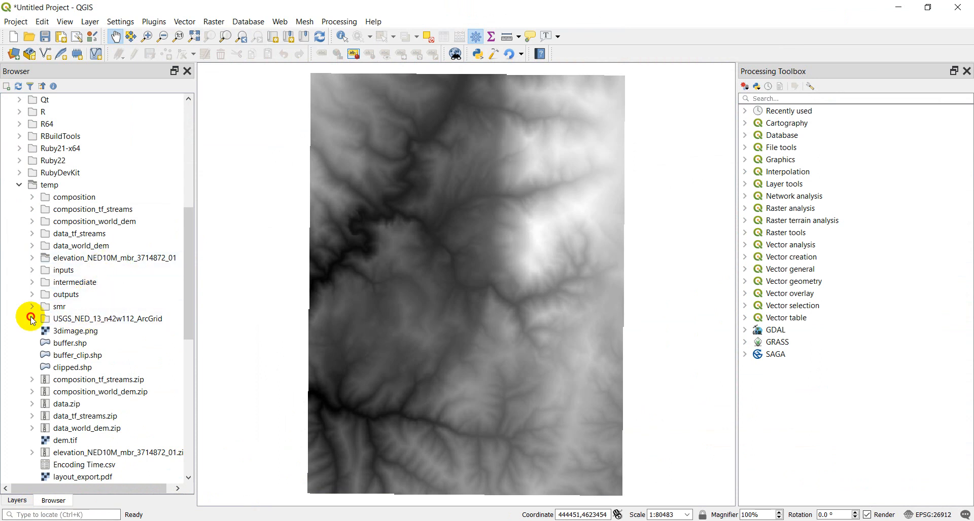
Locate grdn42w112_13 under USGS_NED_13_n42w112_ArcGrid in the Browser and drag it onto the map canvas
{"action": "left_click", "coordinate": [30, 319]}
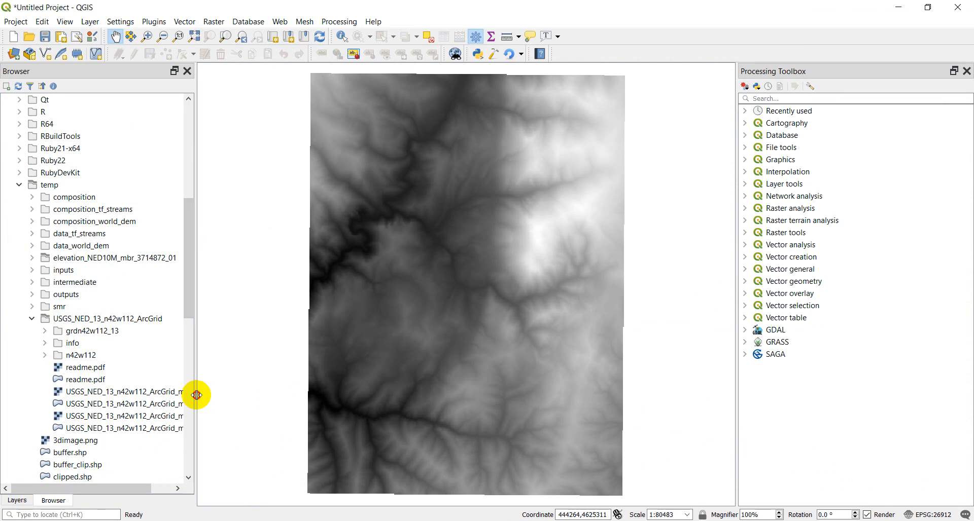
{"action": "left_click", "coordinate": [92, 331]}
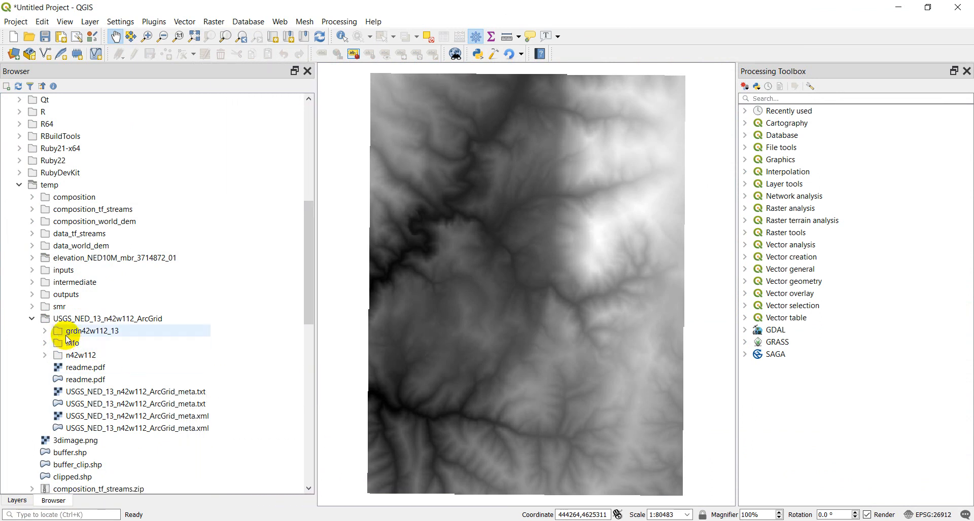
{"action": "left_click", "coordinate": [44, 331]}
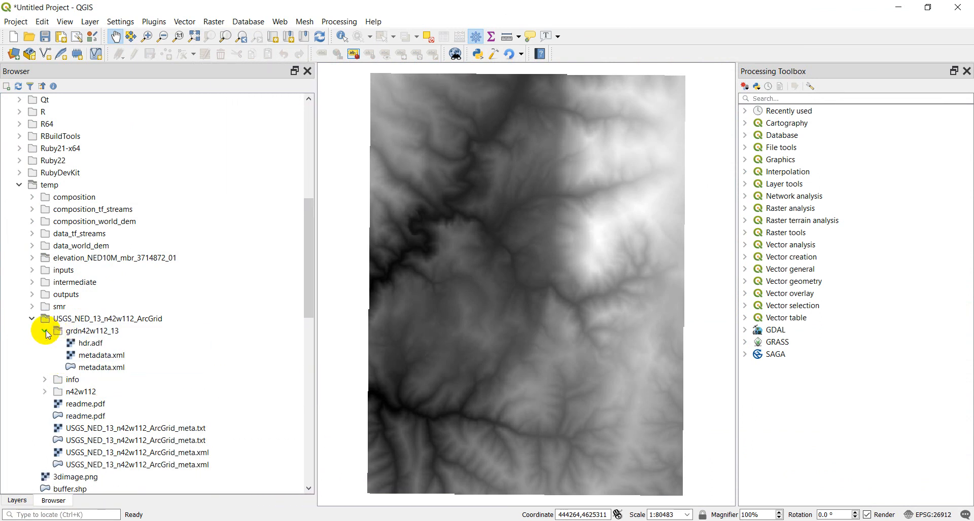
{"action": "left_click", "coordinate": [44, 330]}
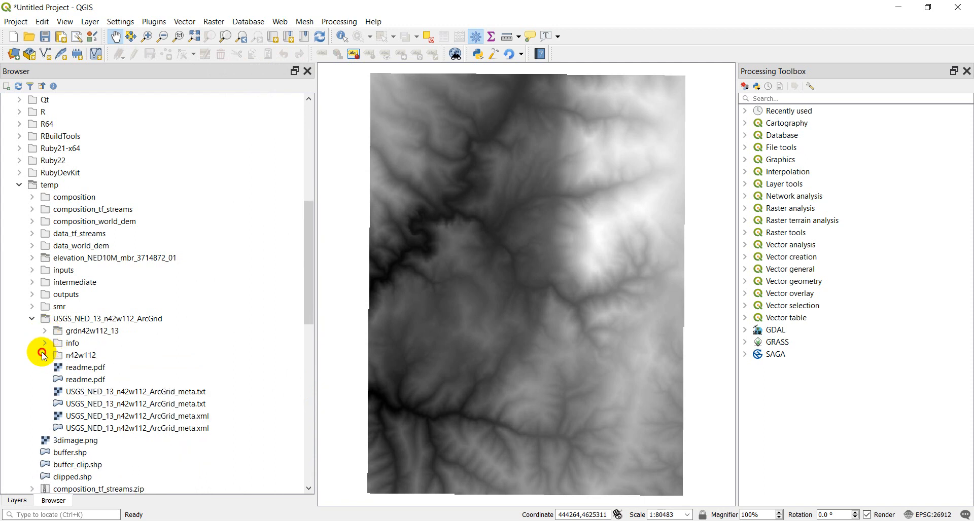
{"action": "left_click", "coordinate": [44, 330]}
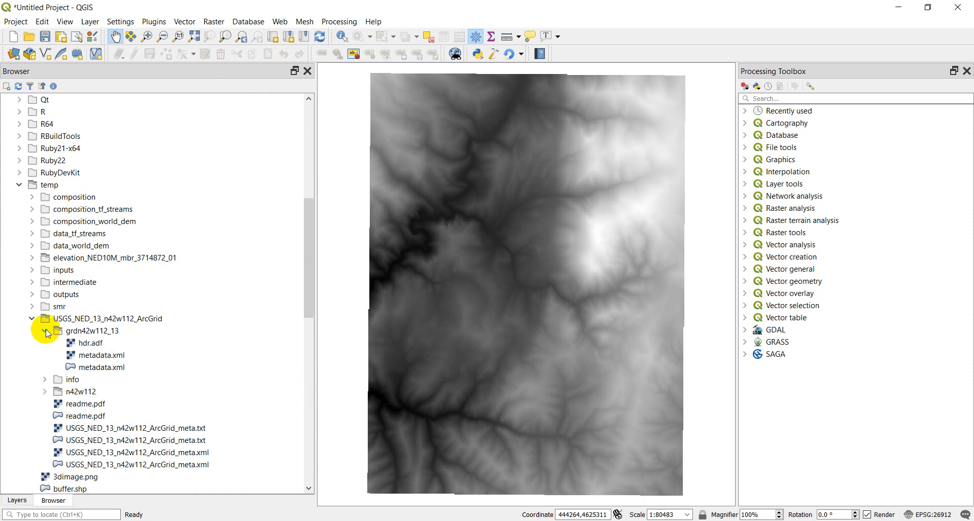
{"action": "left_click", "coordinate": [90, 342]}
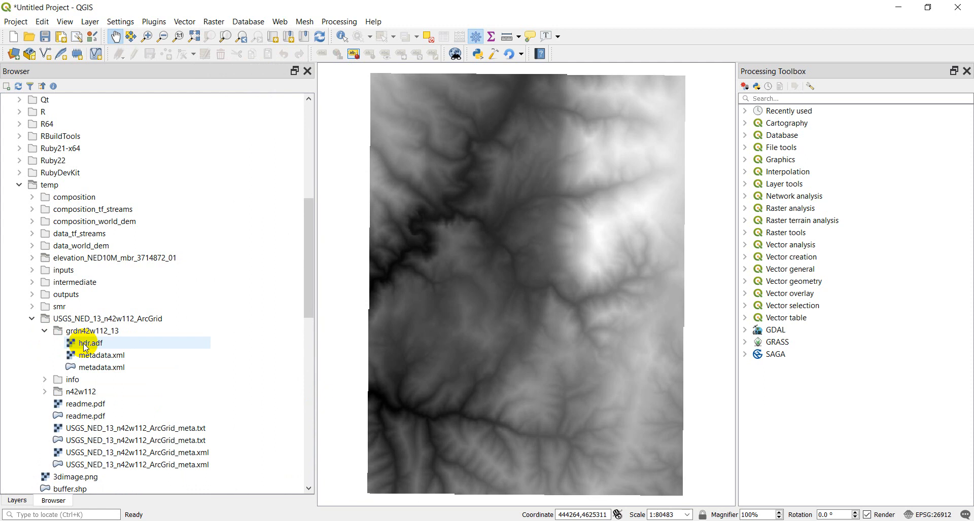
{"action": "mouse_move", "coordinate": [91, 343]}
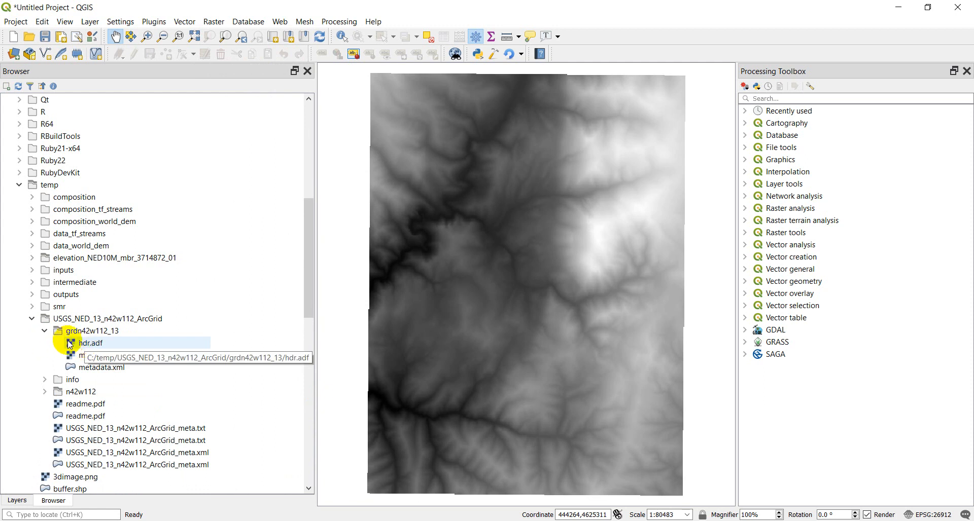
{"action": "left_click", "coordinate": [92, 331]}
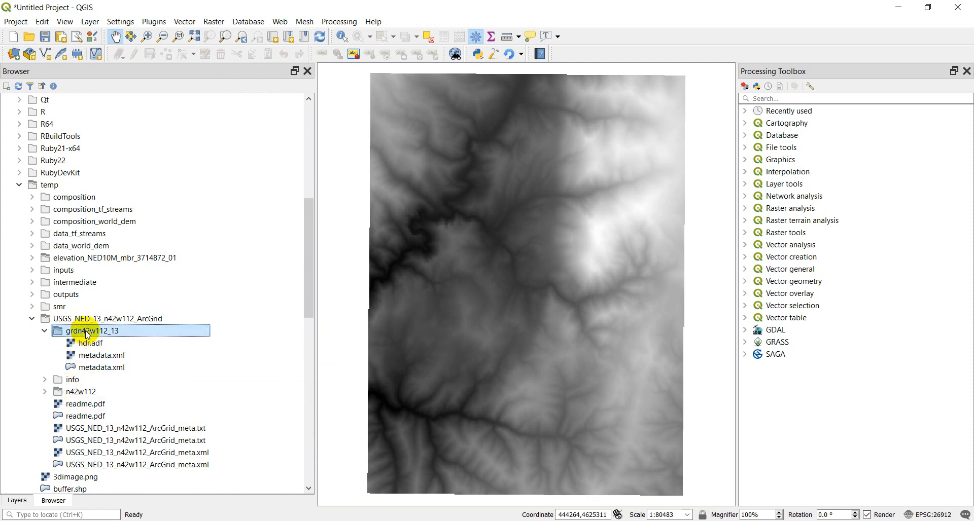
{"action": "mouse_move", "coordinate": [87, 334]}
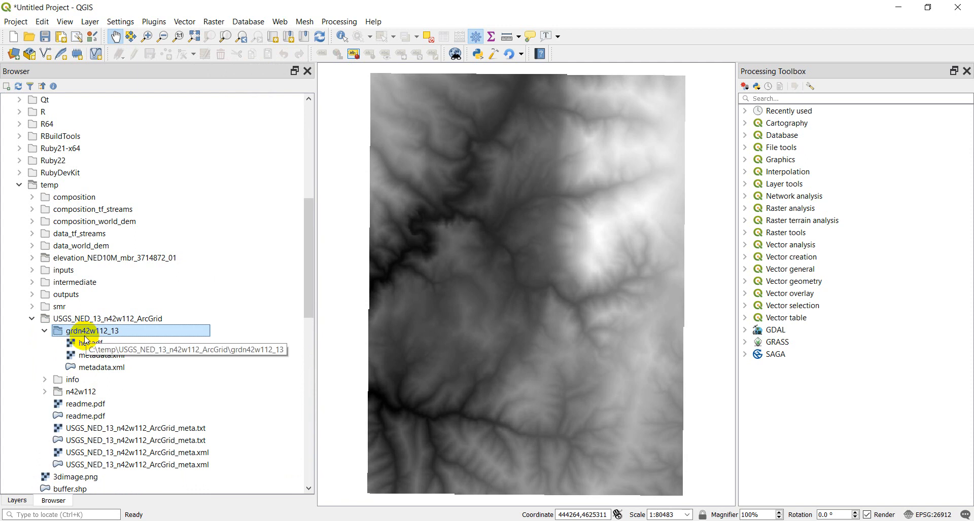
{"action": "left_click_drag", "start_coordinate": [89, 342], "coordinate": [602, 314]}
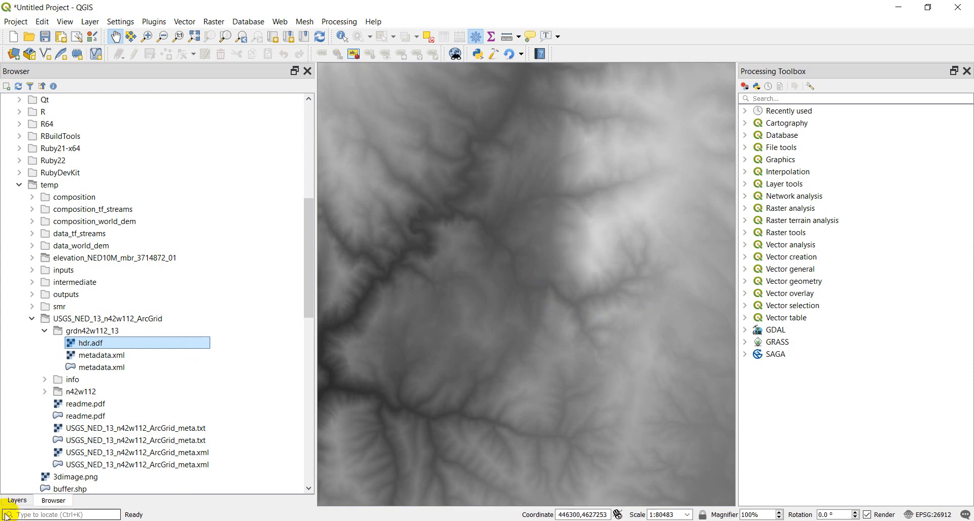
{"action": "left_click", "coordinate": [17, 500]}
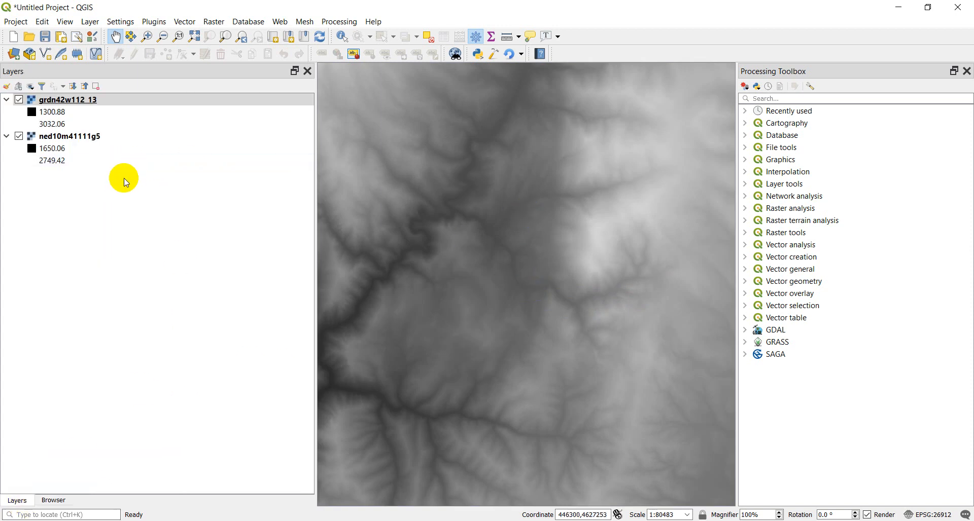
{"action": "left_click", "coordinate": [67, 99]}
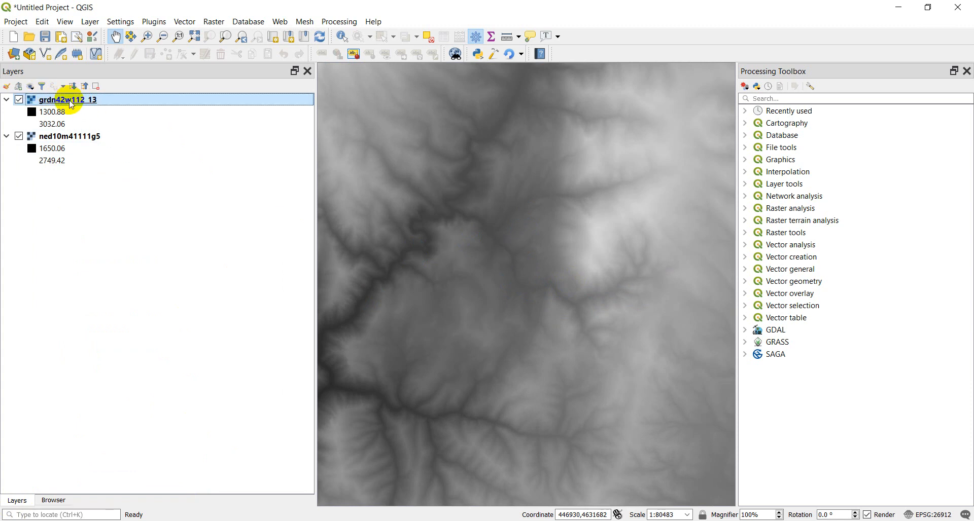
{"action": "double_click", "coordinate": [67, 99]}
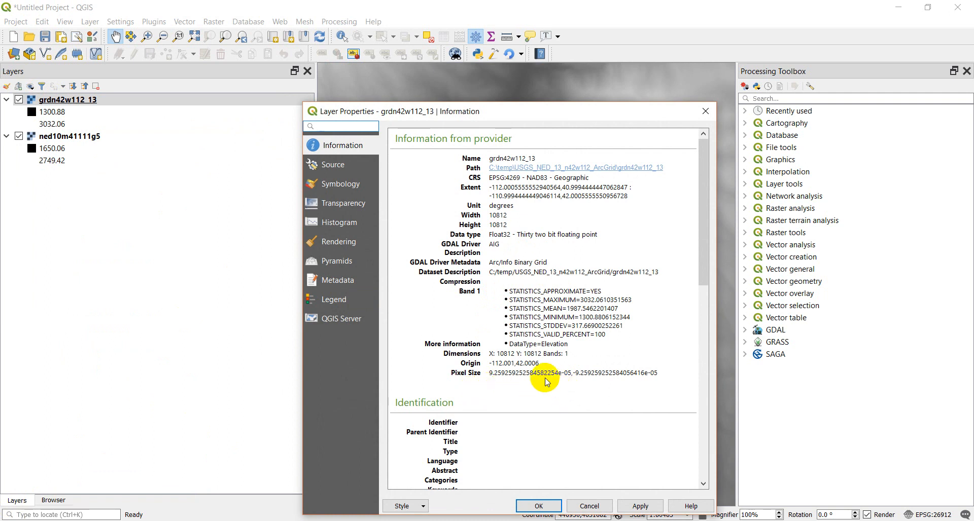
{"action": "mouse_move", "coordinate": [519, 382]}
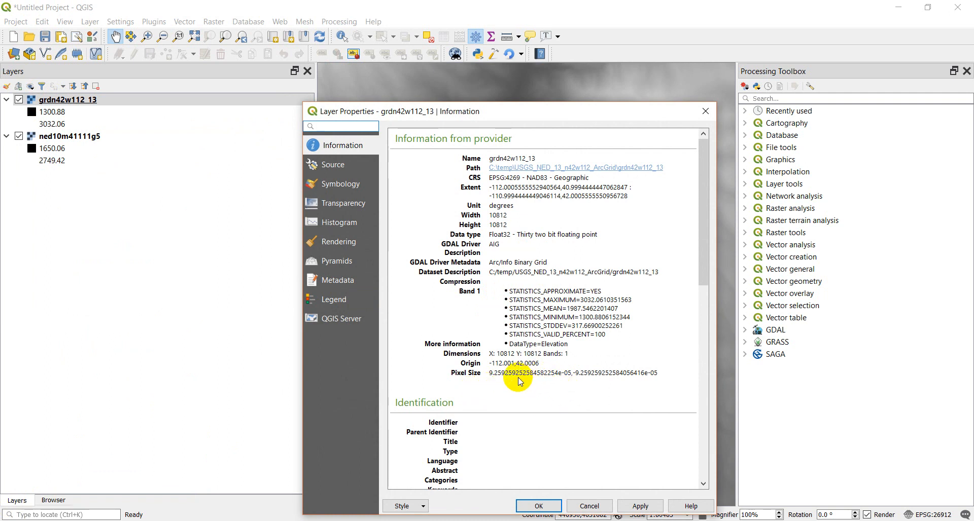
{"action": "mouse_move", "coordinate": [538, 377]}
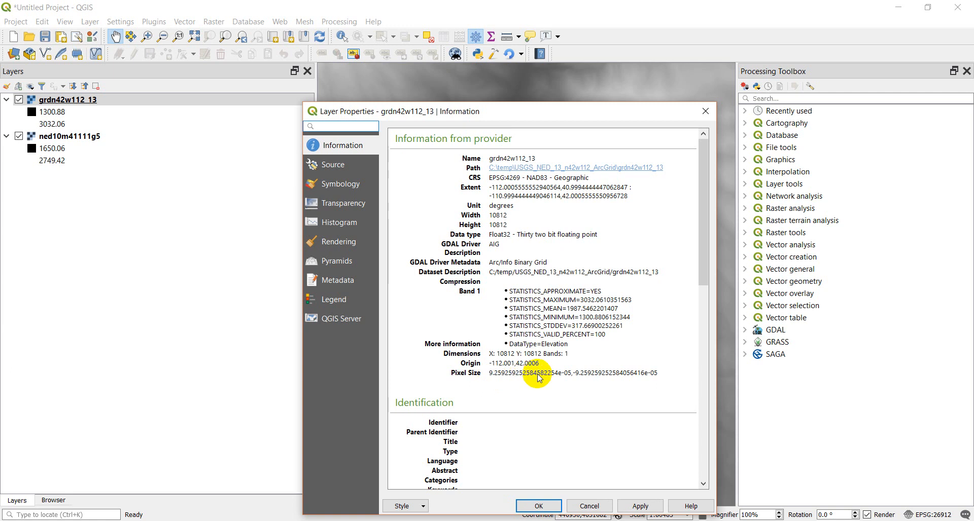
{"action": "mouse_move", "coordinate": [540, 372]}
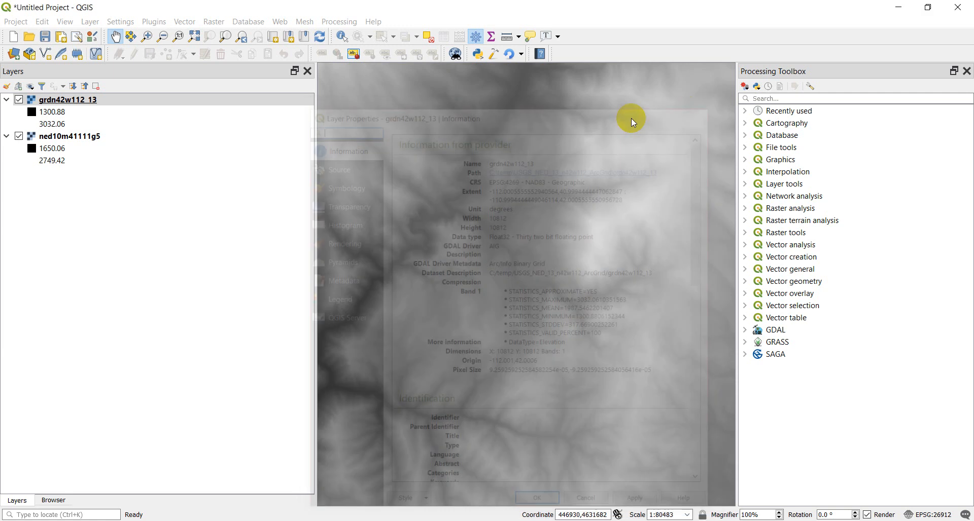
{"action": "right_click", "coordinate": [70, 136]}
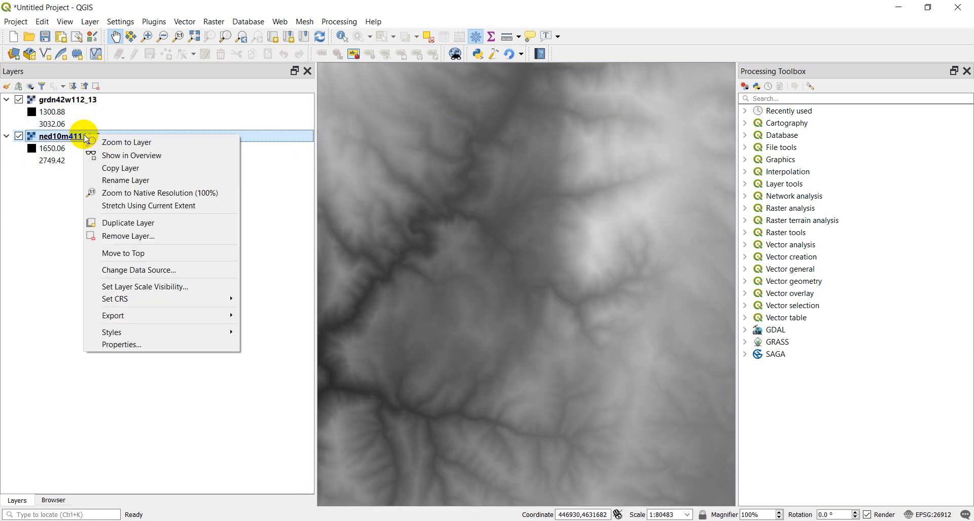
{"action": "left_click", "coordinate": [121, 345]}
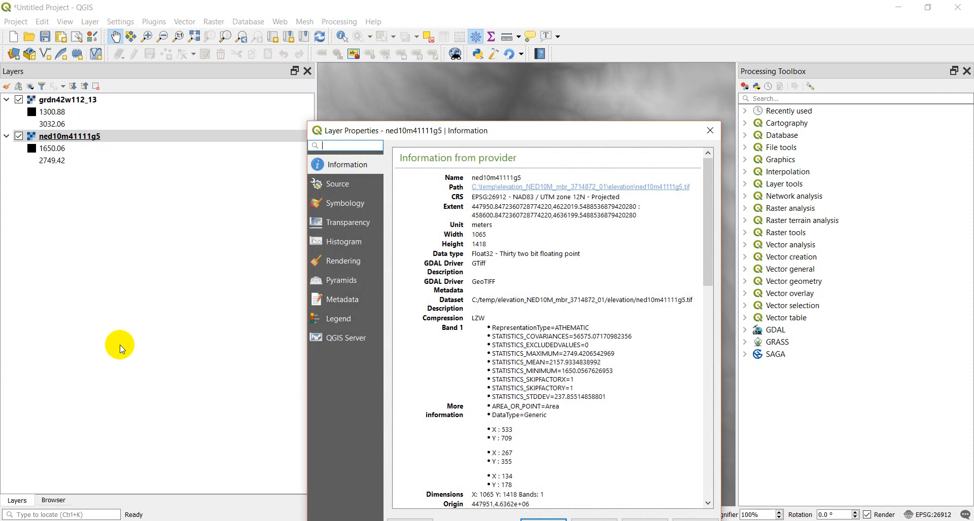
{"action": "mouse_move", "coordinate": [520, 426]}
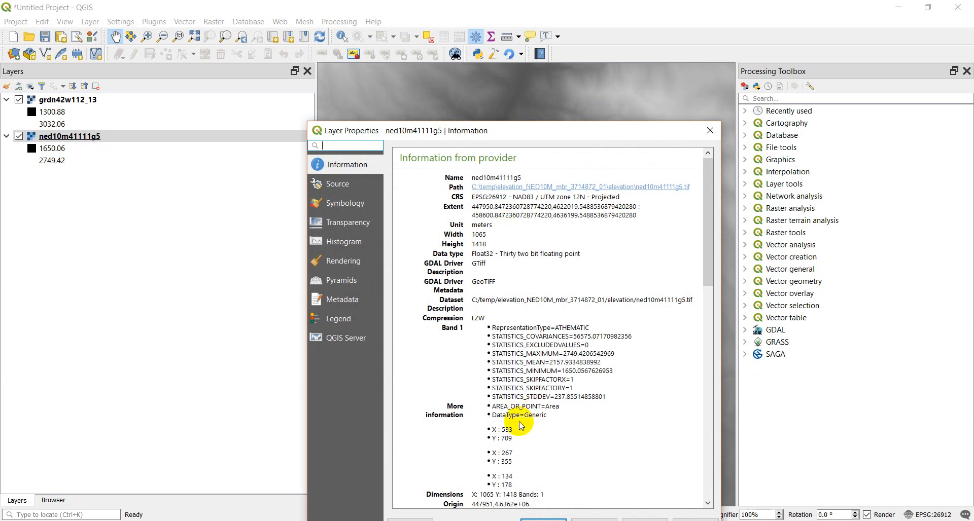
{"action": "scroll", "scroll_direction": "down", "scroll_amount": 3}
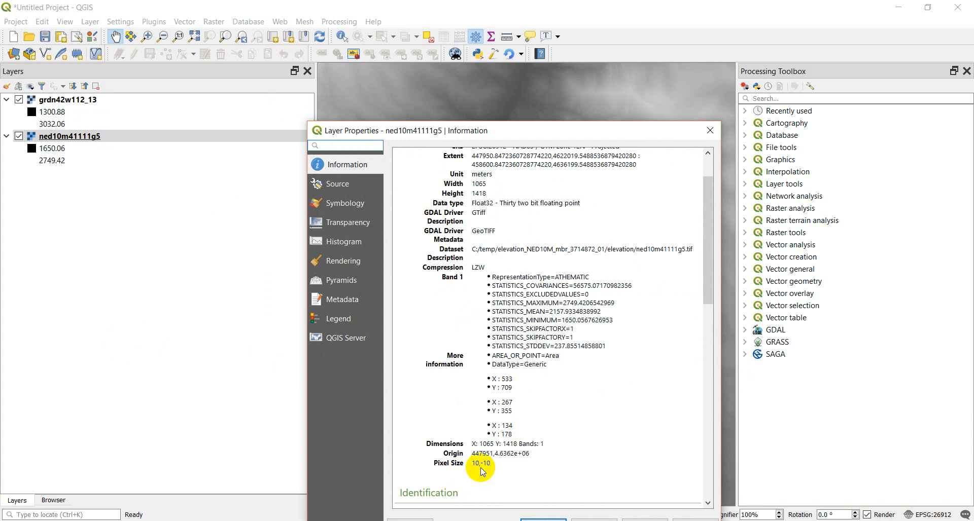
{"action": "mouse_move", "coordinate": [739, 168]}
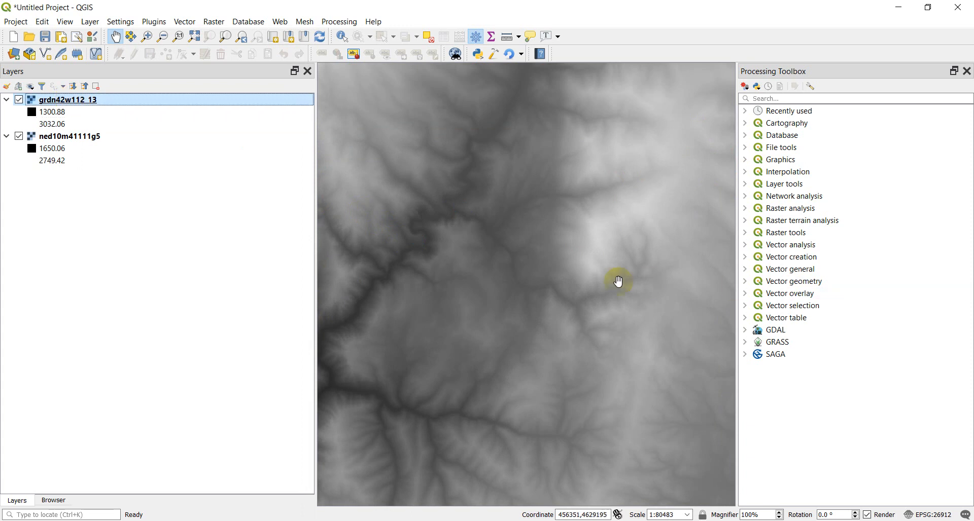
{"action": "mouse_move", "coordinate": [586, 335]}
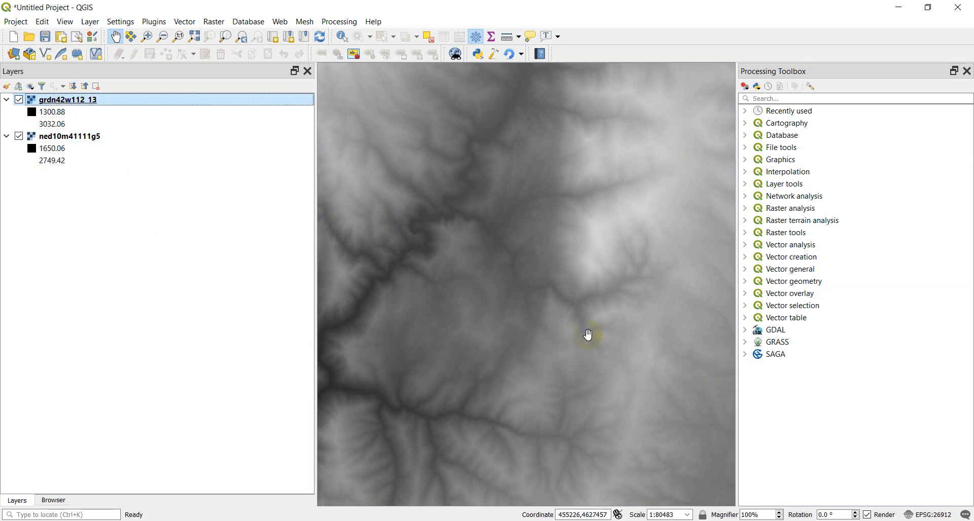
Move ned10m41111g5 to the top of the Layers panel and pan across the stacked rasters
{"action": "scroll", "scroll_direction": "down", "scroll_amount": 3}
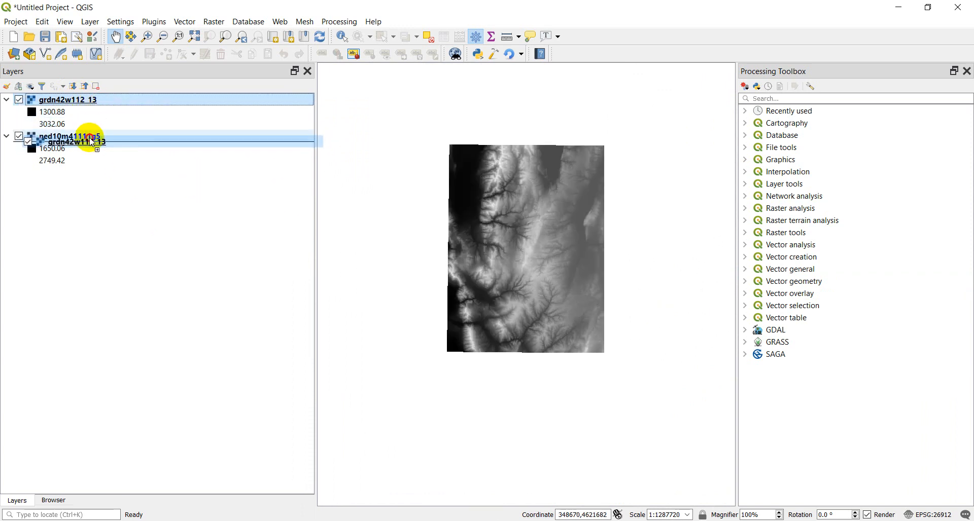
{"action": "left_click_drag", "start_coordinate": [70, 141], "coordinate": [69, 100]}
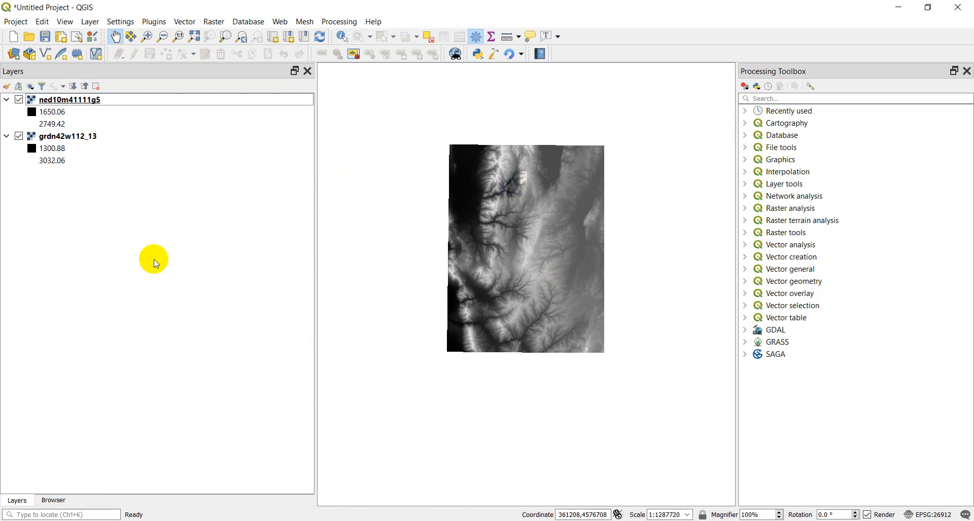
{"action": "mouse_move", "coordinate": [537, 258]}
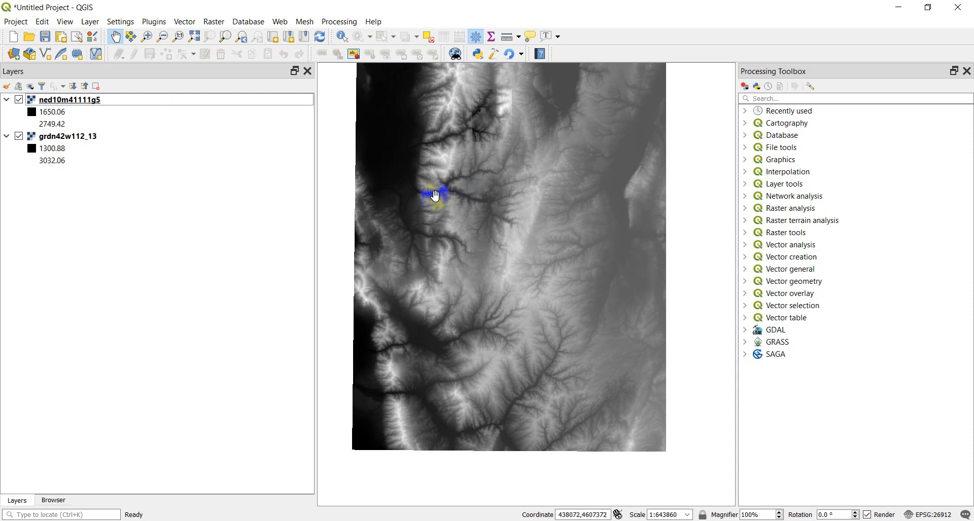
{"action": "mouse_move", "coordinate": [439, 183]}
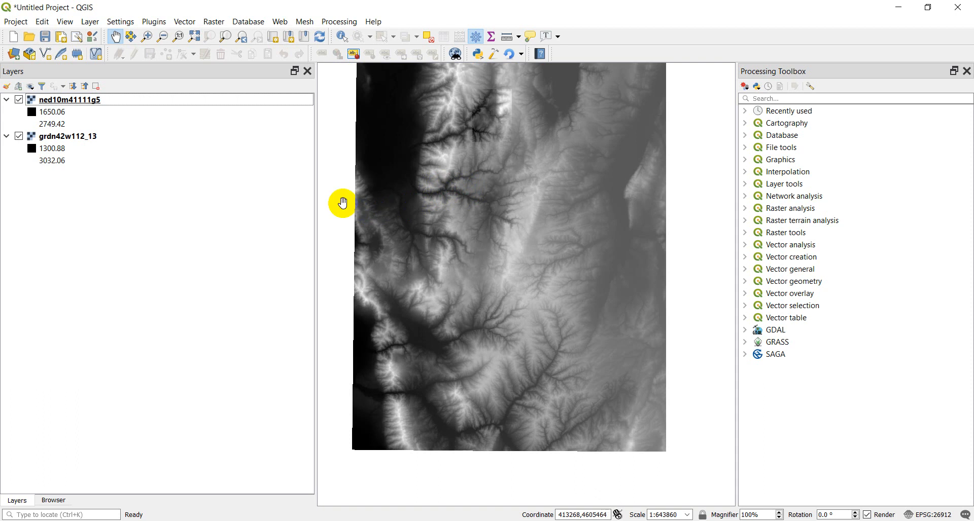
{"action": "left_click_drag", "start_coordinate": [343, 203], "coordinate": [509, 170]}
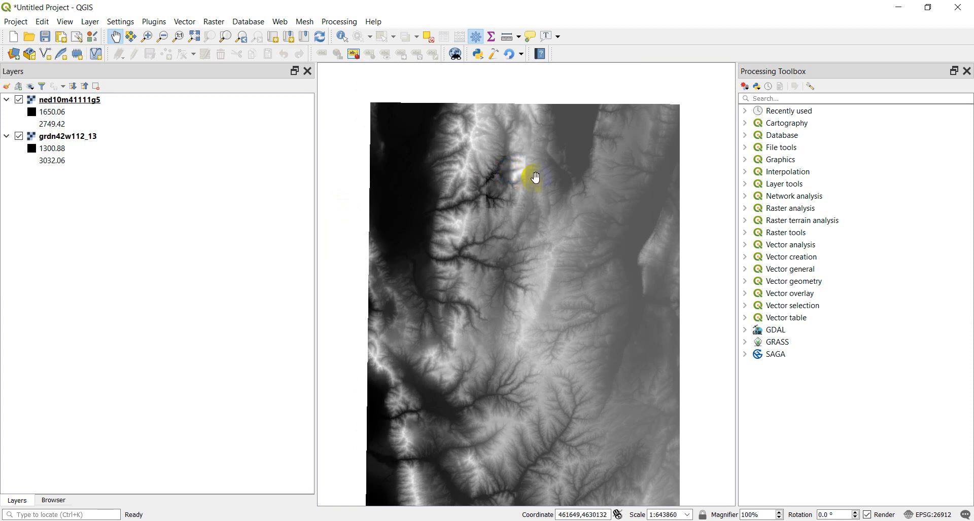
{"action": "mouse_move", "coordinate": [555, 200]}
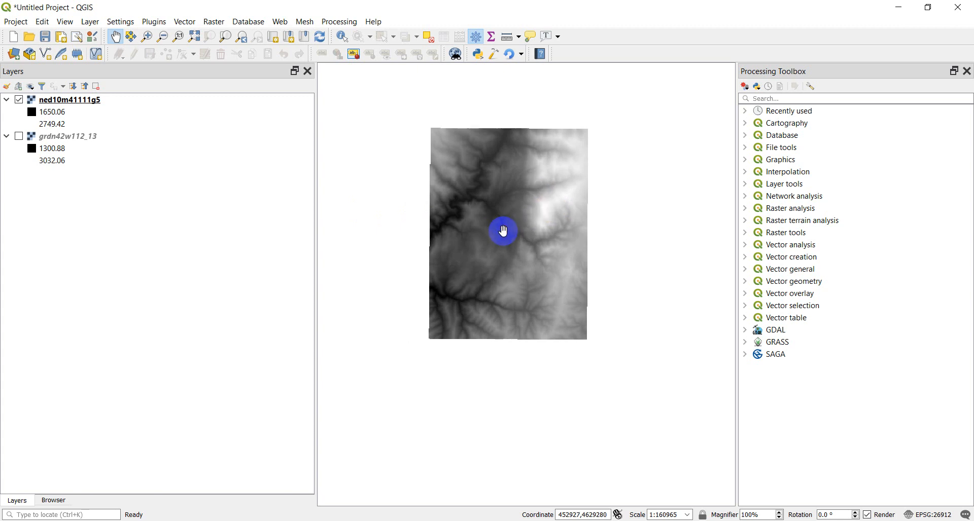
Pan the map view over the remaining ned10m41111g5 10 m tile
{"action": "left_click_drag", "start_coordinate": [503, 231], "coordinate": [501, 237]}
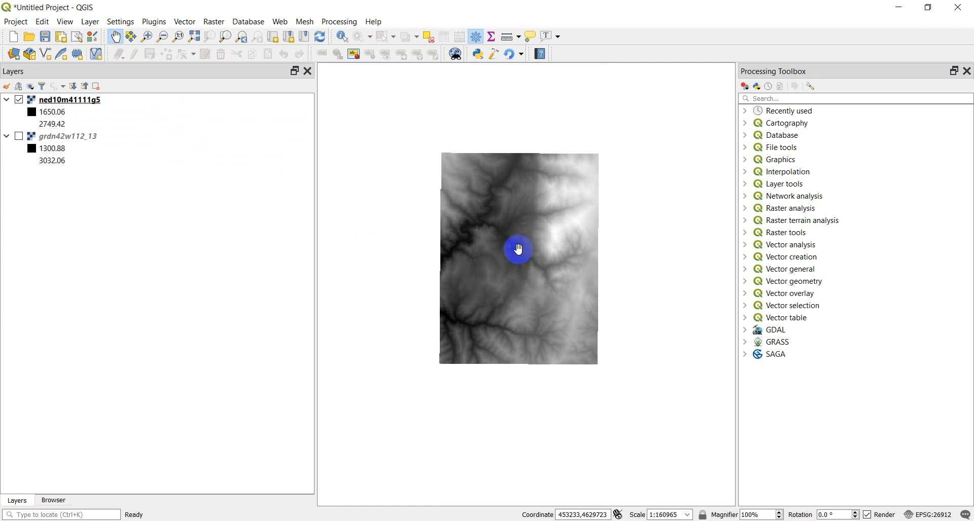
{"action": "mouse_move", "coordinate": [499, 255]}
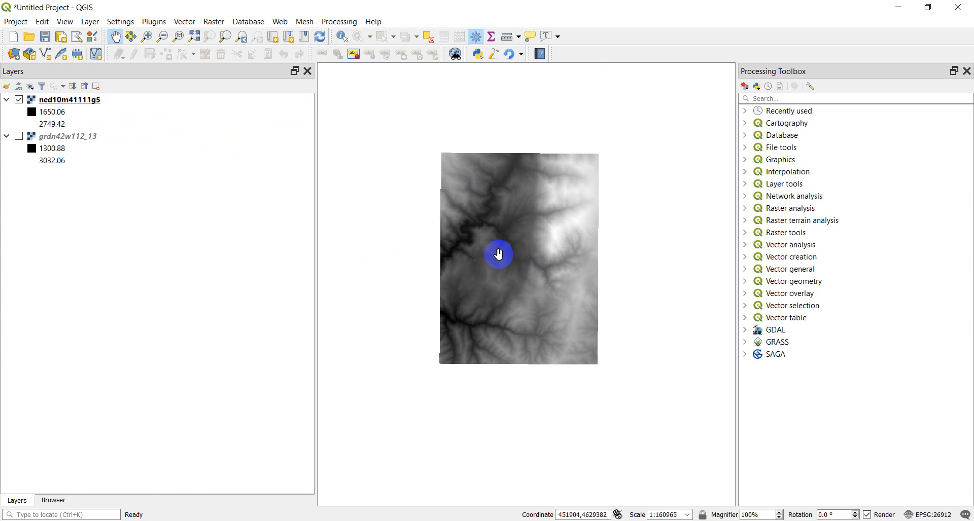
{"action": "mouse_move", "coordinate": [493, 261]}
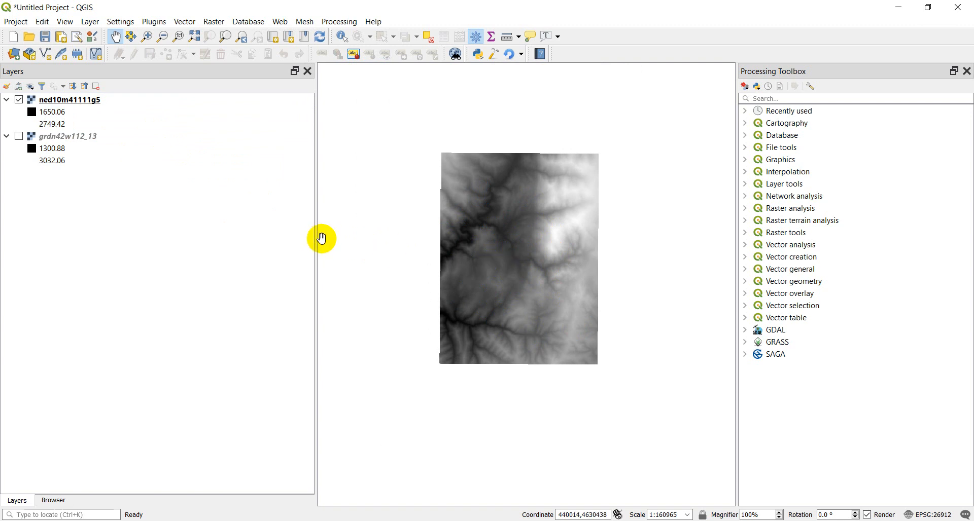
{"action": "mouse_move", "coordinate": [523, 281]}
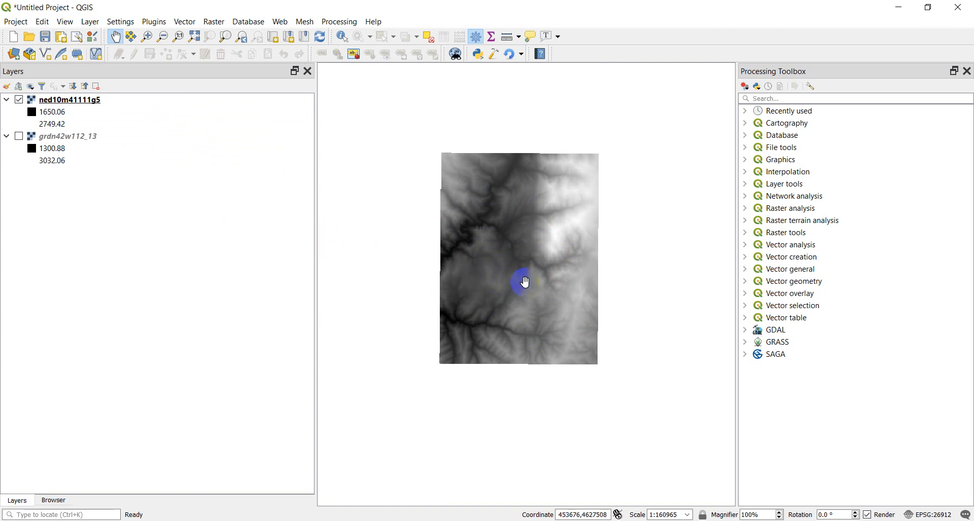